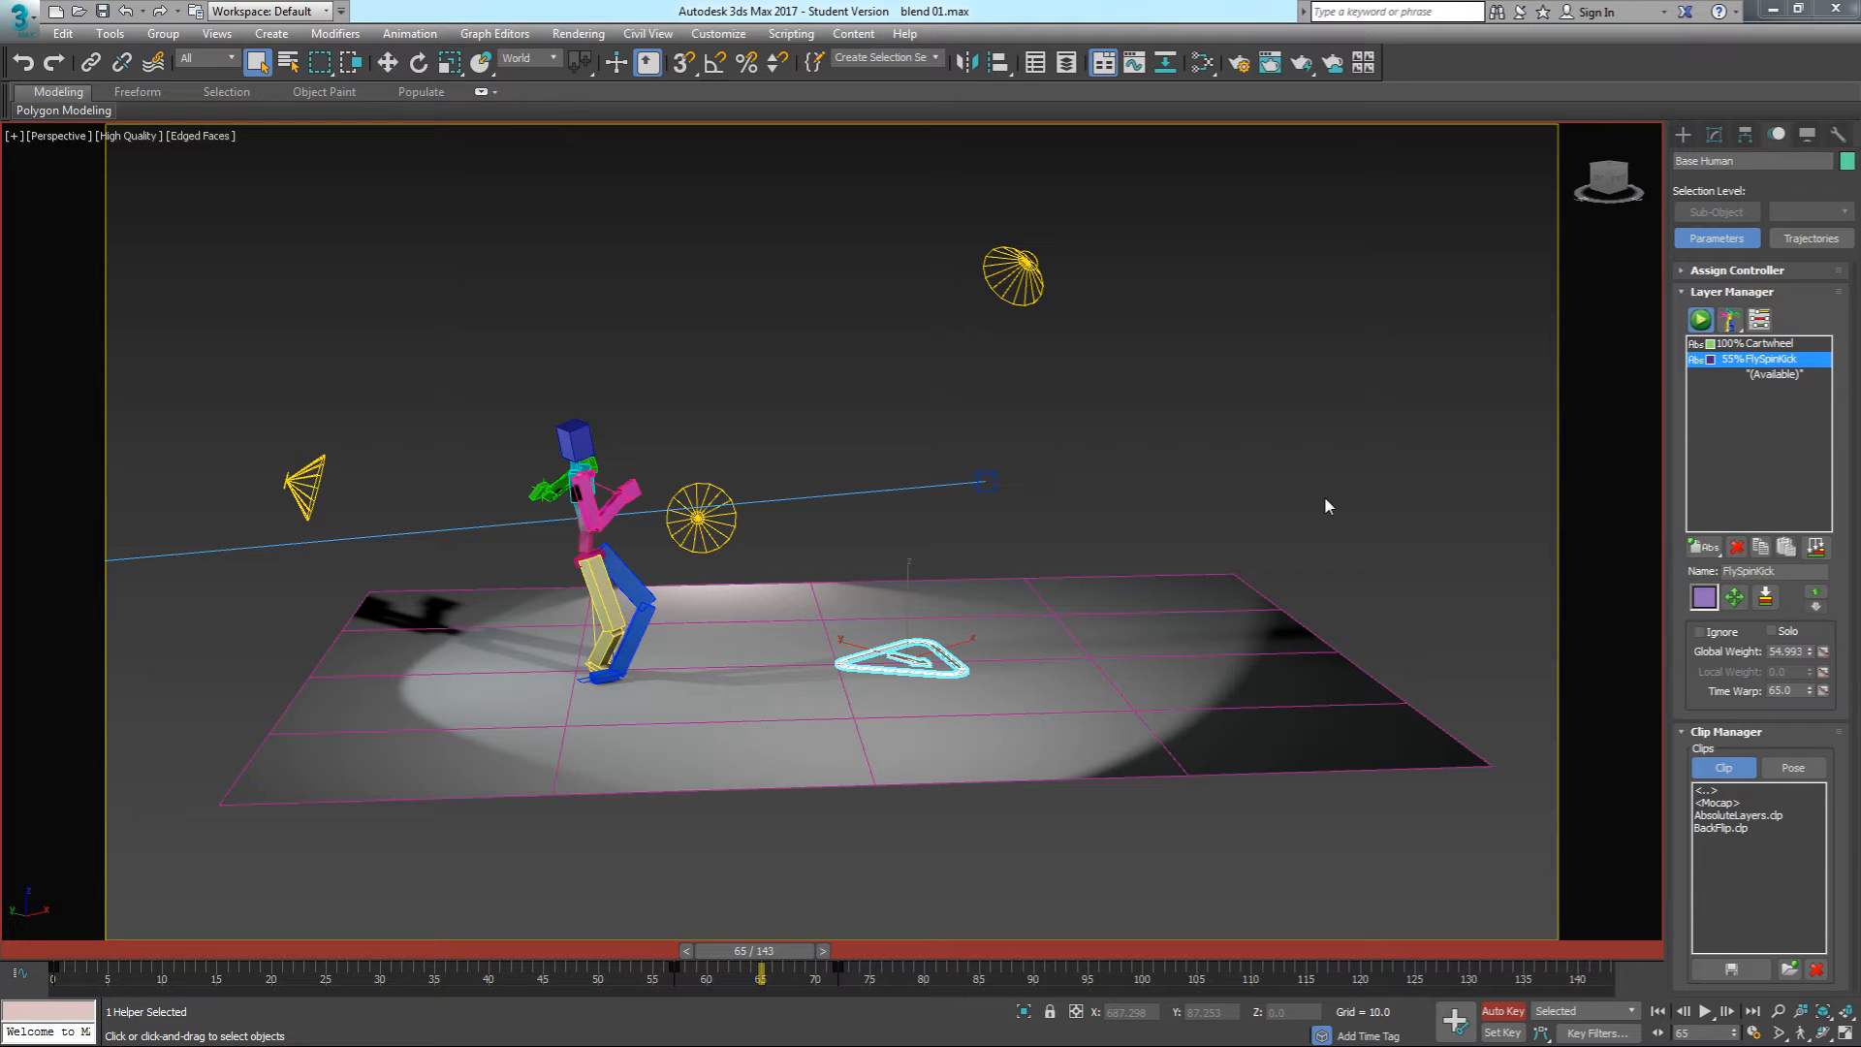
{"action": "mouse_move", "coordinate": [671, 570]}
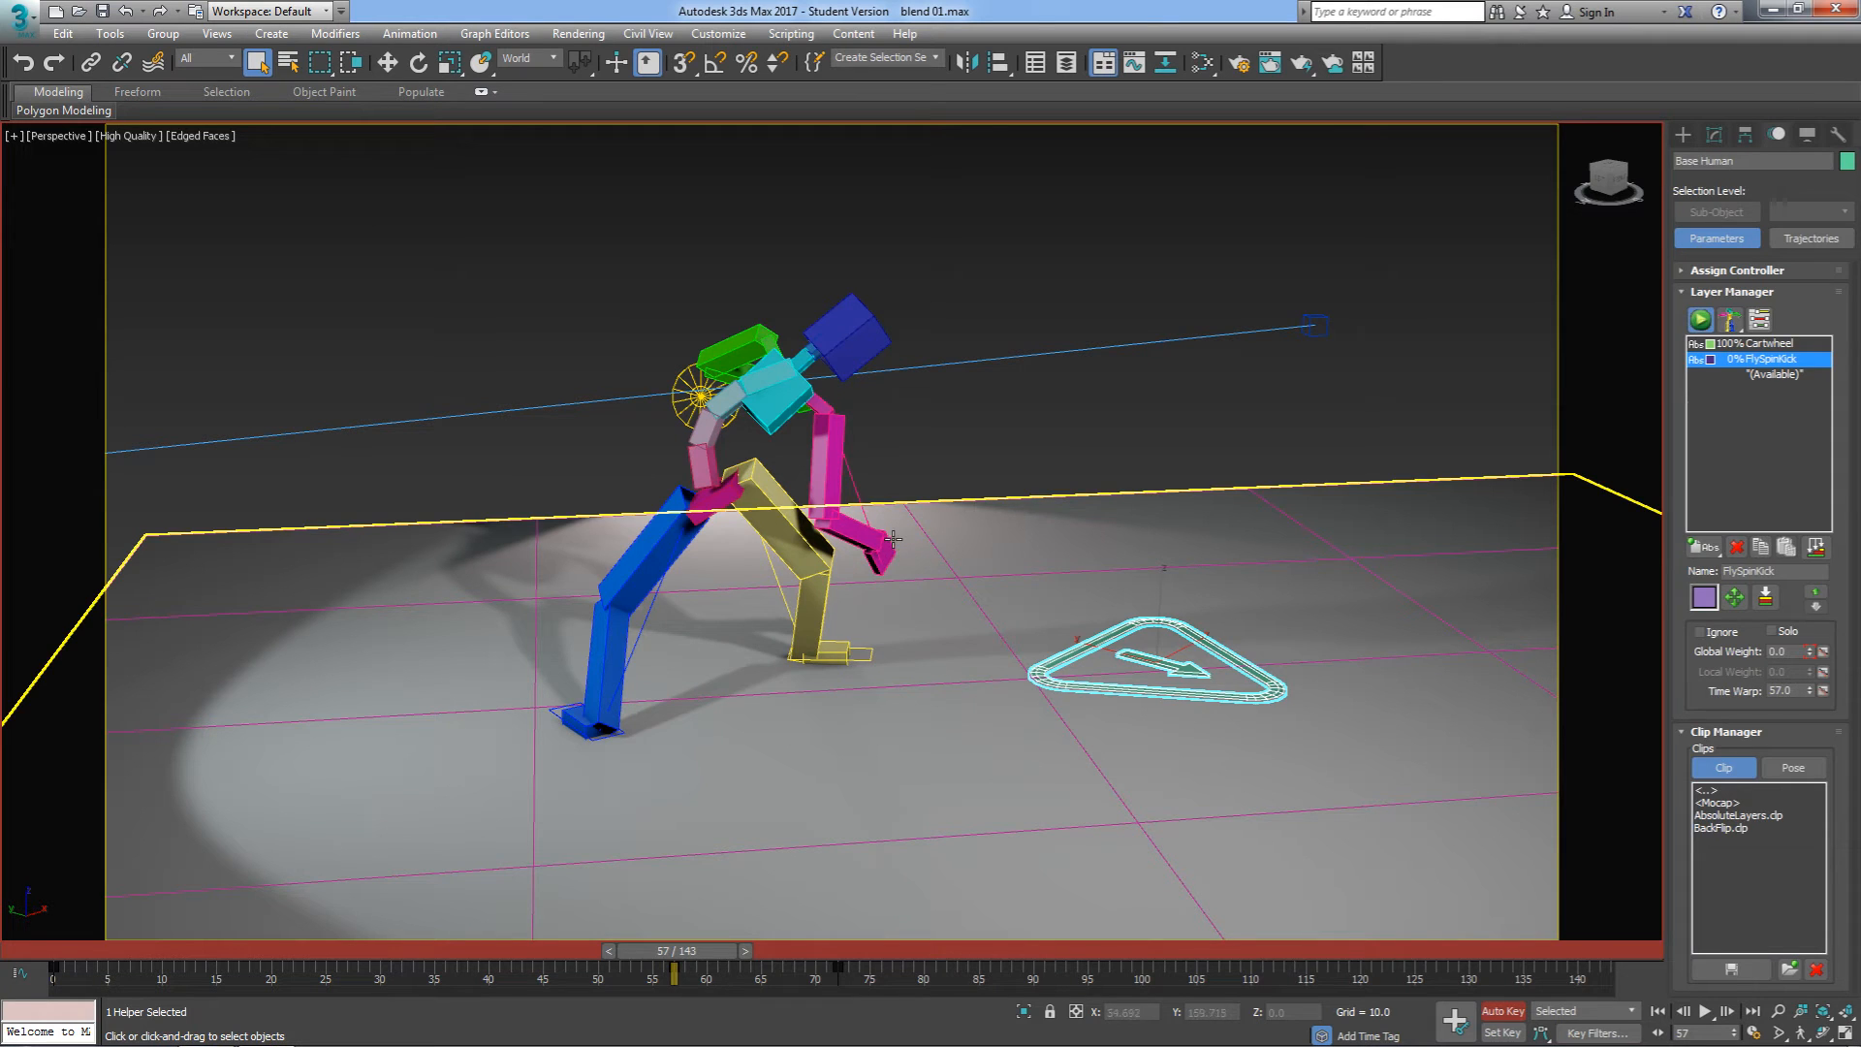
{"action": "left_click", "coordinate": [1157, 671]}
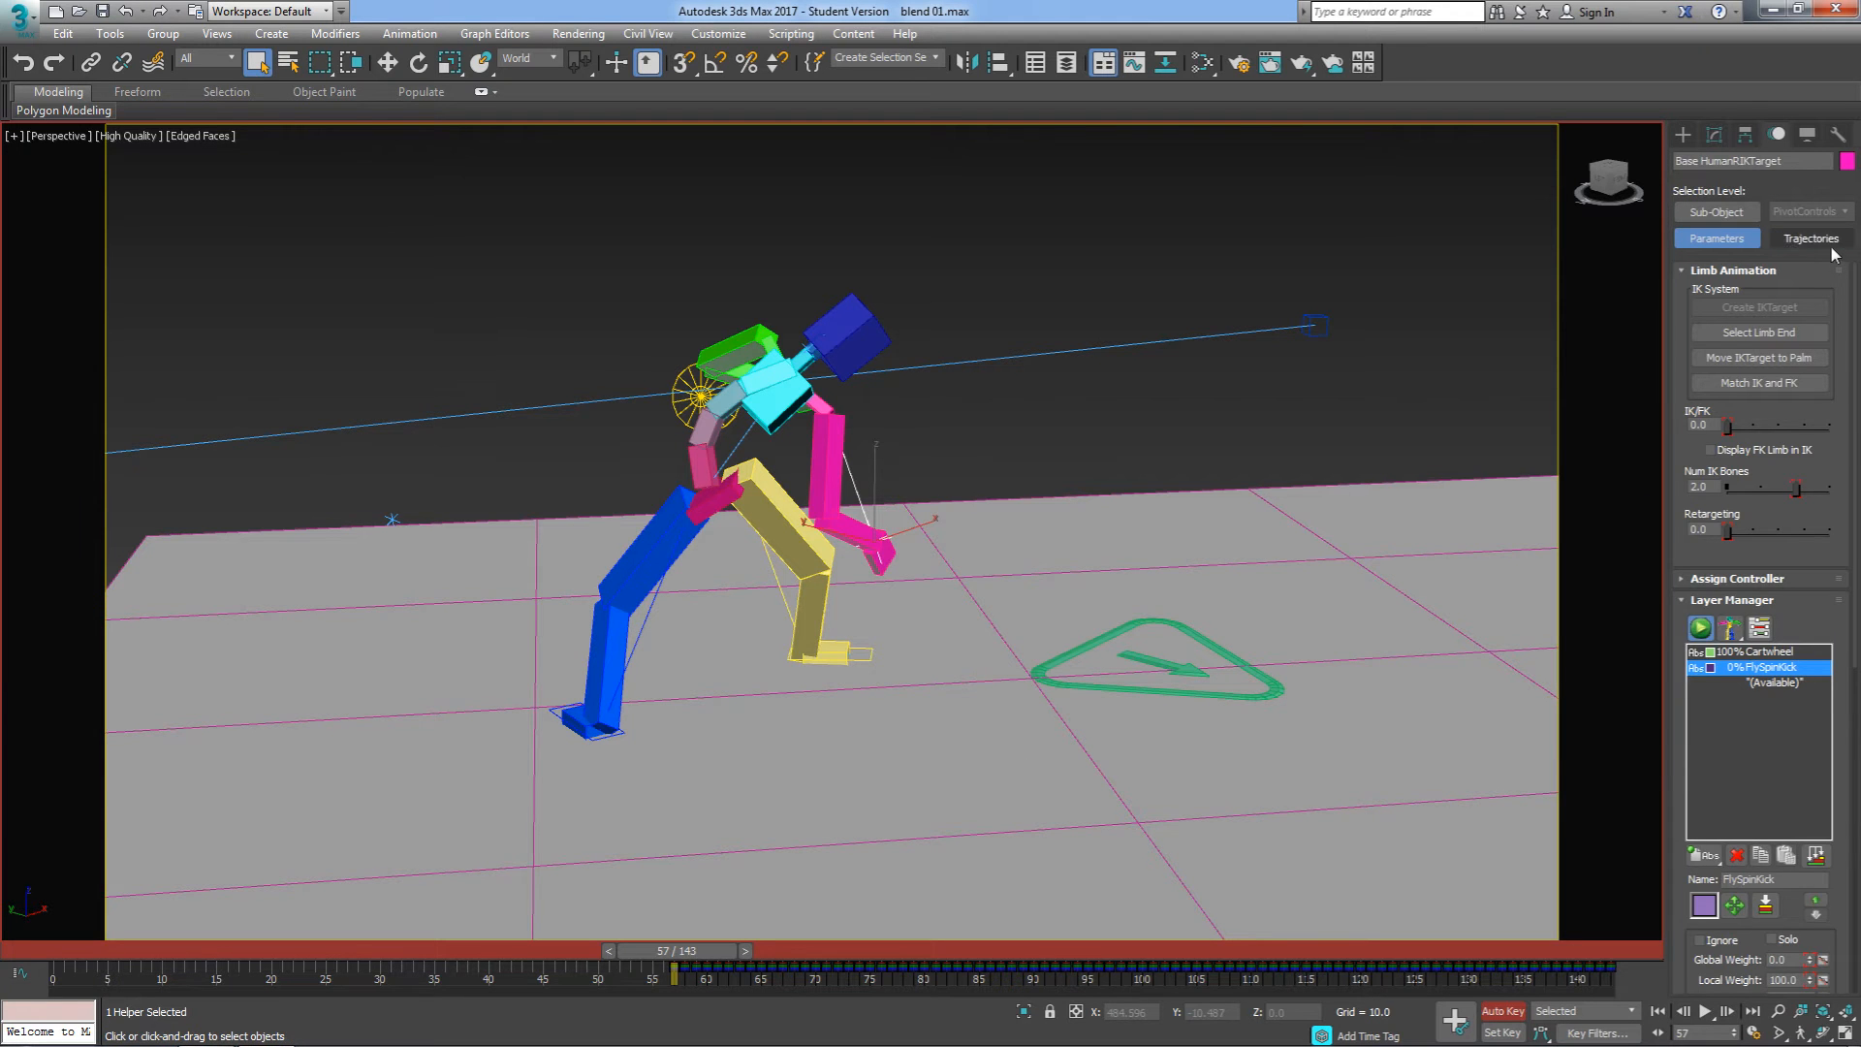
{"action": "left_click", "coordinate": [1809, 237]}
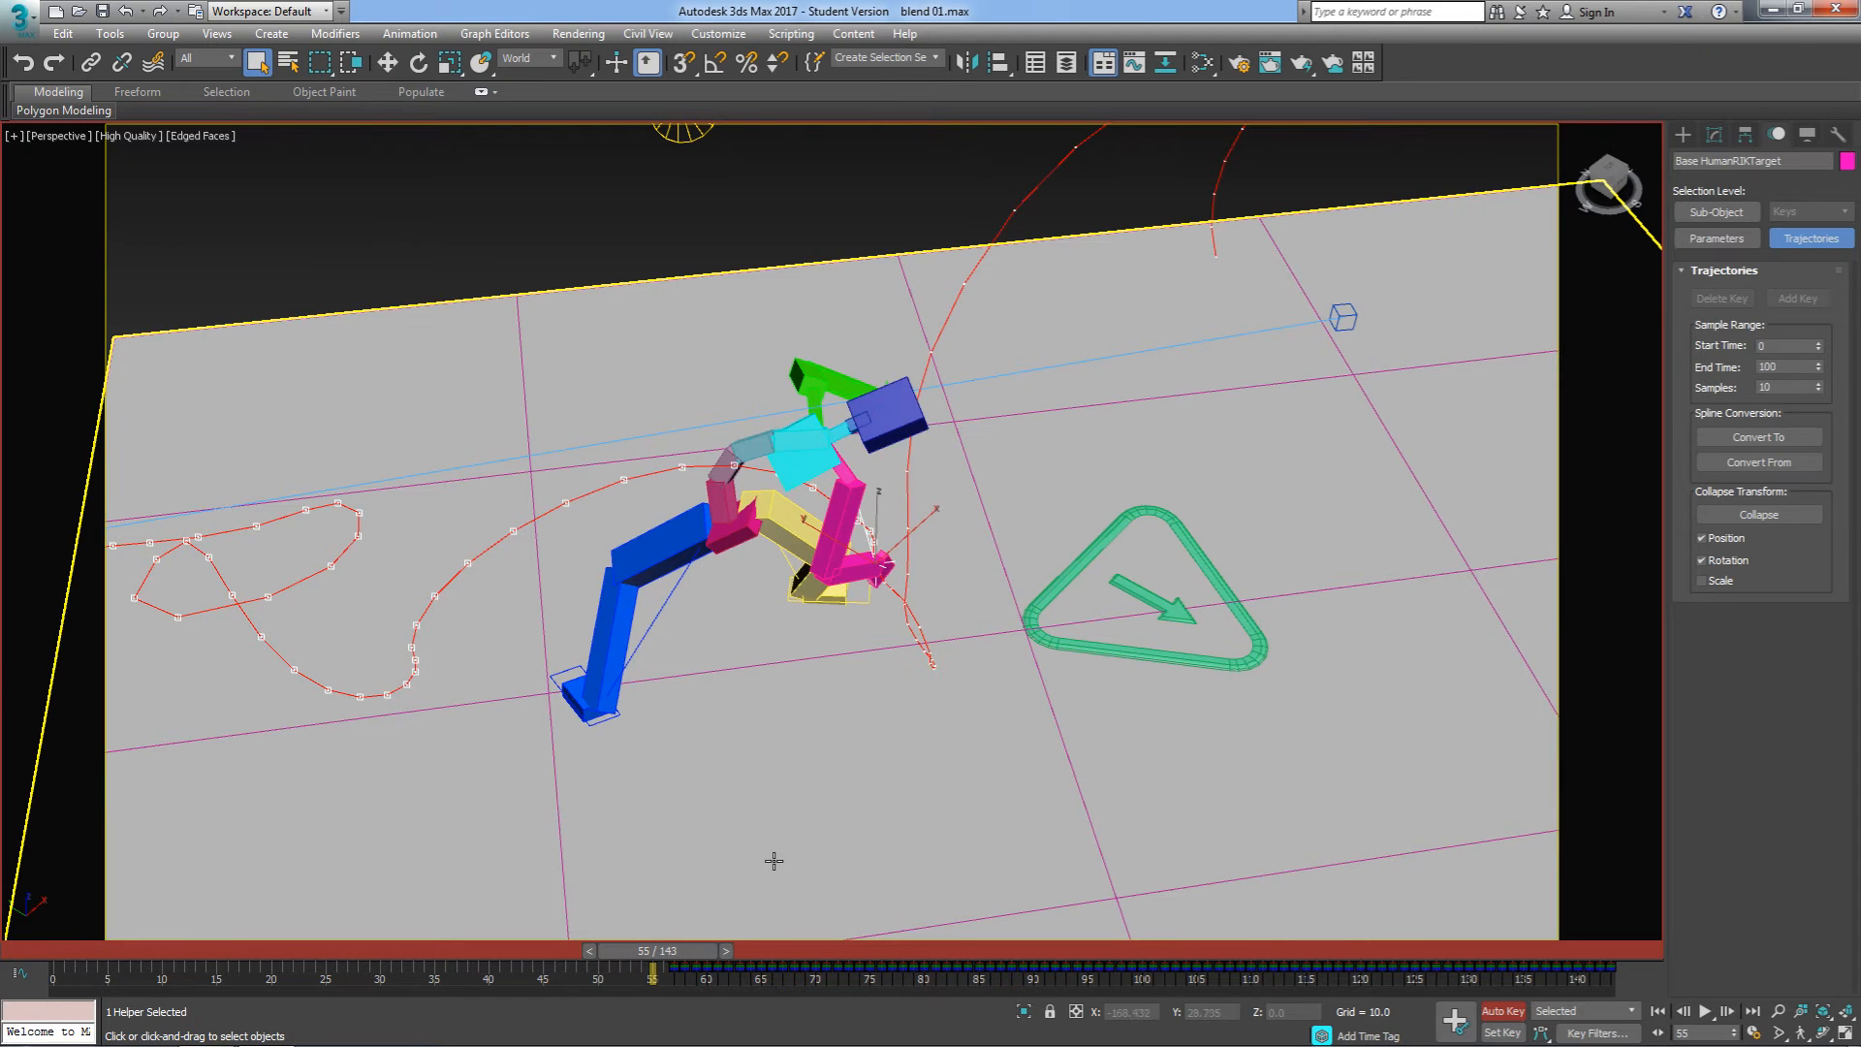
{"action": "left_click", "coordinate": [1714, 238]}
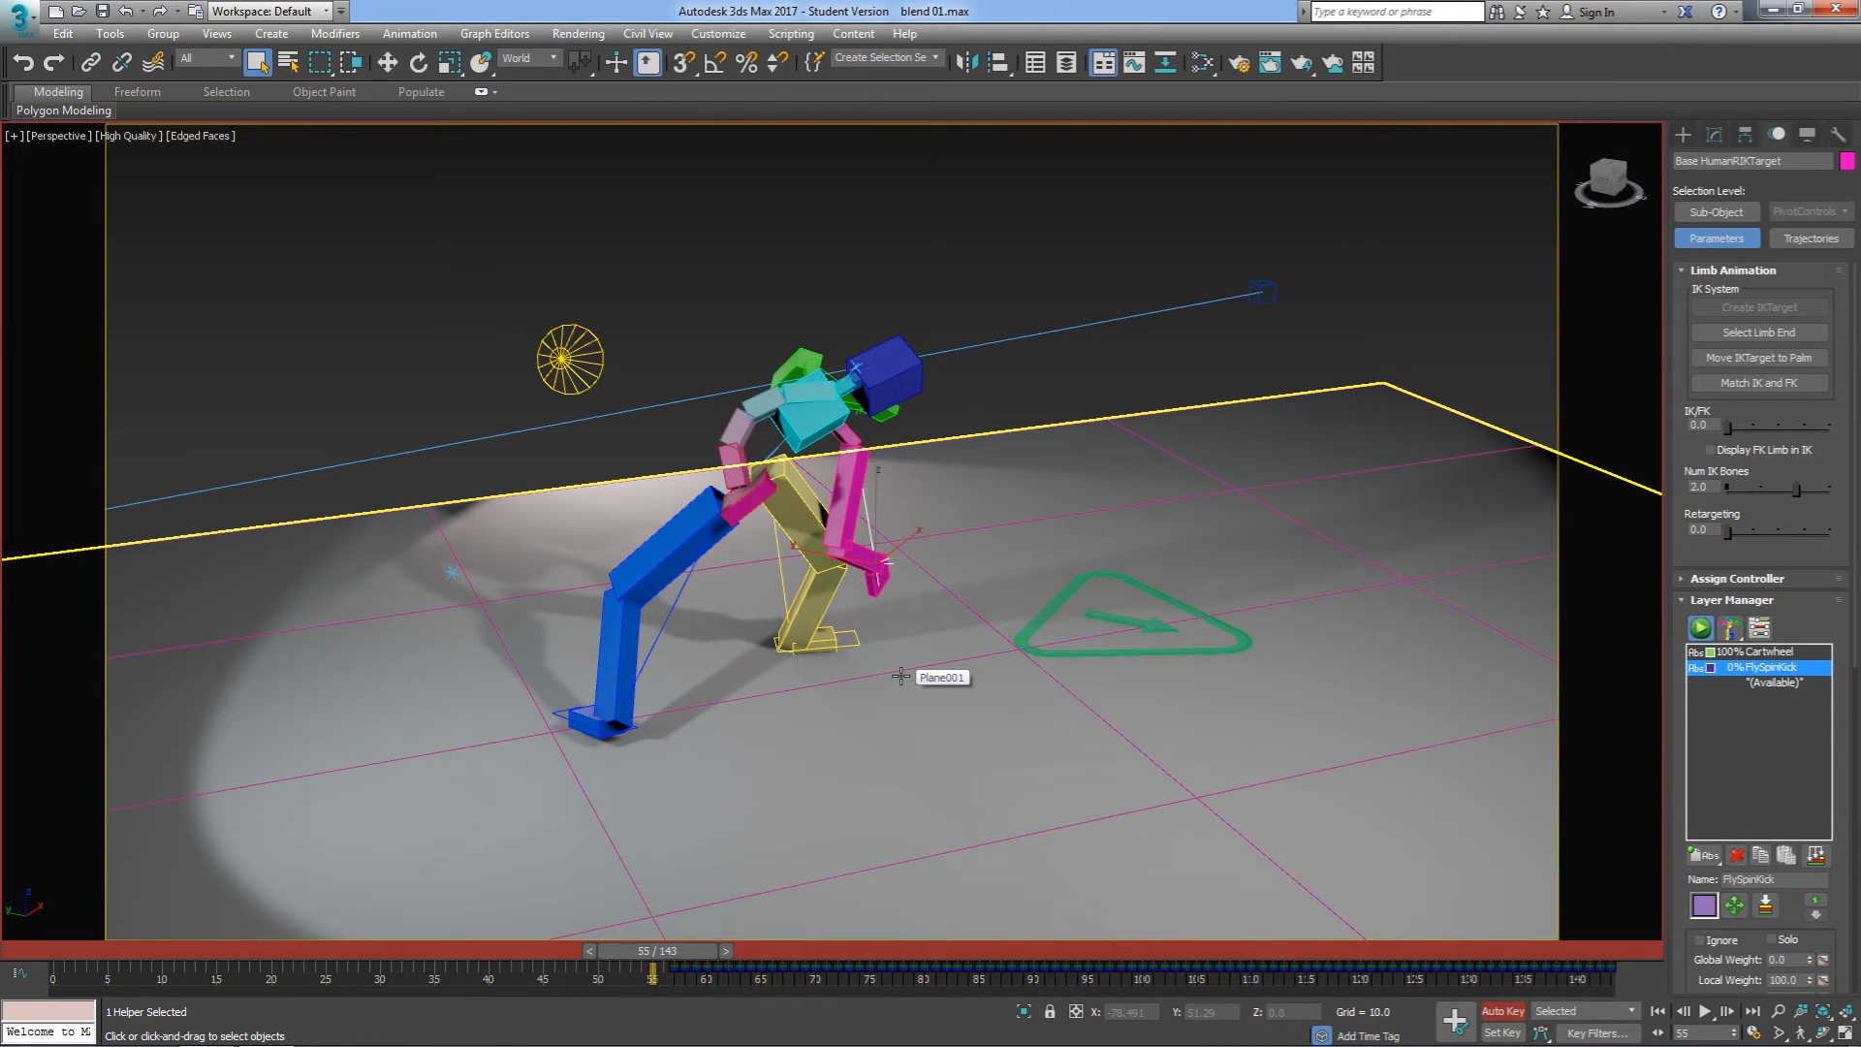
{"action": "mouse_move", "coordinate": [1609, 698]}
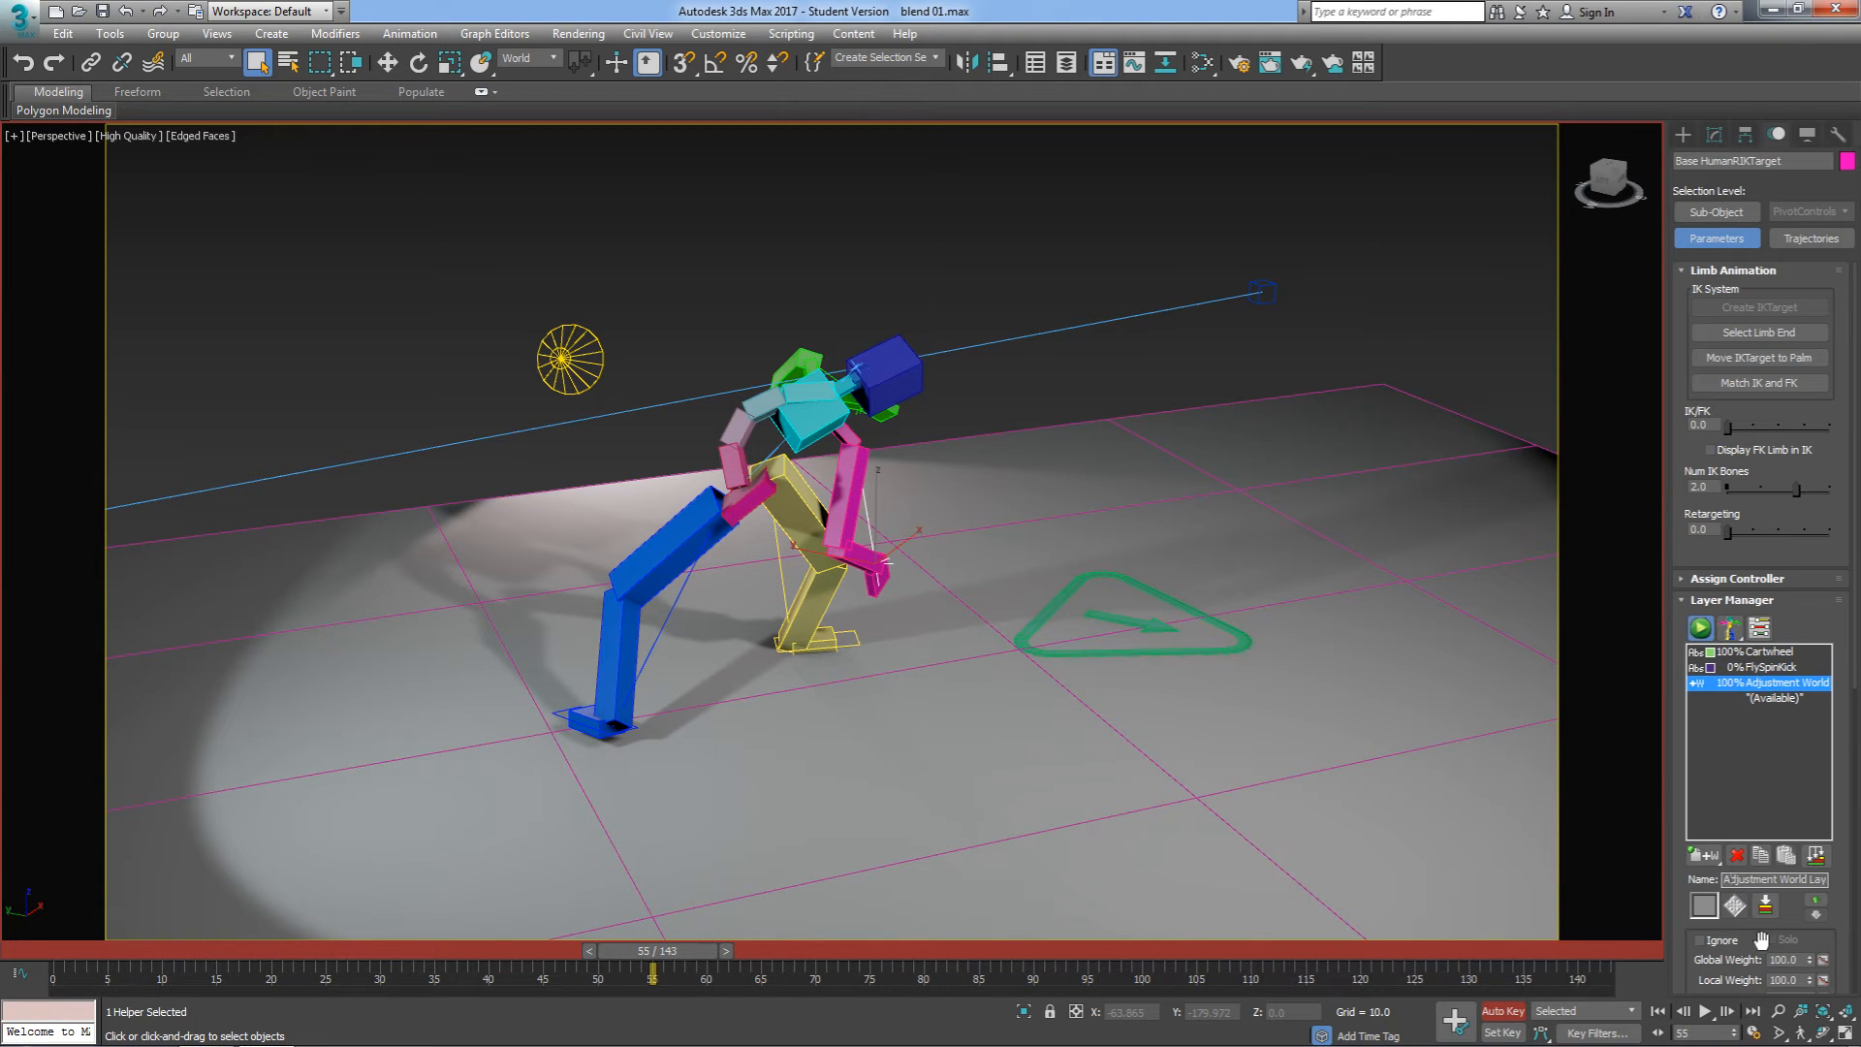
Step: Select the new Adjustment World Layer's name to rename it 'FK Transition'
{"action": "triple_click", "coordinate": [1775, 878]}
{"action": "type", "text": "FK Transition"}
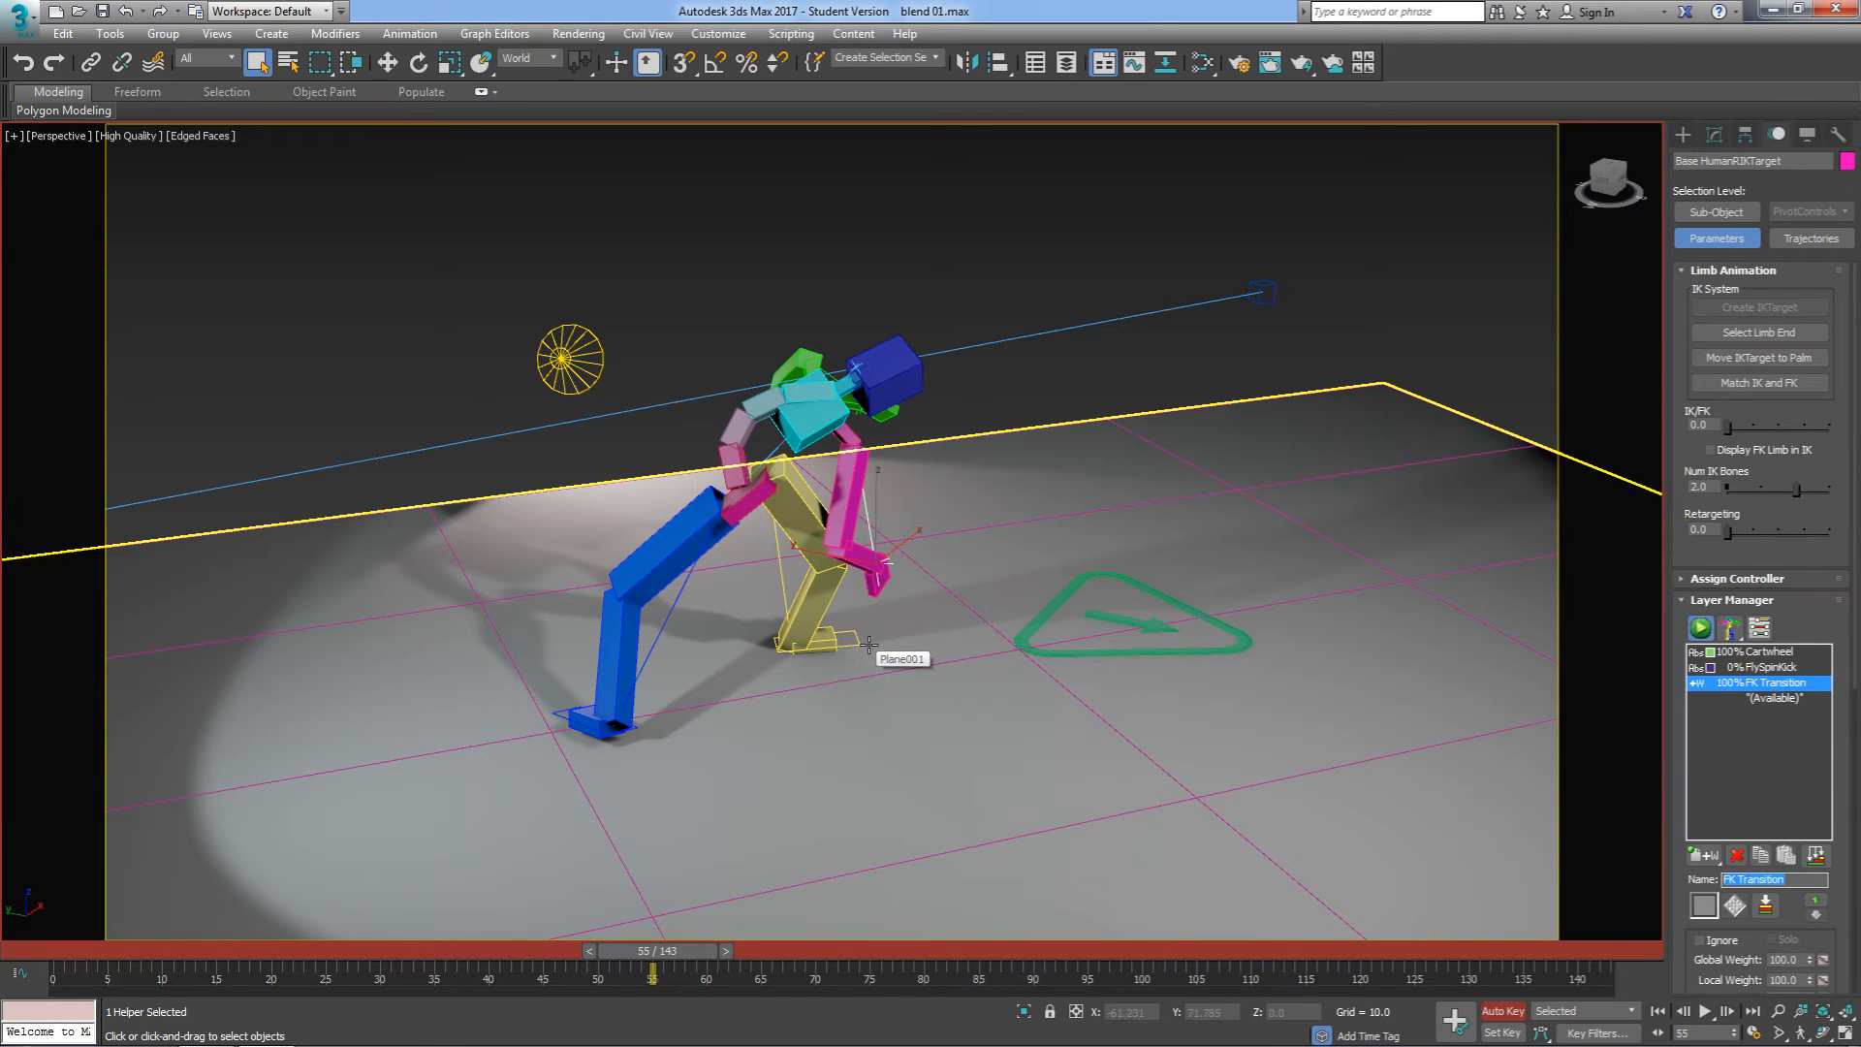
{"action": "mouse_move", "coordinate": [899, 612]}
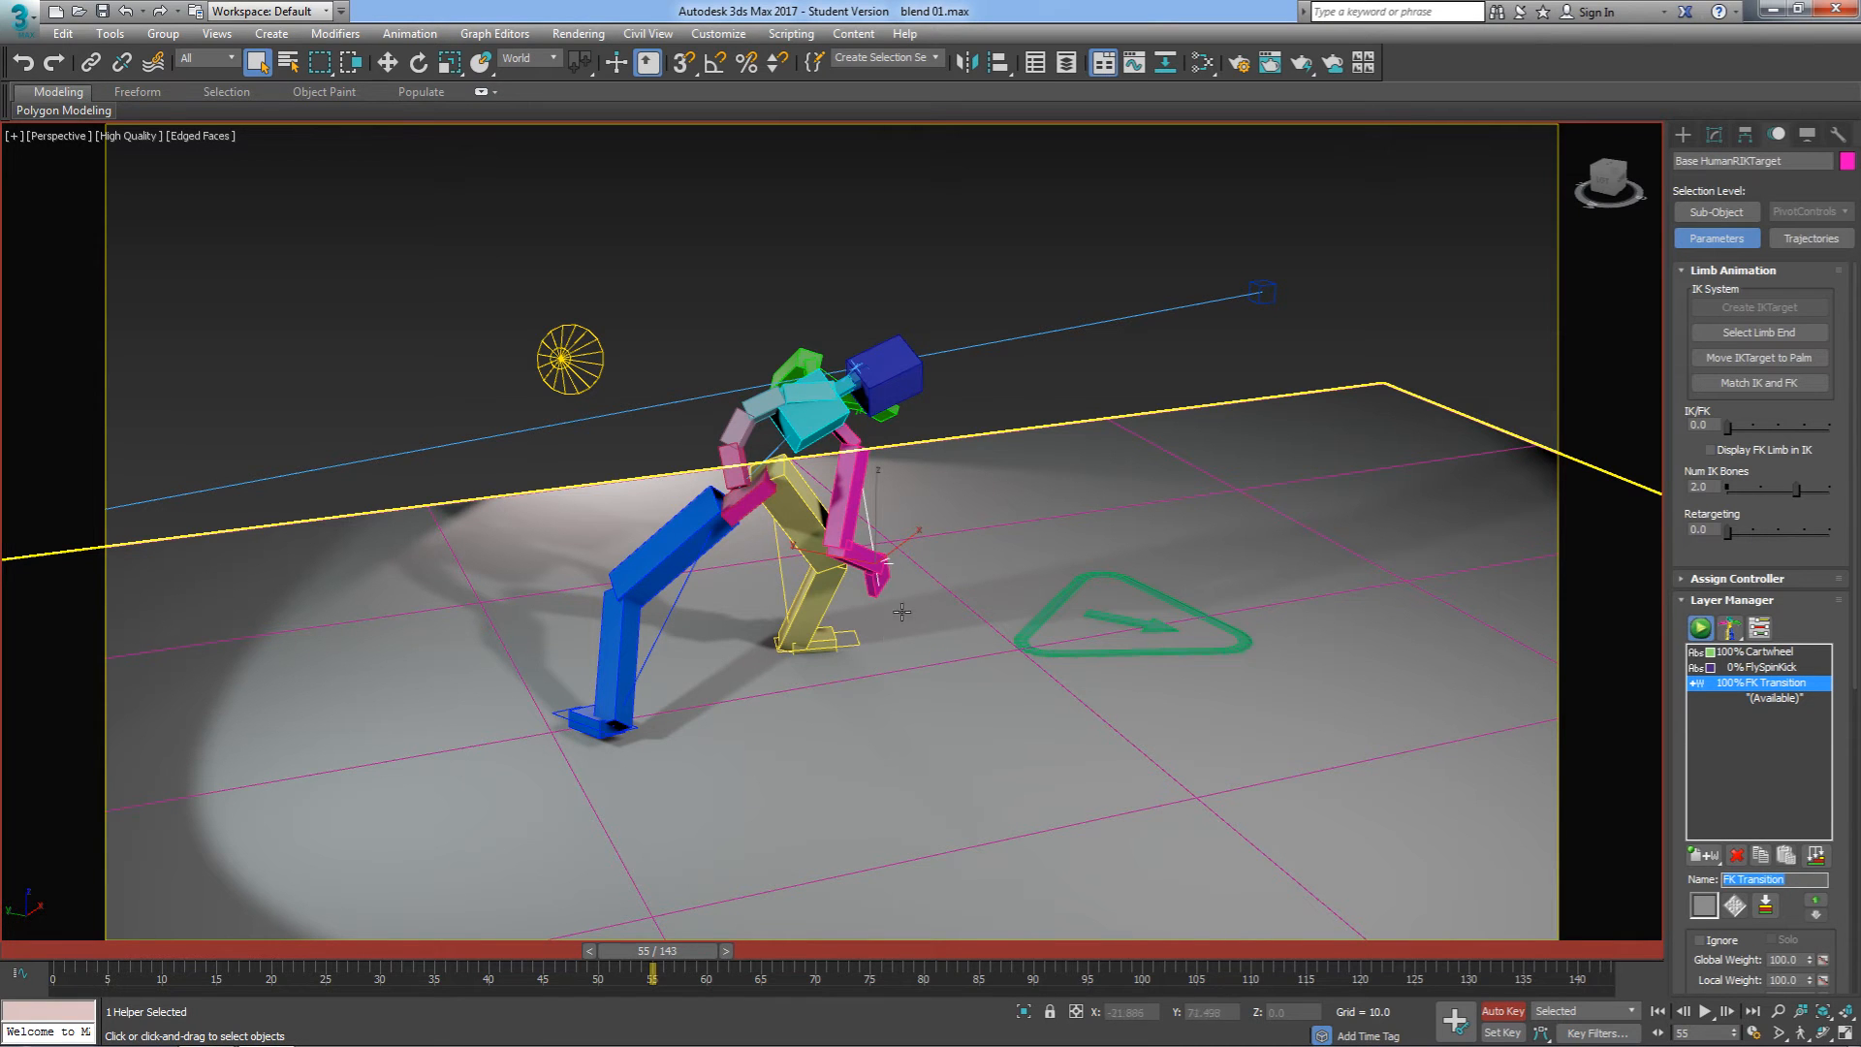
Step: Select the biped's right forearm to pose it on the FK Transition layer
{"action": "left_click", "coordinate": [855, 559]}
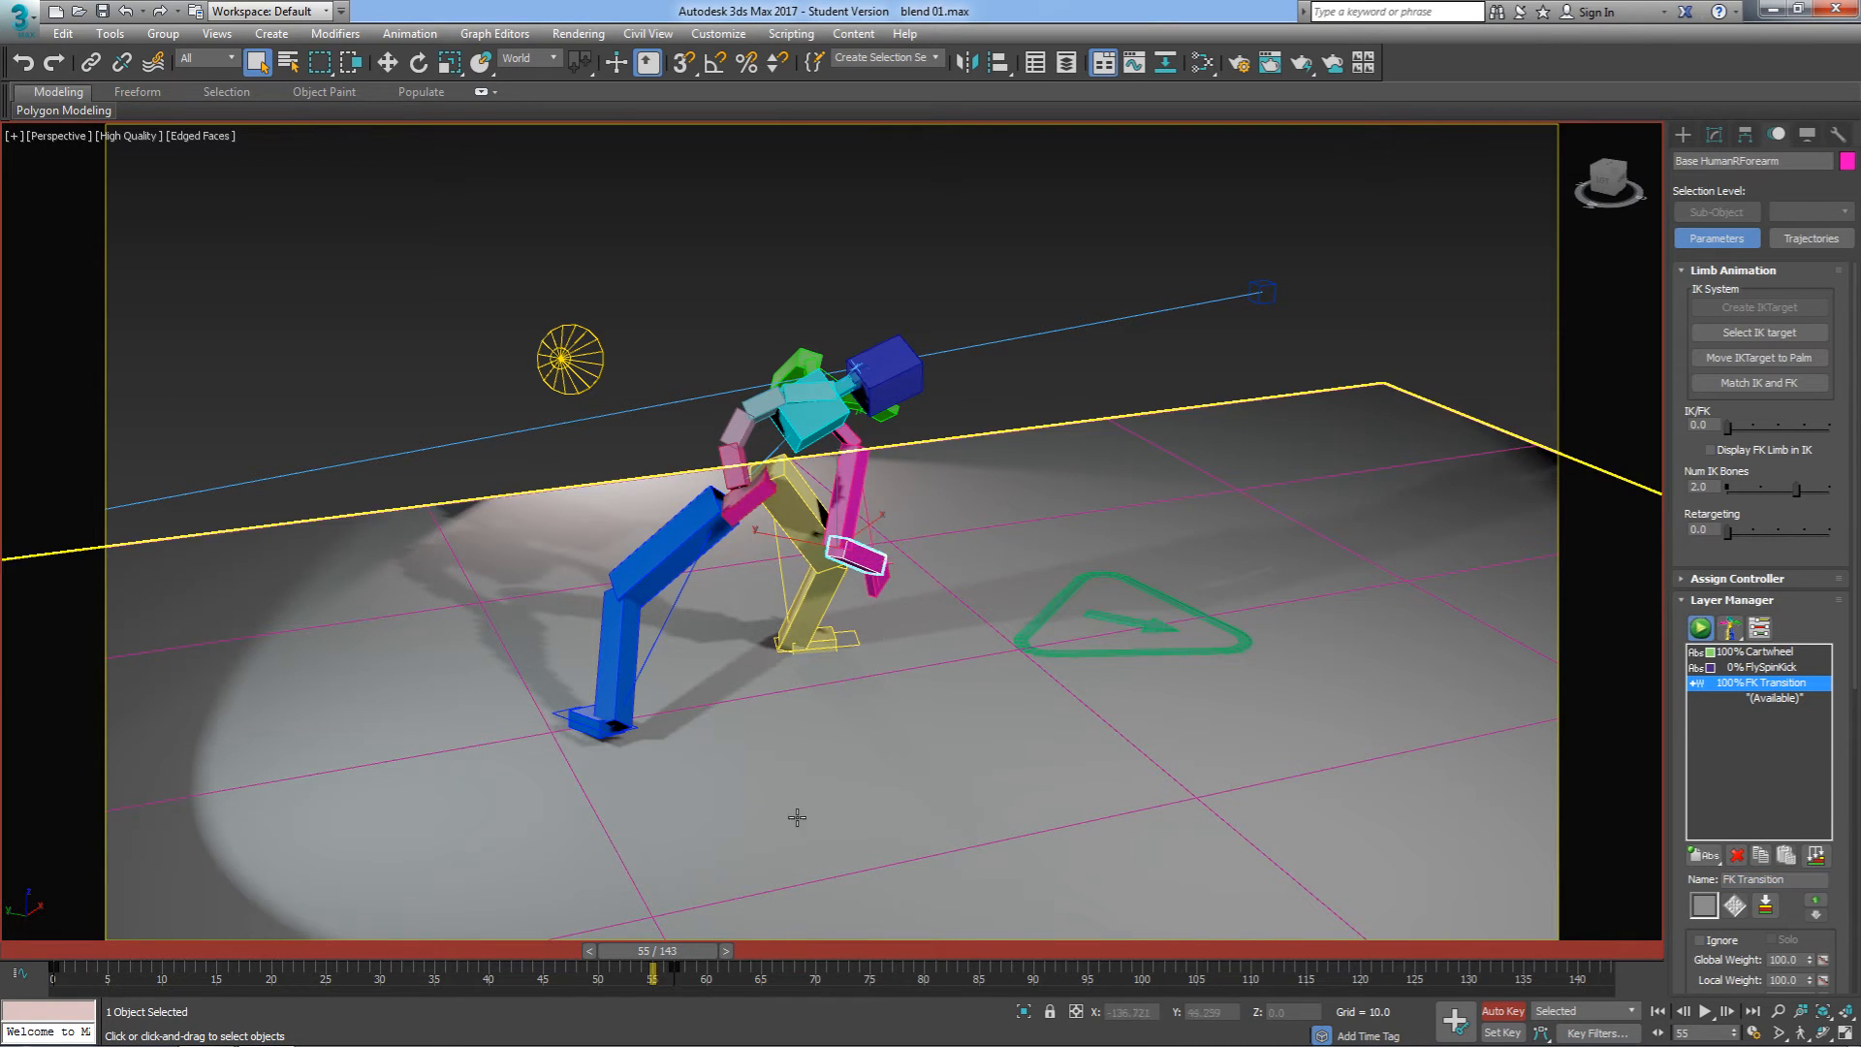
{"action": "mouse_move", "coordinate": [732, 908]}
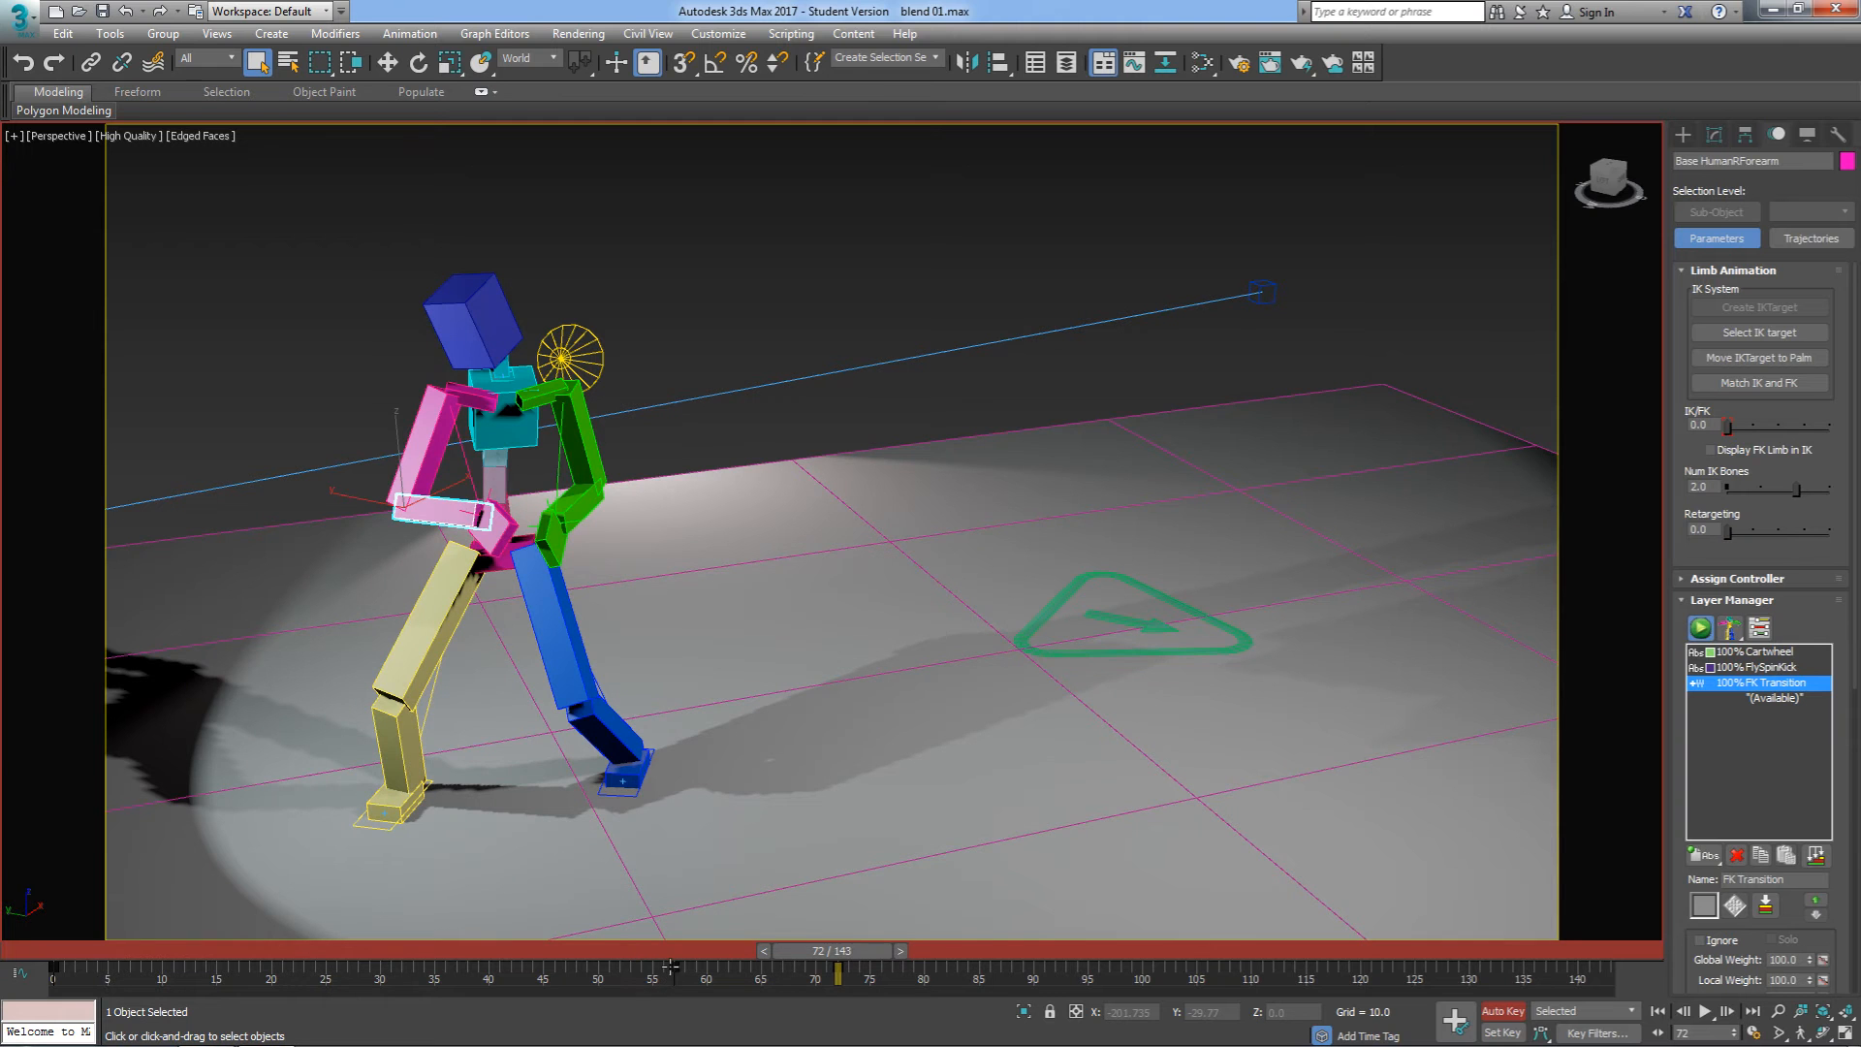
{"action": "mouse_move", "coordinate": [798, 959]}
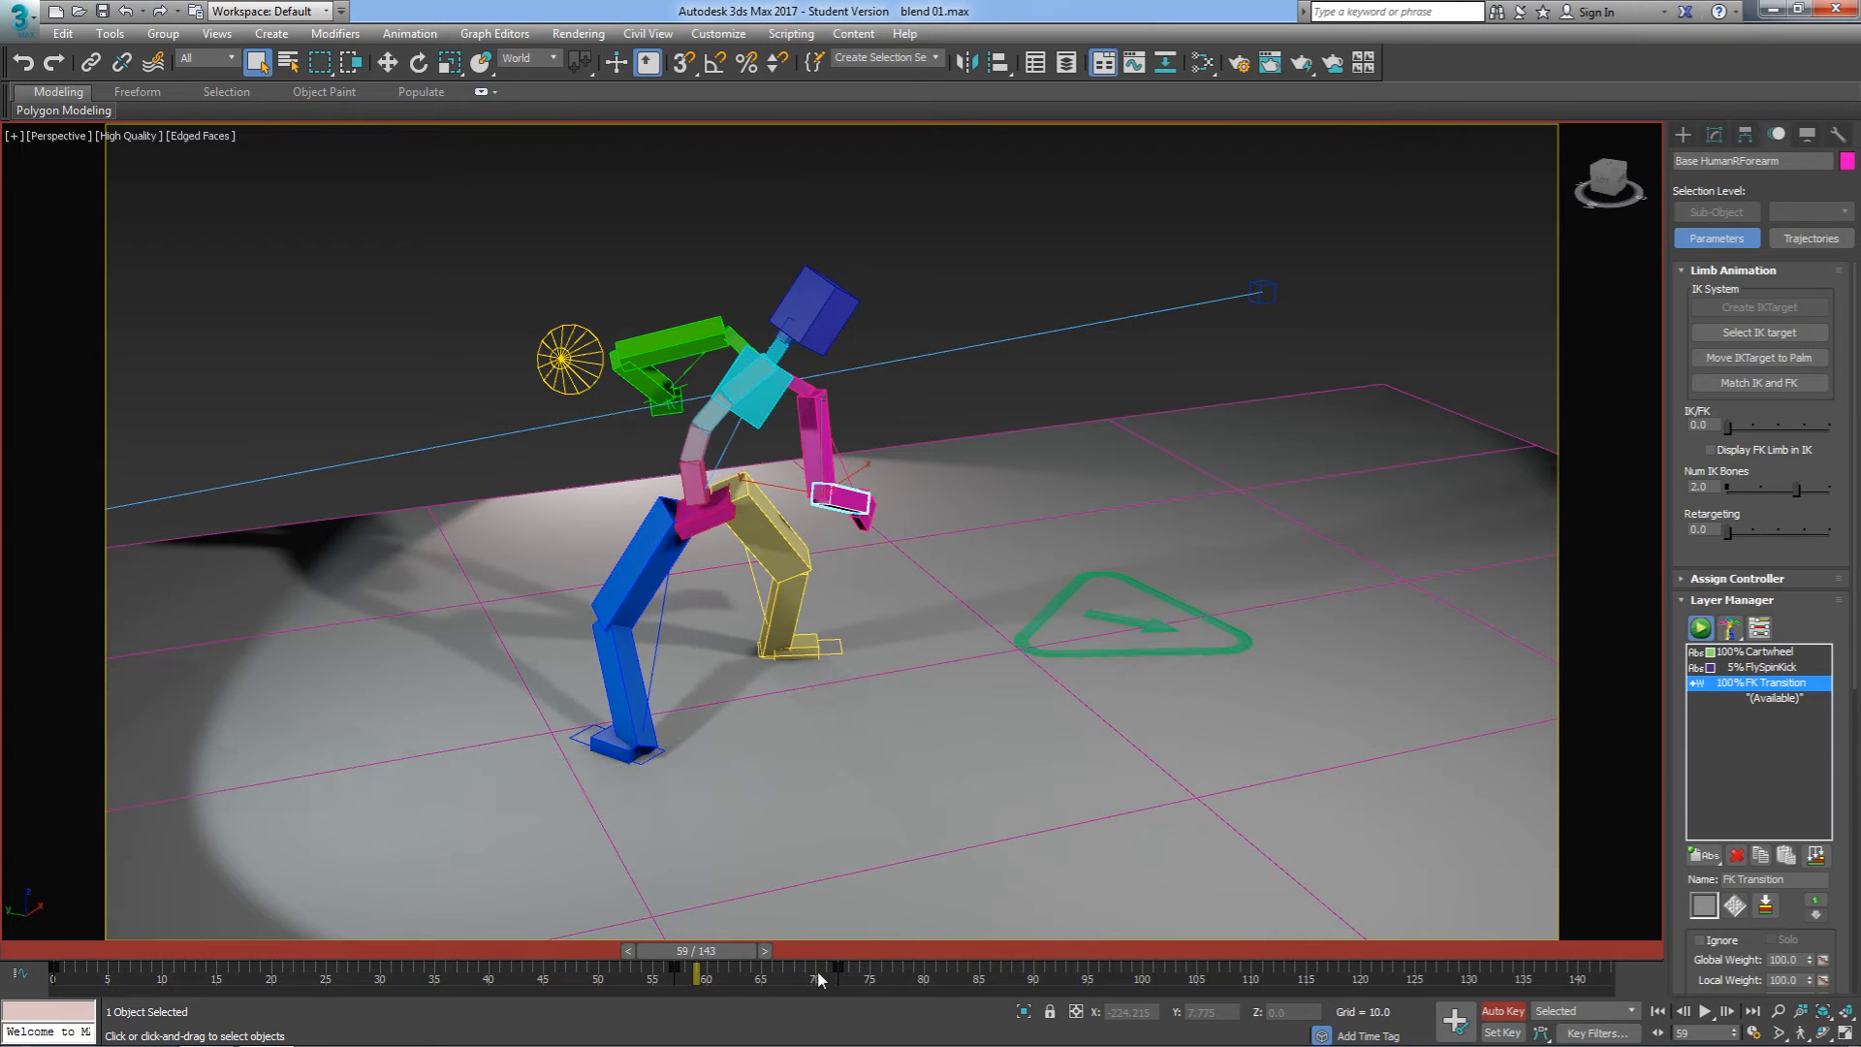
{"action": "mouse_move", "coordinate": [736, 959]}
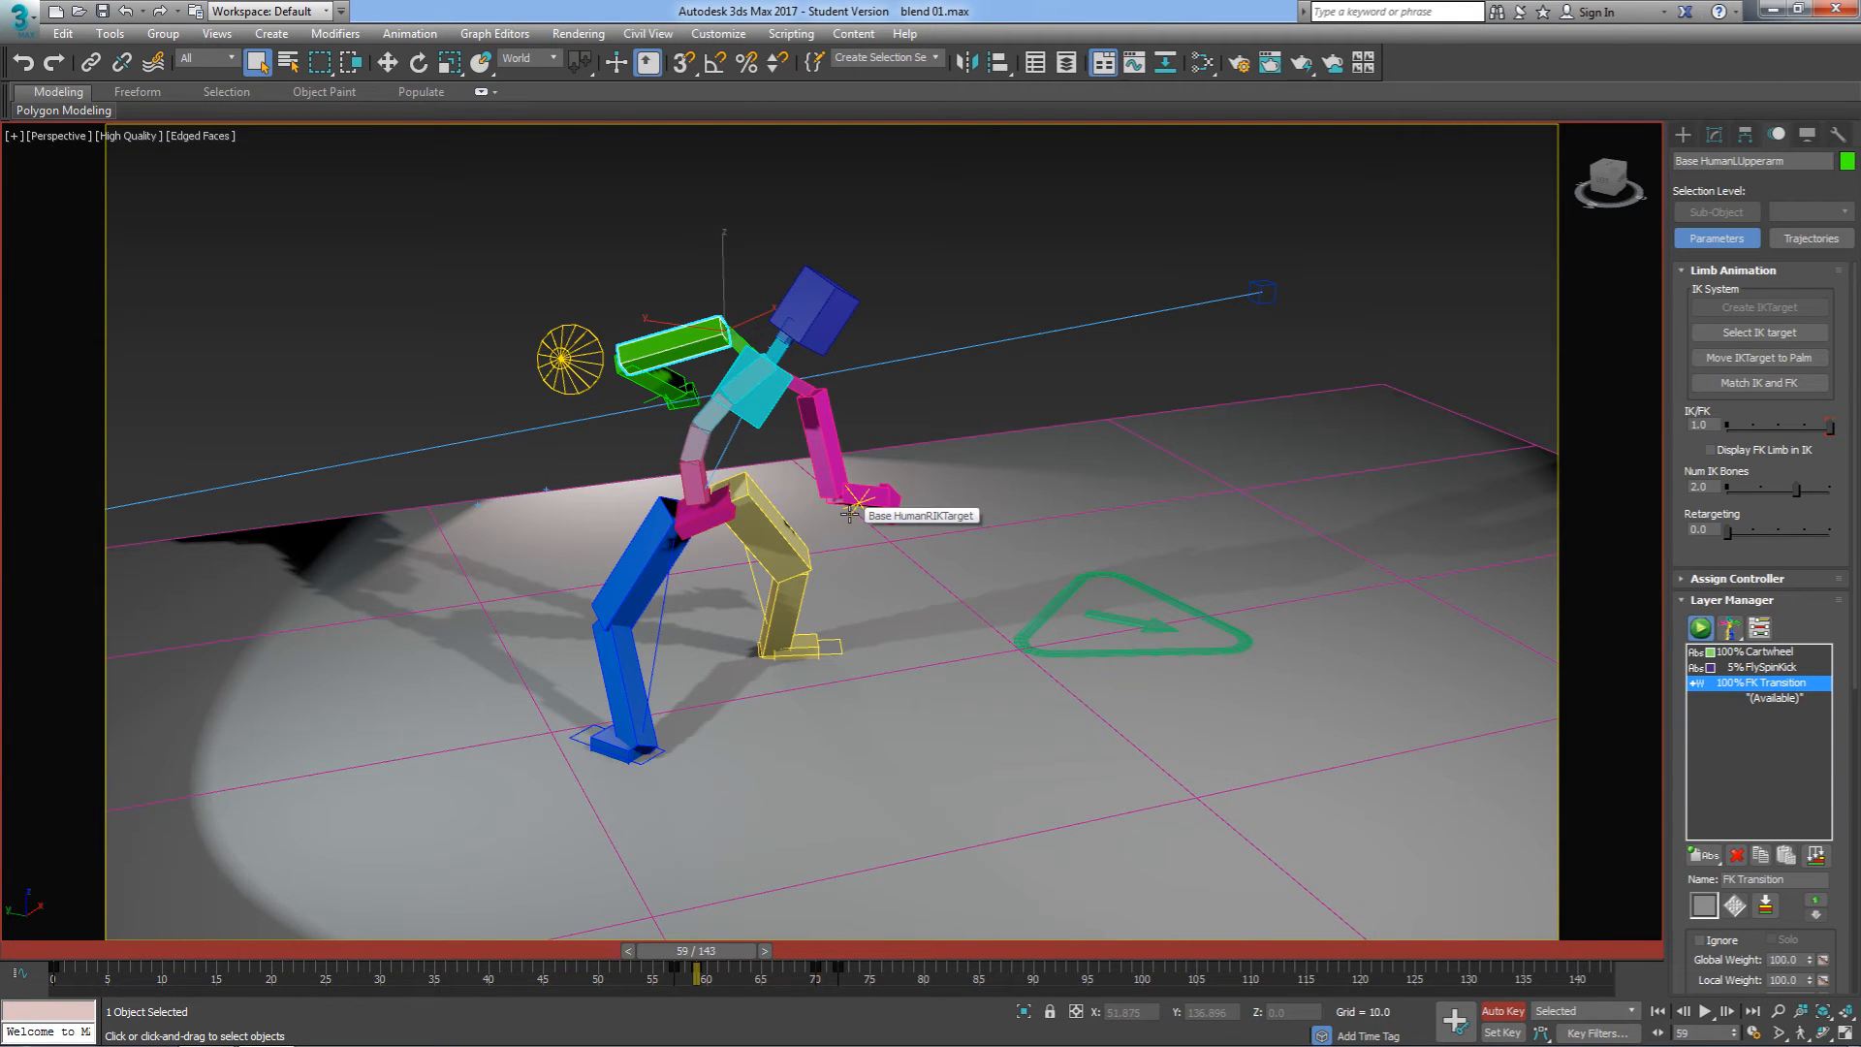
Step: Key the arm's FK rotation onto FK Transition, then pick the right calf at frame 68
{"action": "left_click", "coordinate": [852, 498]}
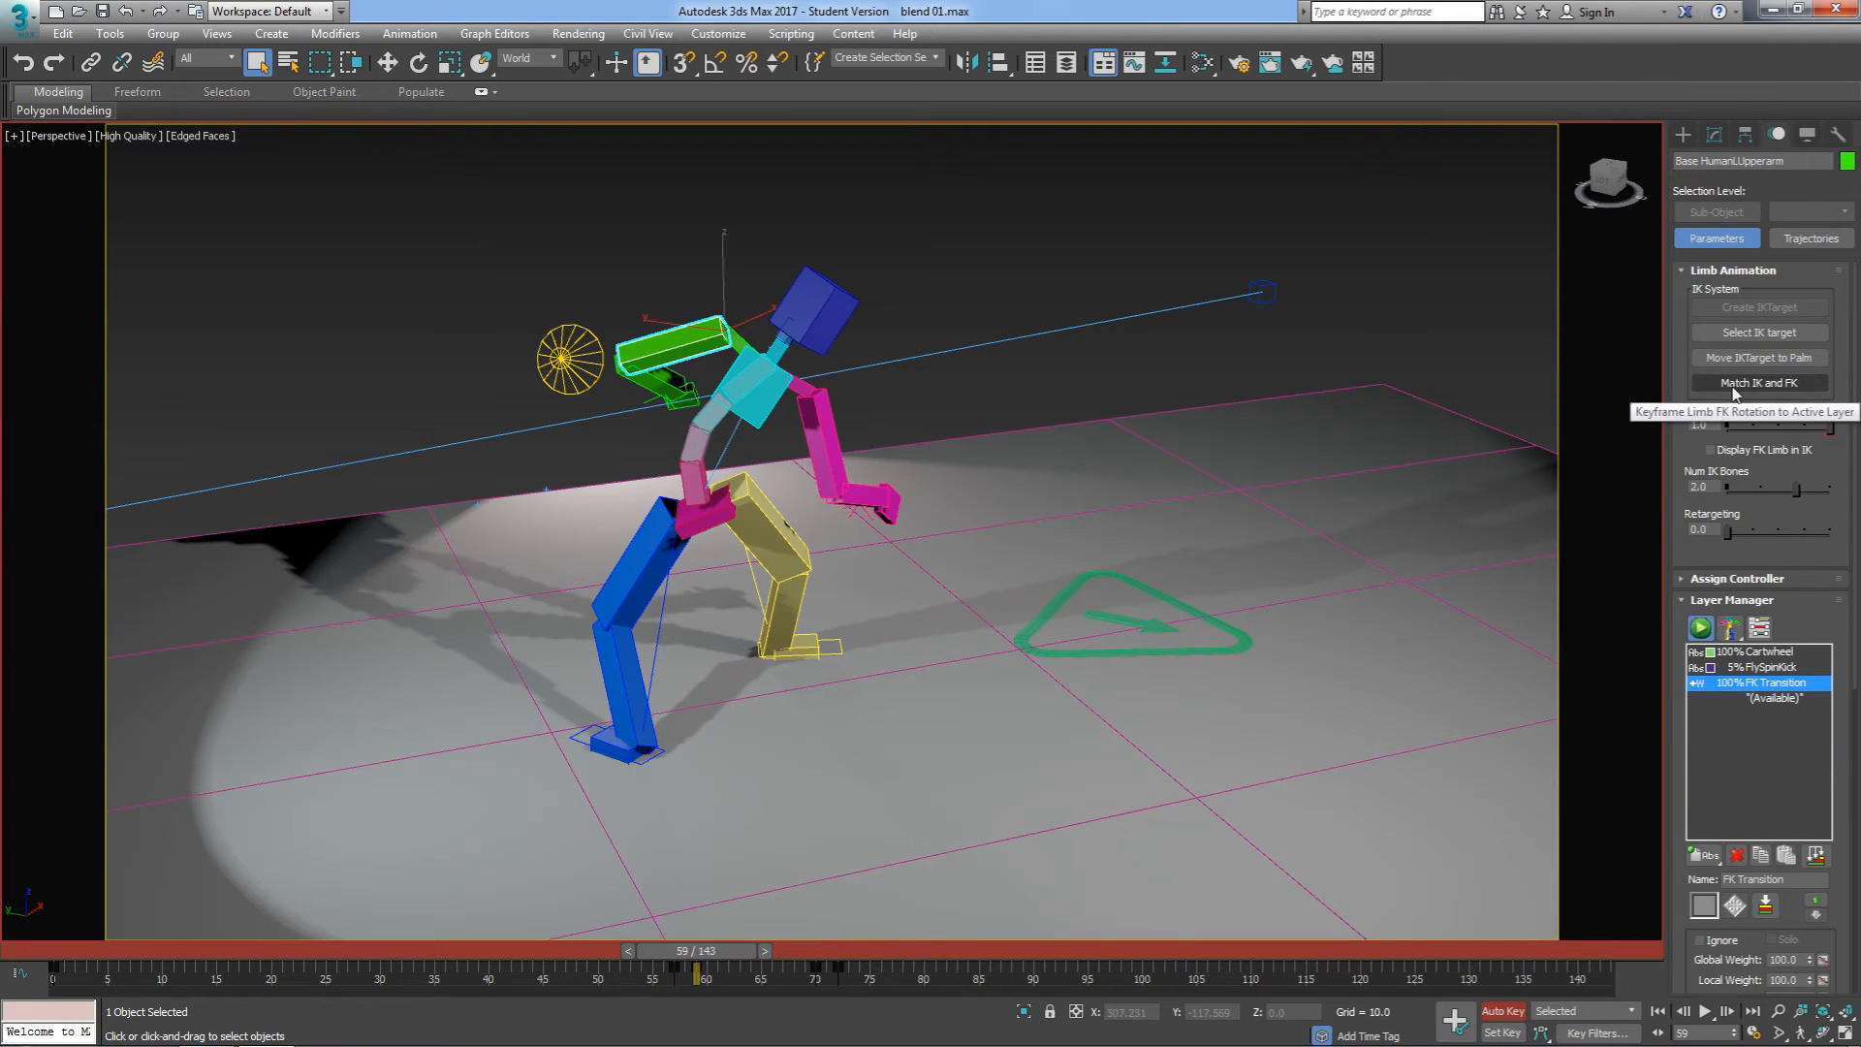
{"action": "mouse_move", "coordinate": [899, 424]}
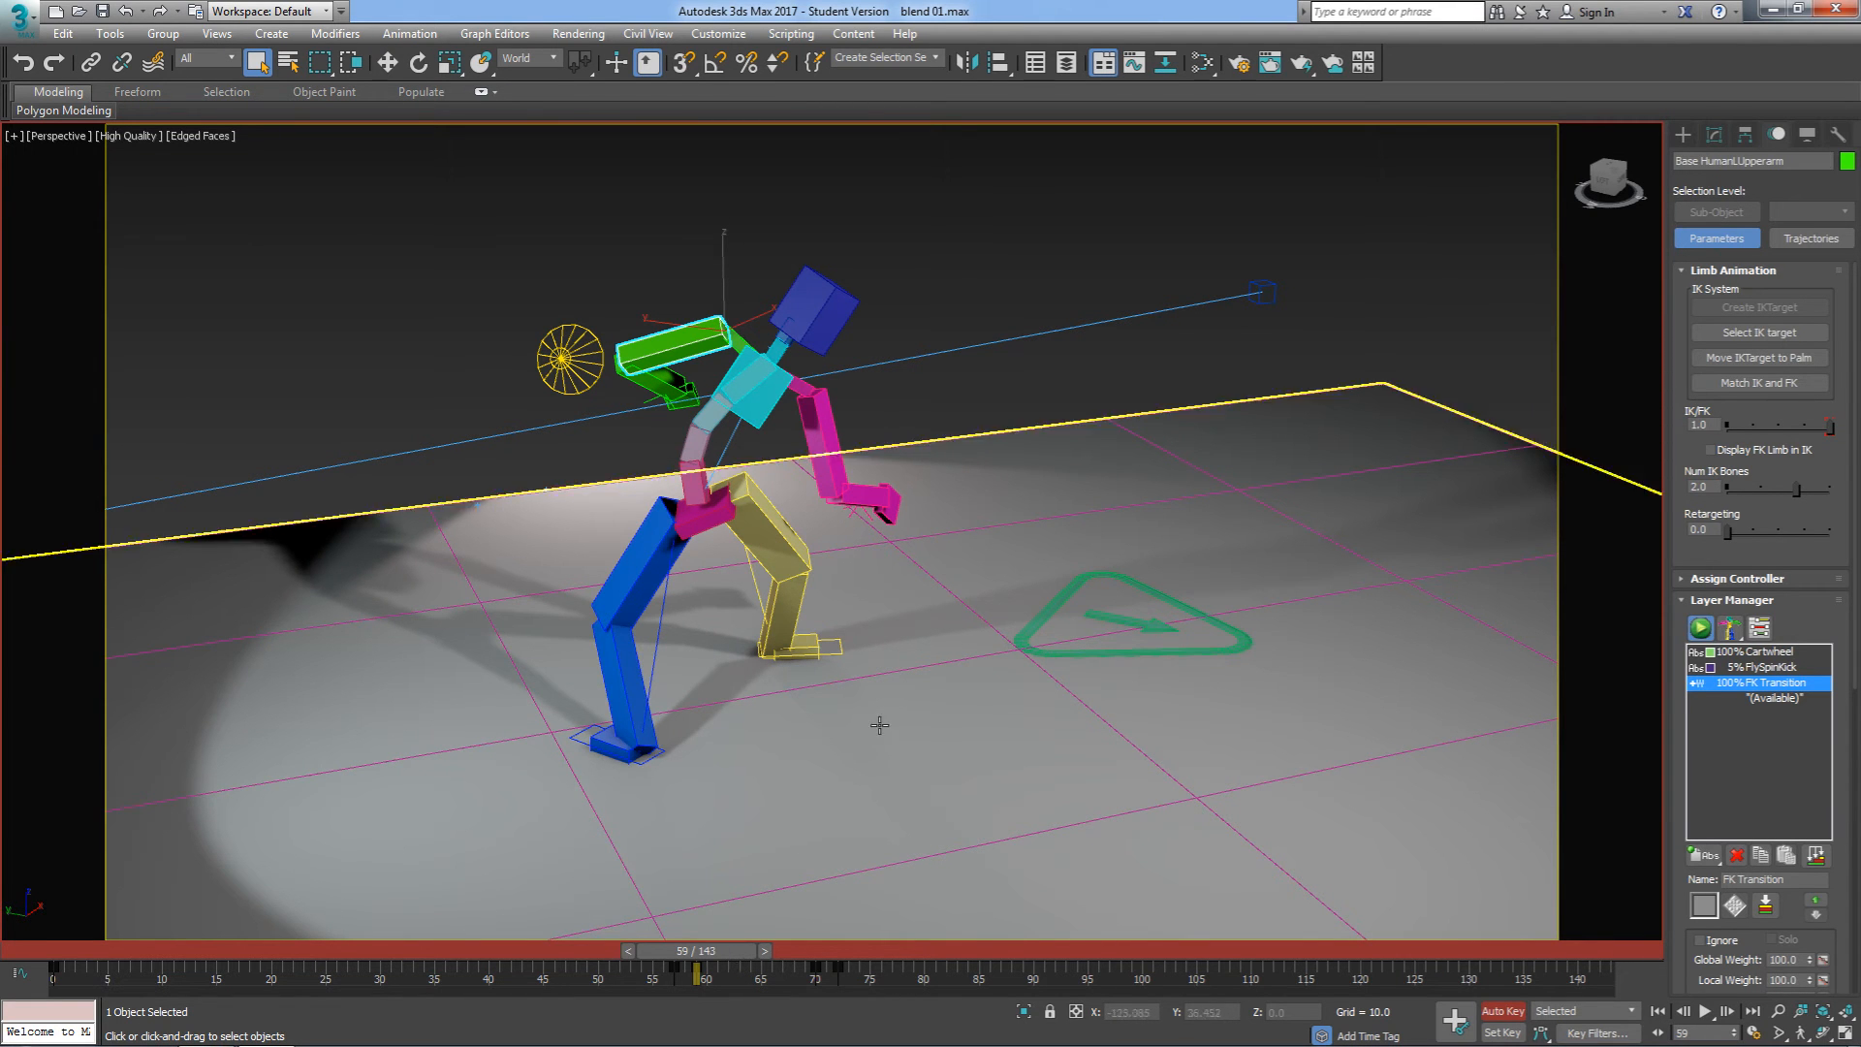
{"action": "left_click", "coordinate": [772, 605]}
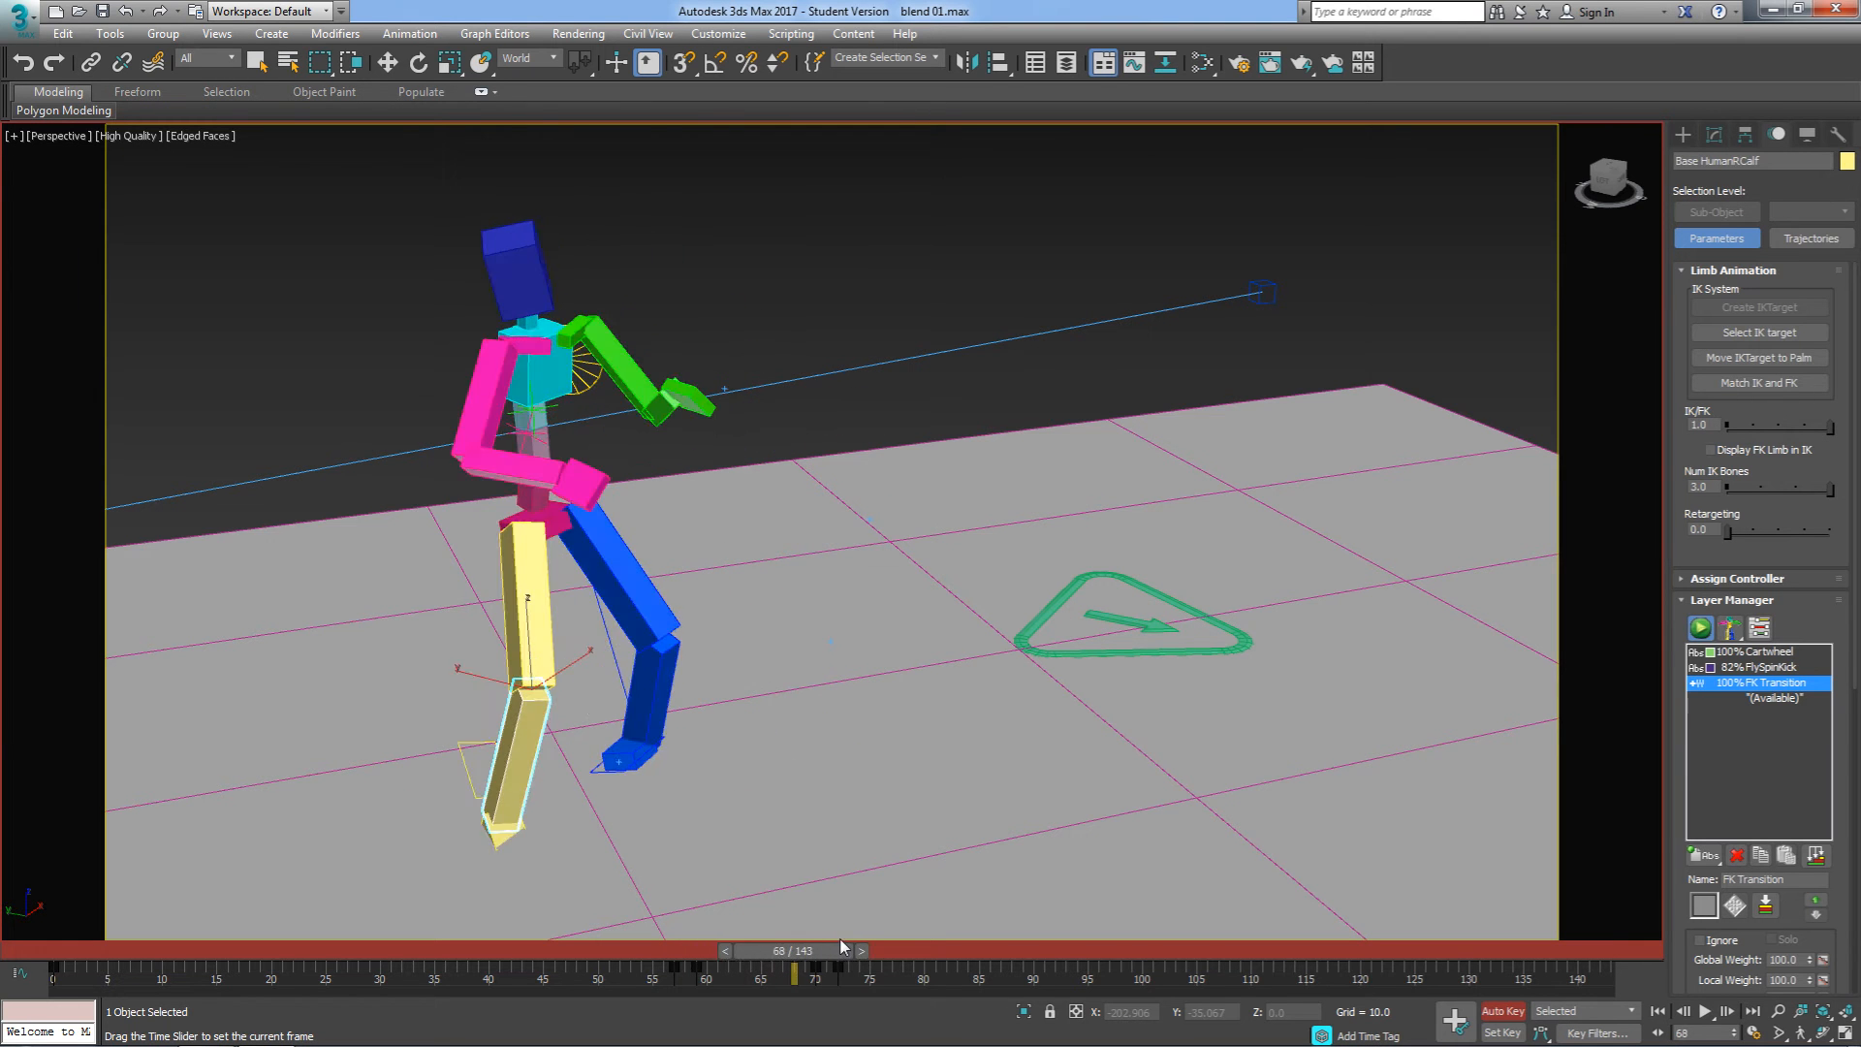
Step: Advance a few frames, view through PhysCamera001, and play then stop the blended animation
{"action": "left_click", "coordinate": [879, 950]}
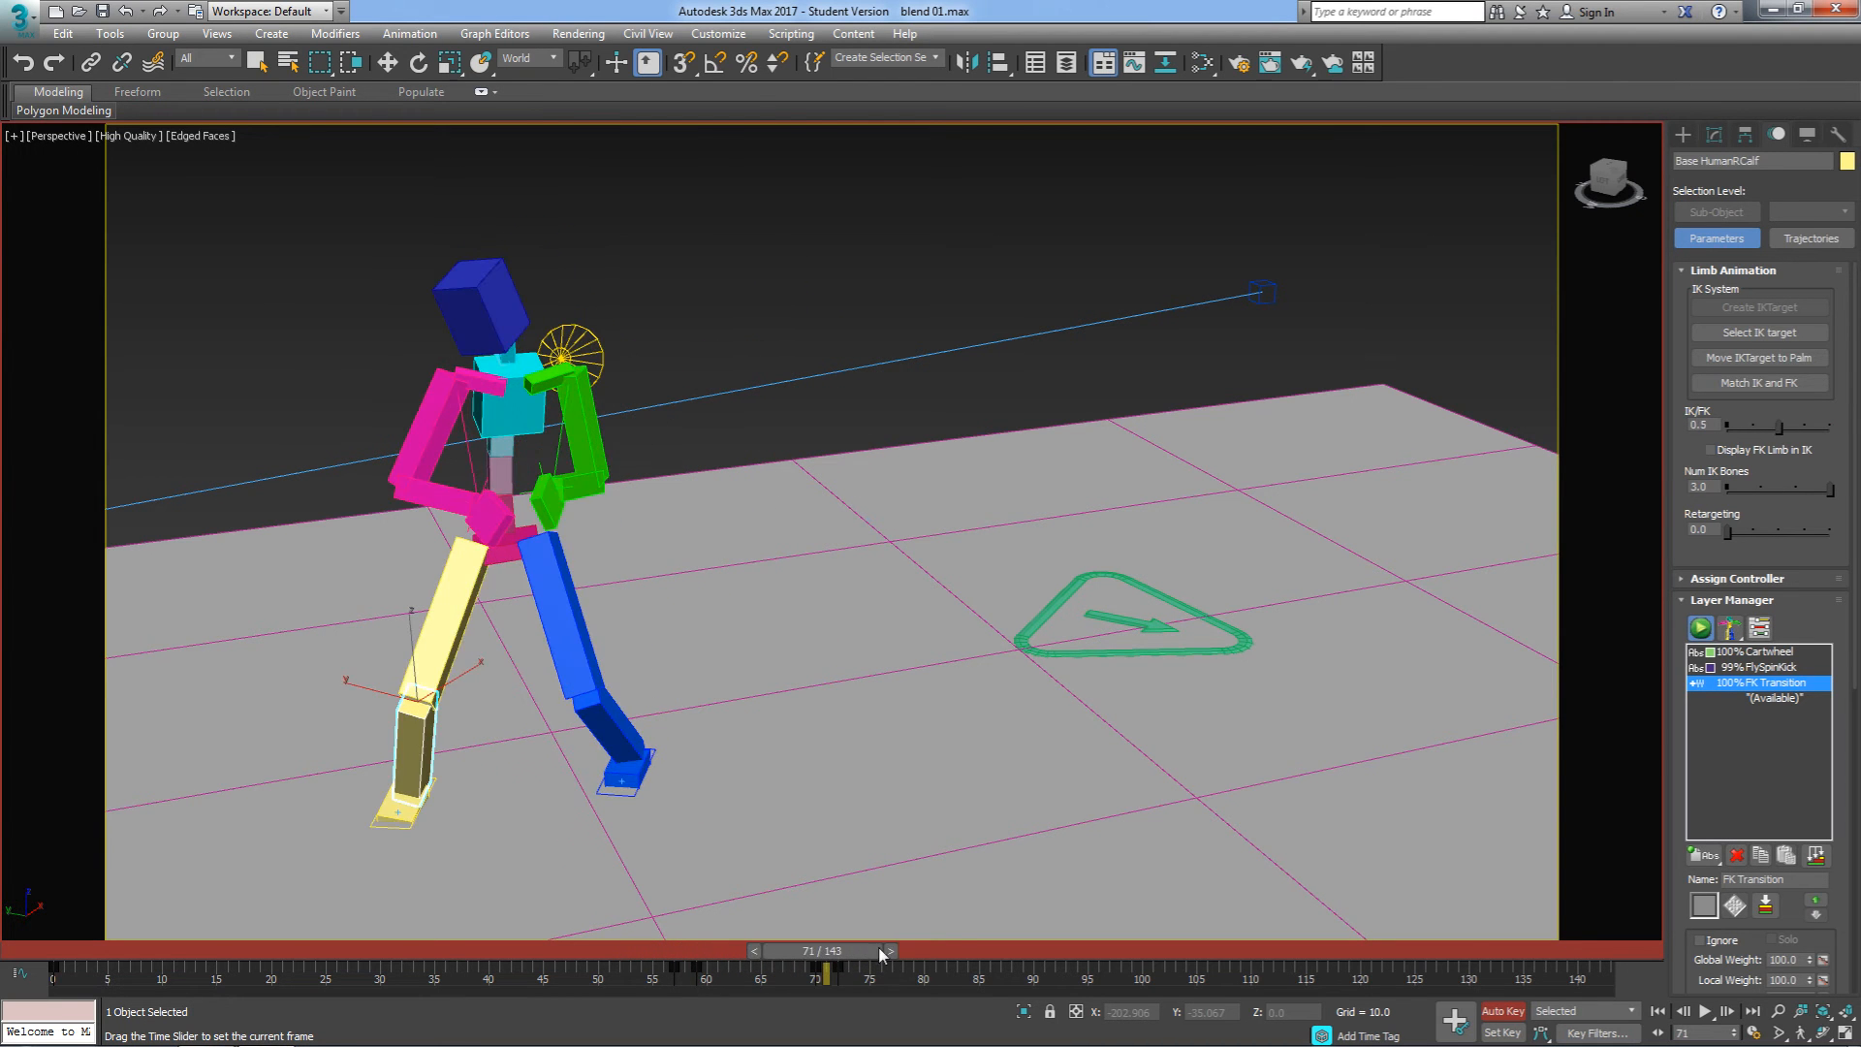
{"action": "left_click", "coordinate": [899, 951]}
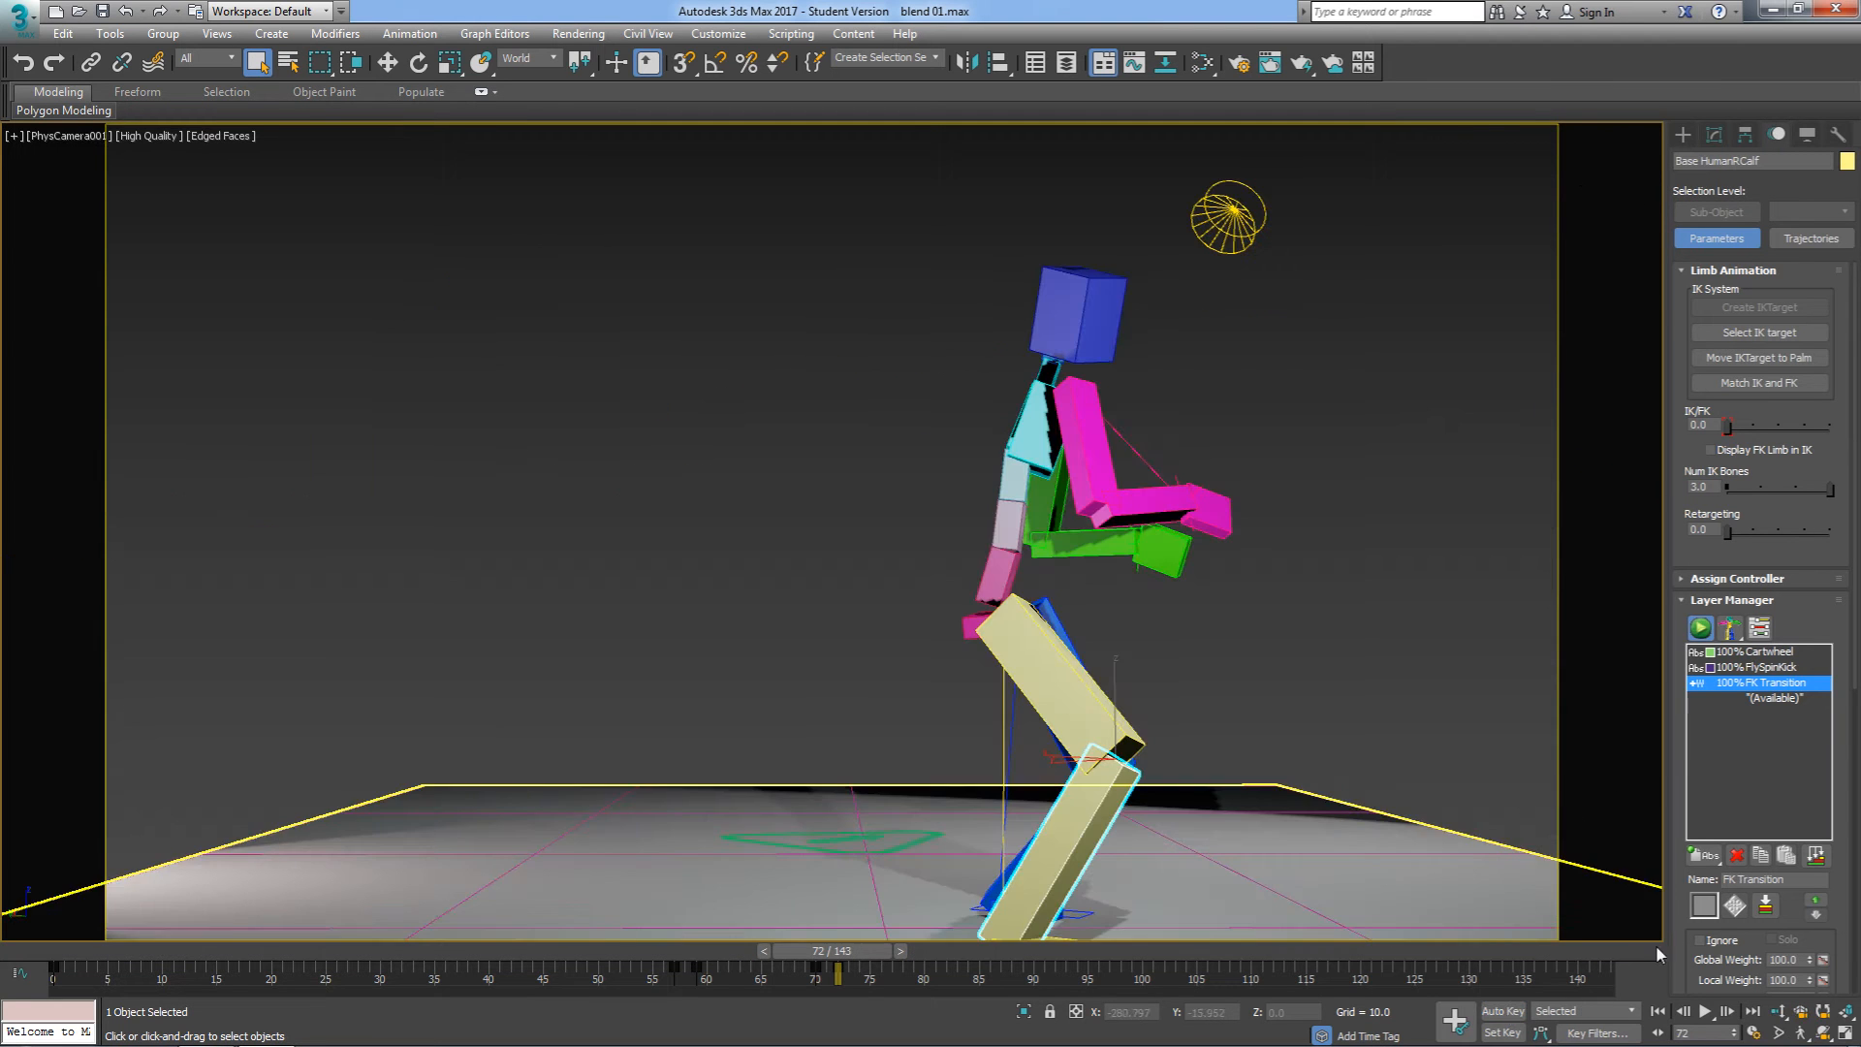
{"action": "left_click", "coordinate": [1703, 1011]}
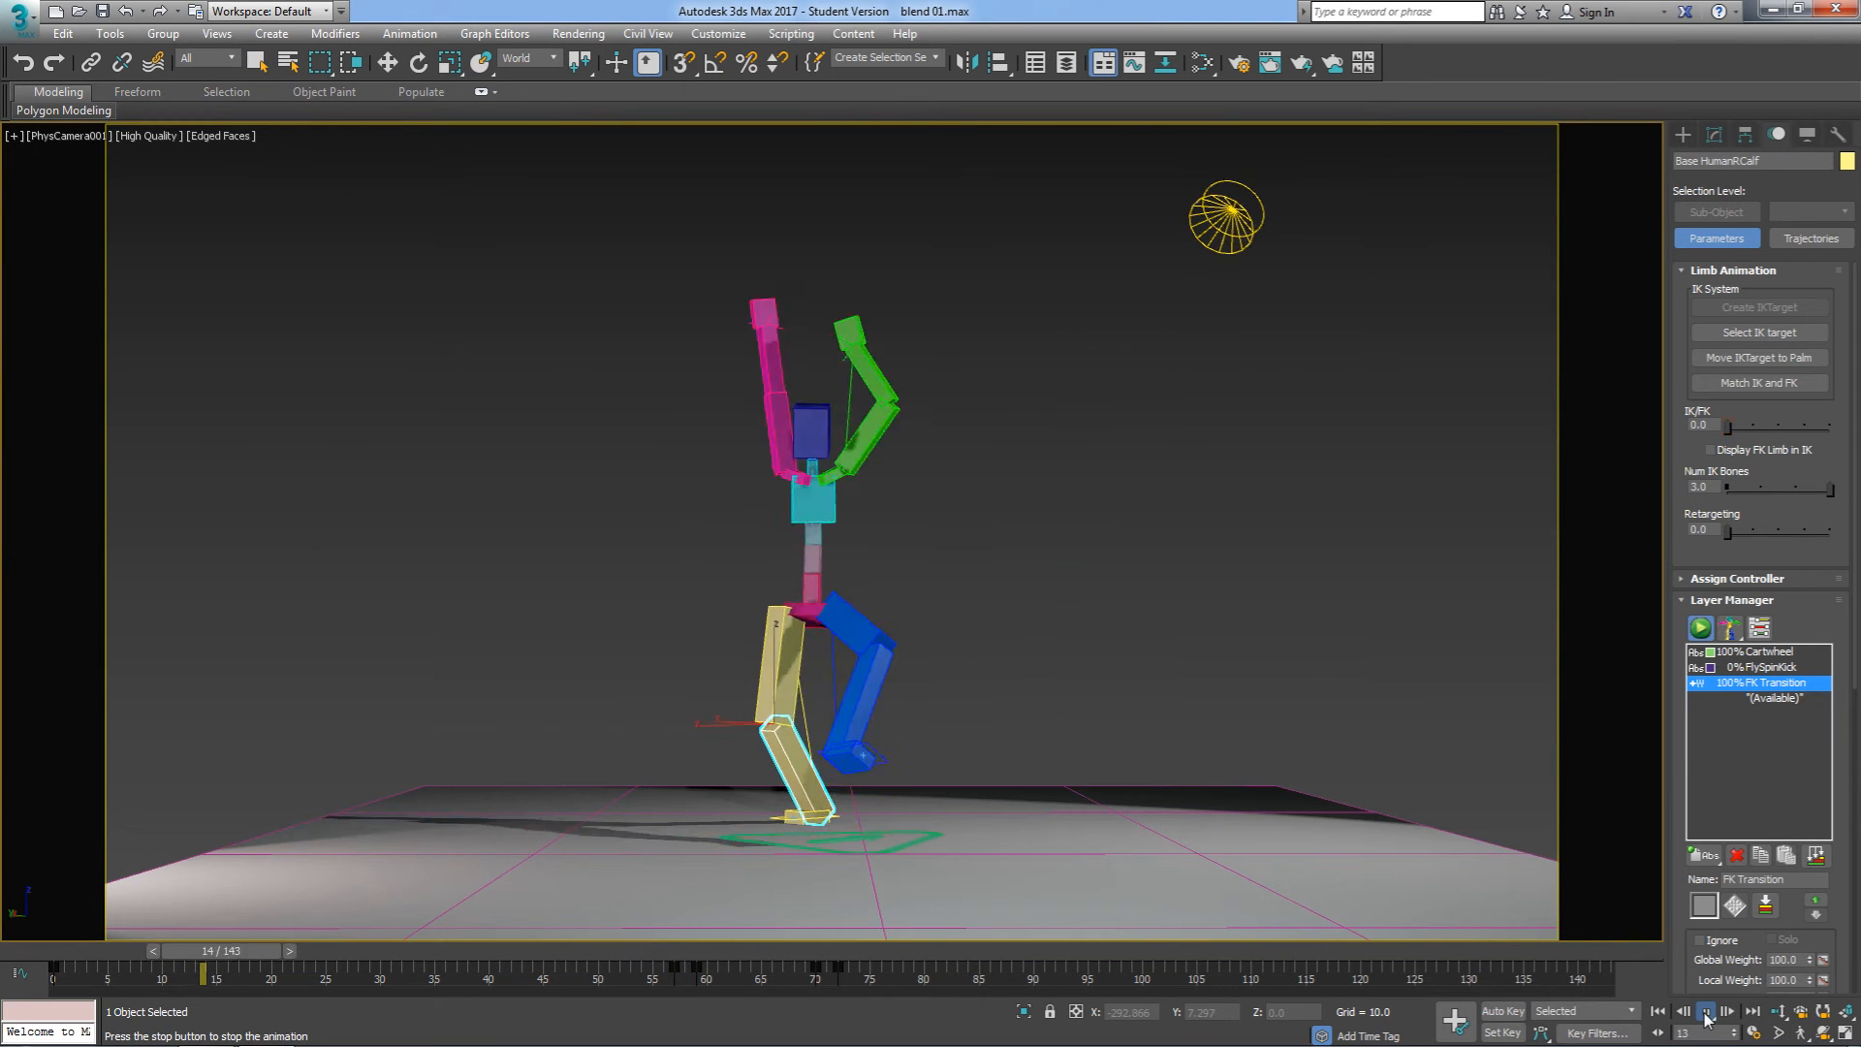
{"action": "left_click", "coordinate": [1704, 1011]}
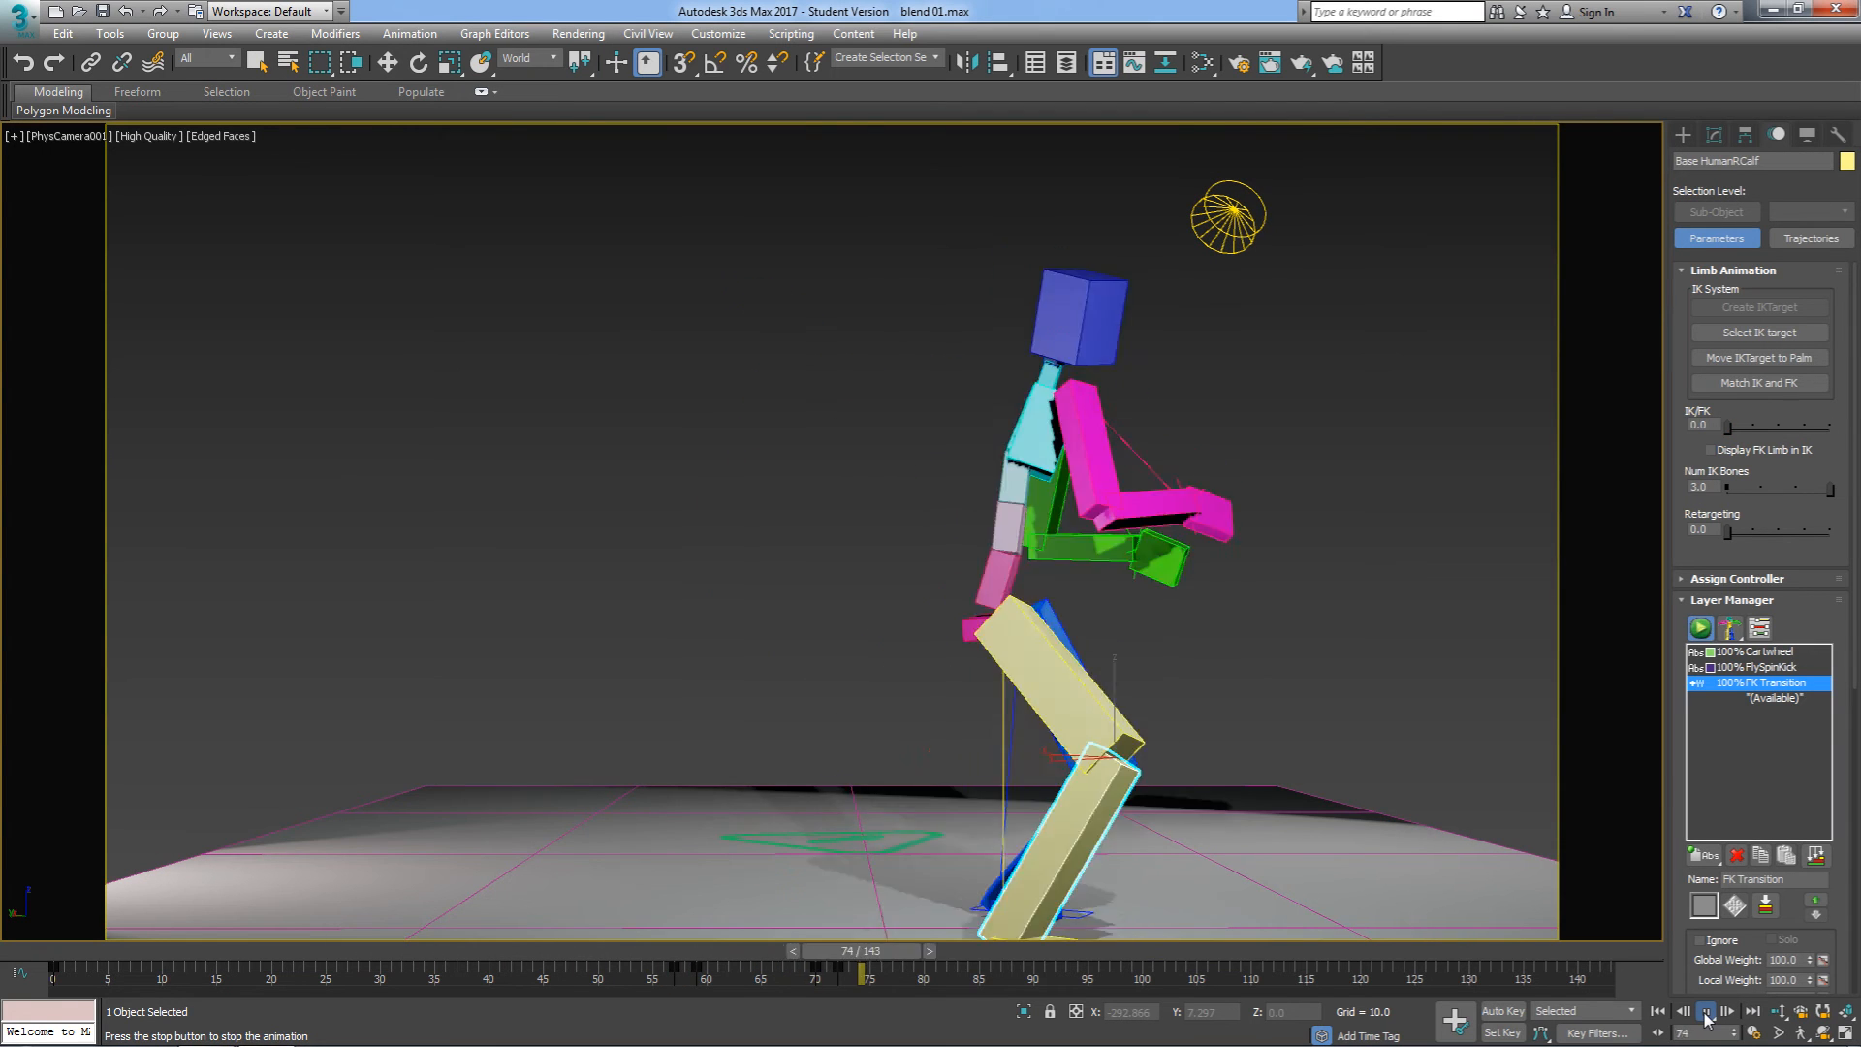
{"action": "left_click", "coordinate": [1707, 1011]}
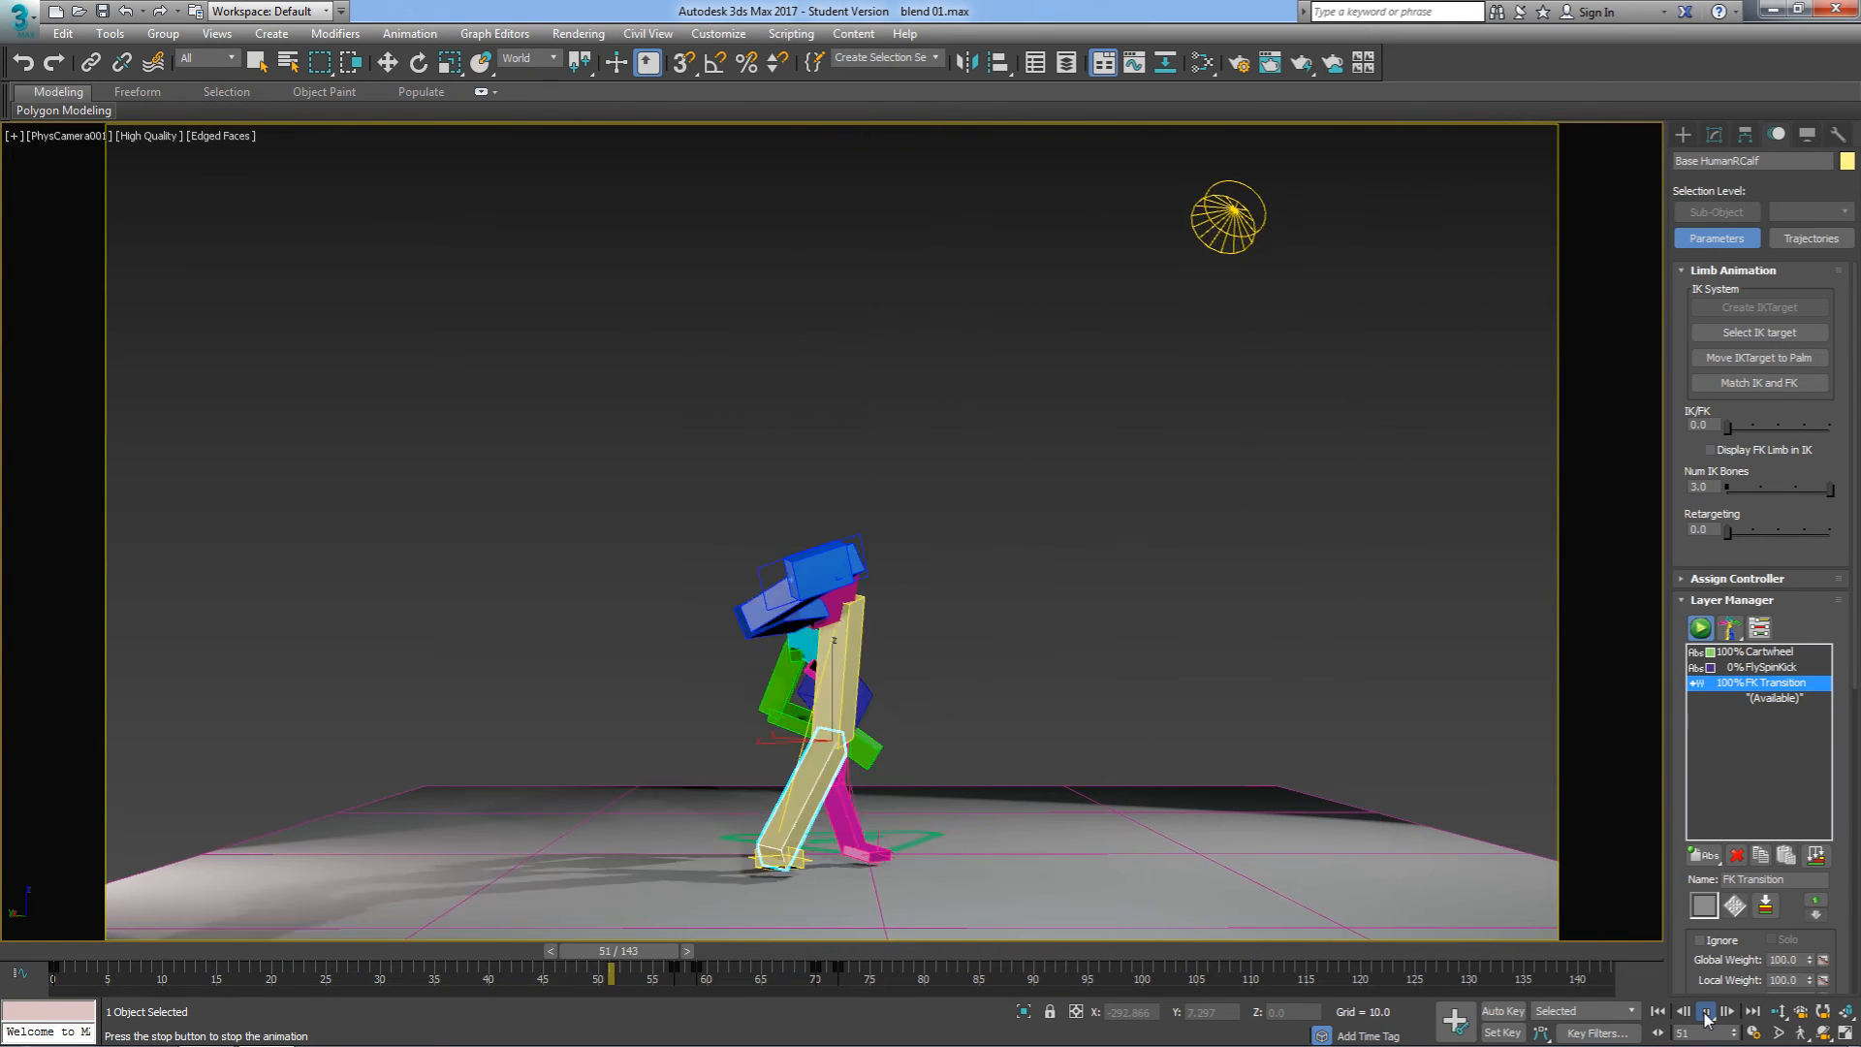
{"action": "left_click", "coordinate": [1726, 1011]}
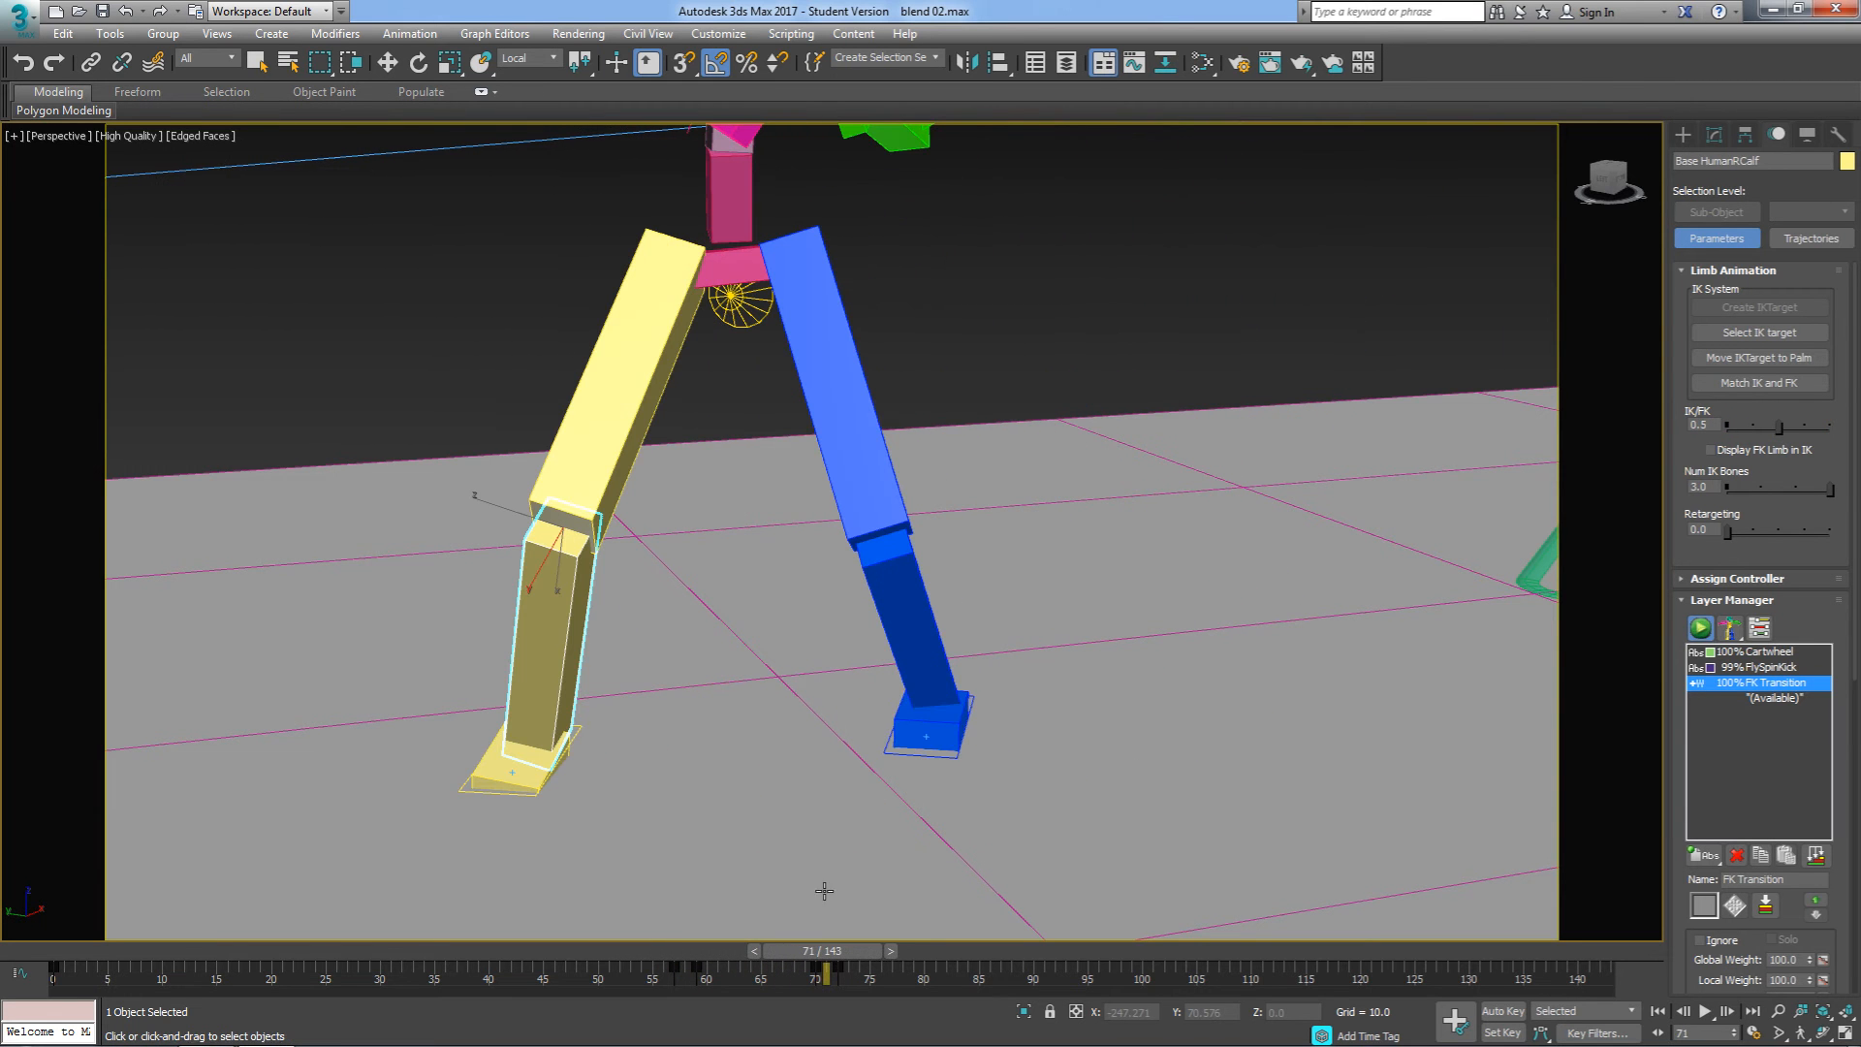
Step: Pick the blue left foot platform to start polishing the feet
{"action": "left_click", "coordinate": [923, 736]}
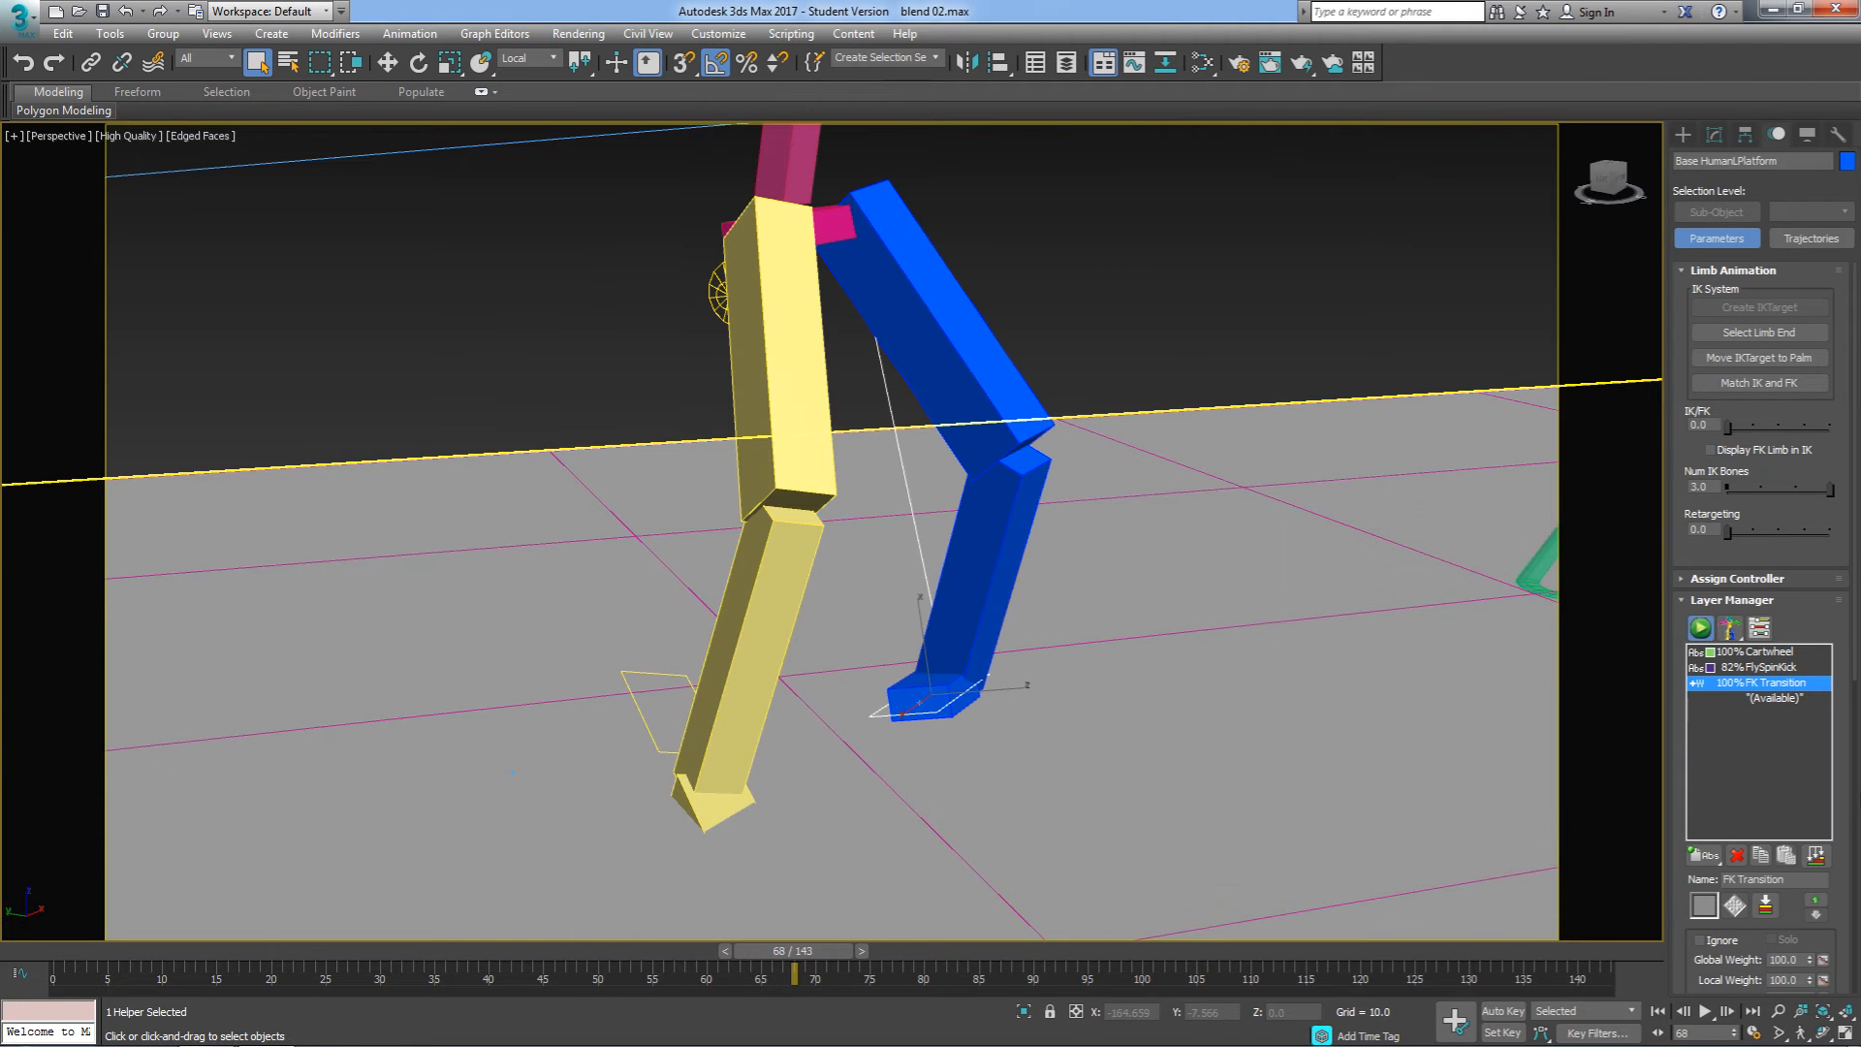
{"action": "left_click", "coordinate": [1757, 698]}
{"action": "type", "text": "Untwist Foot"}
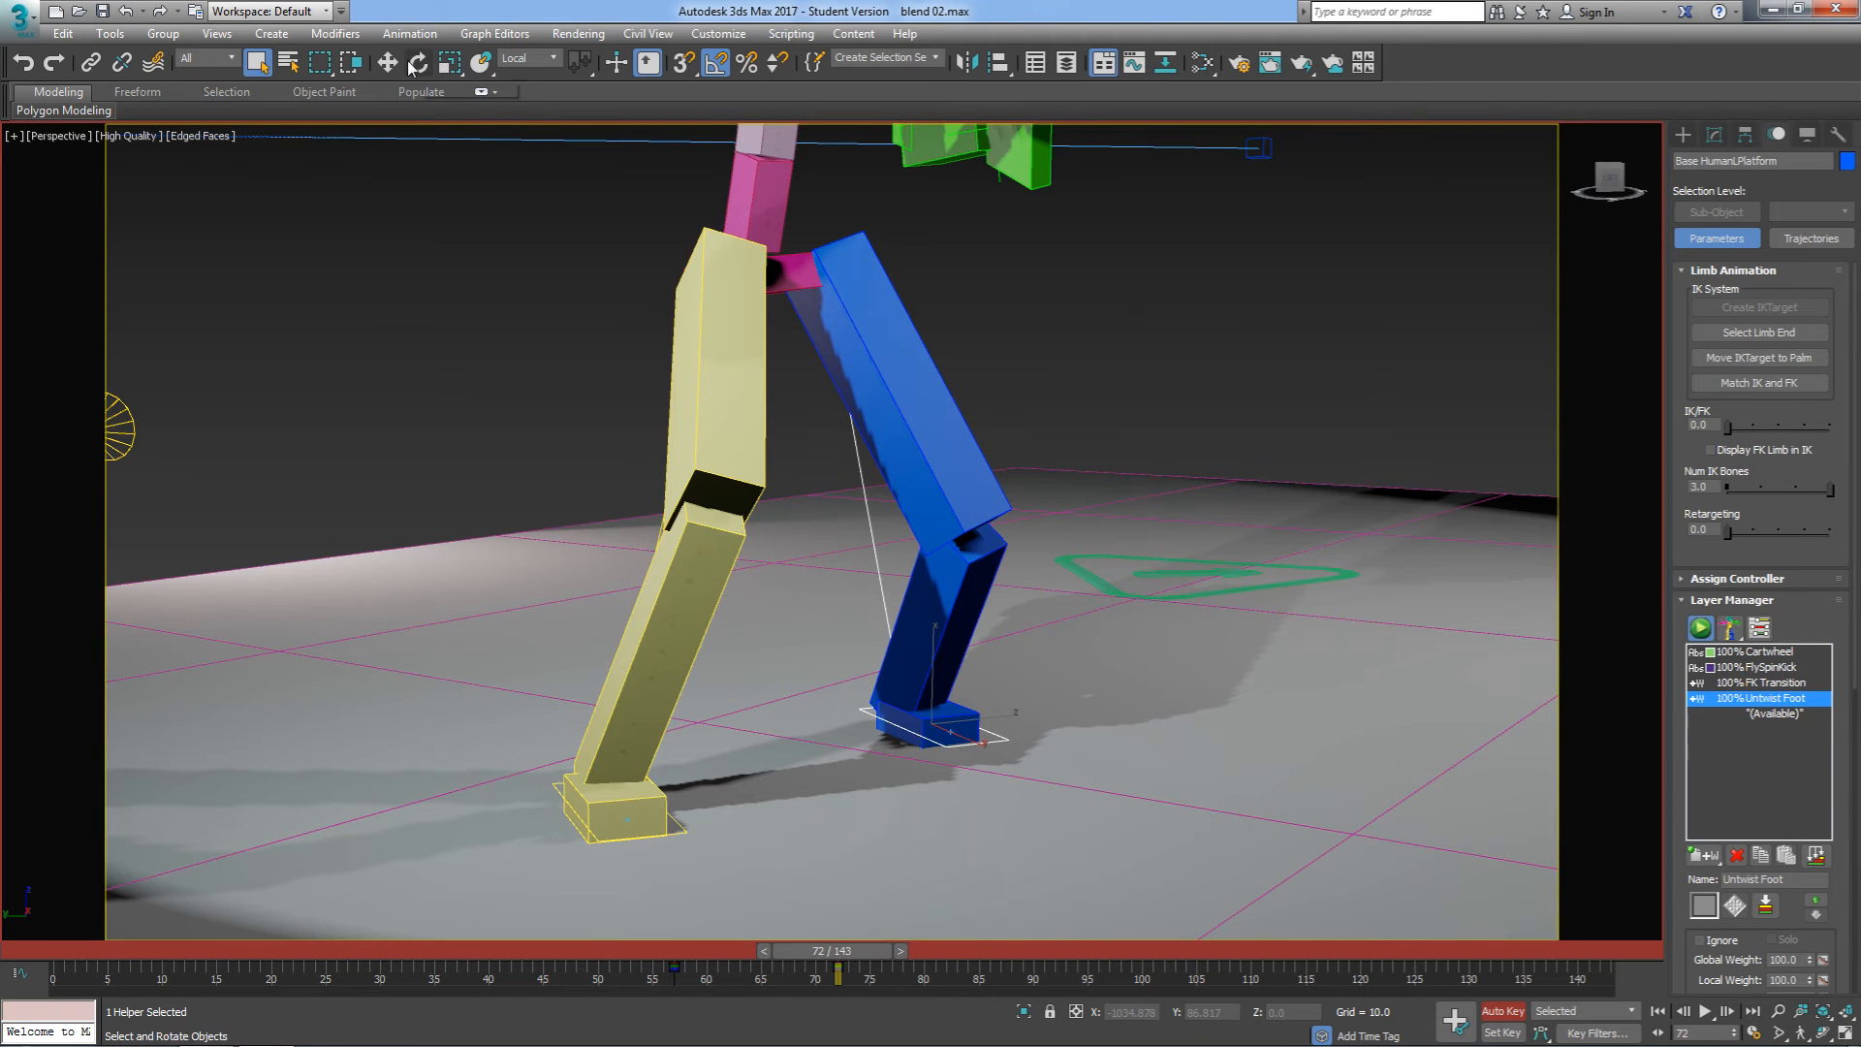
Step: Switch the reference coordinate system from Local to World for the foot's rotation
{"action": "left_click", "coordinate": [552, 58]}
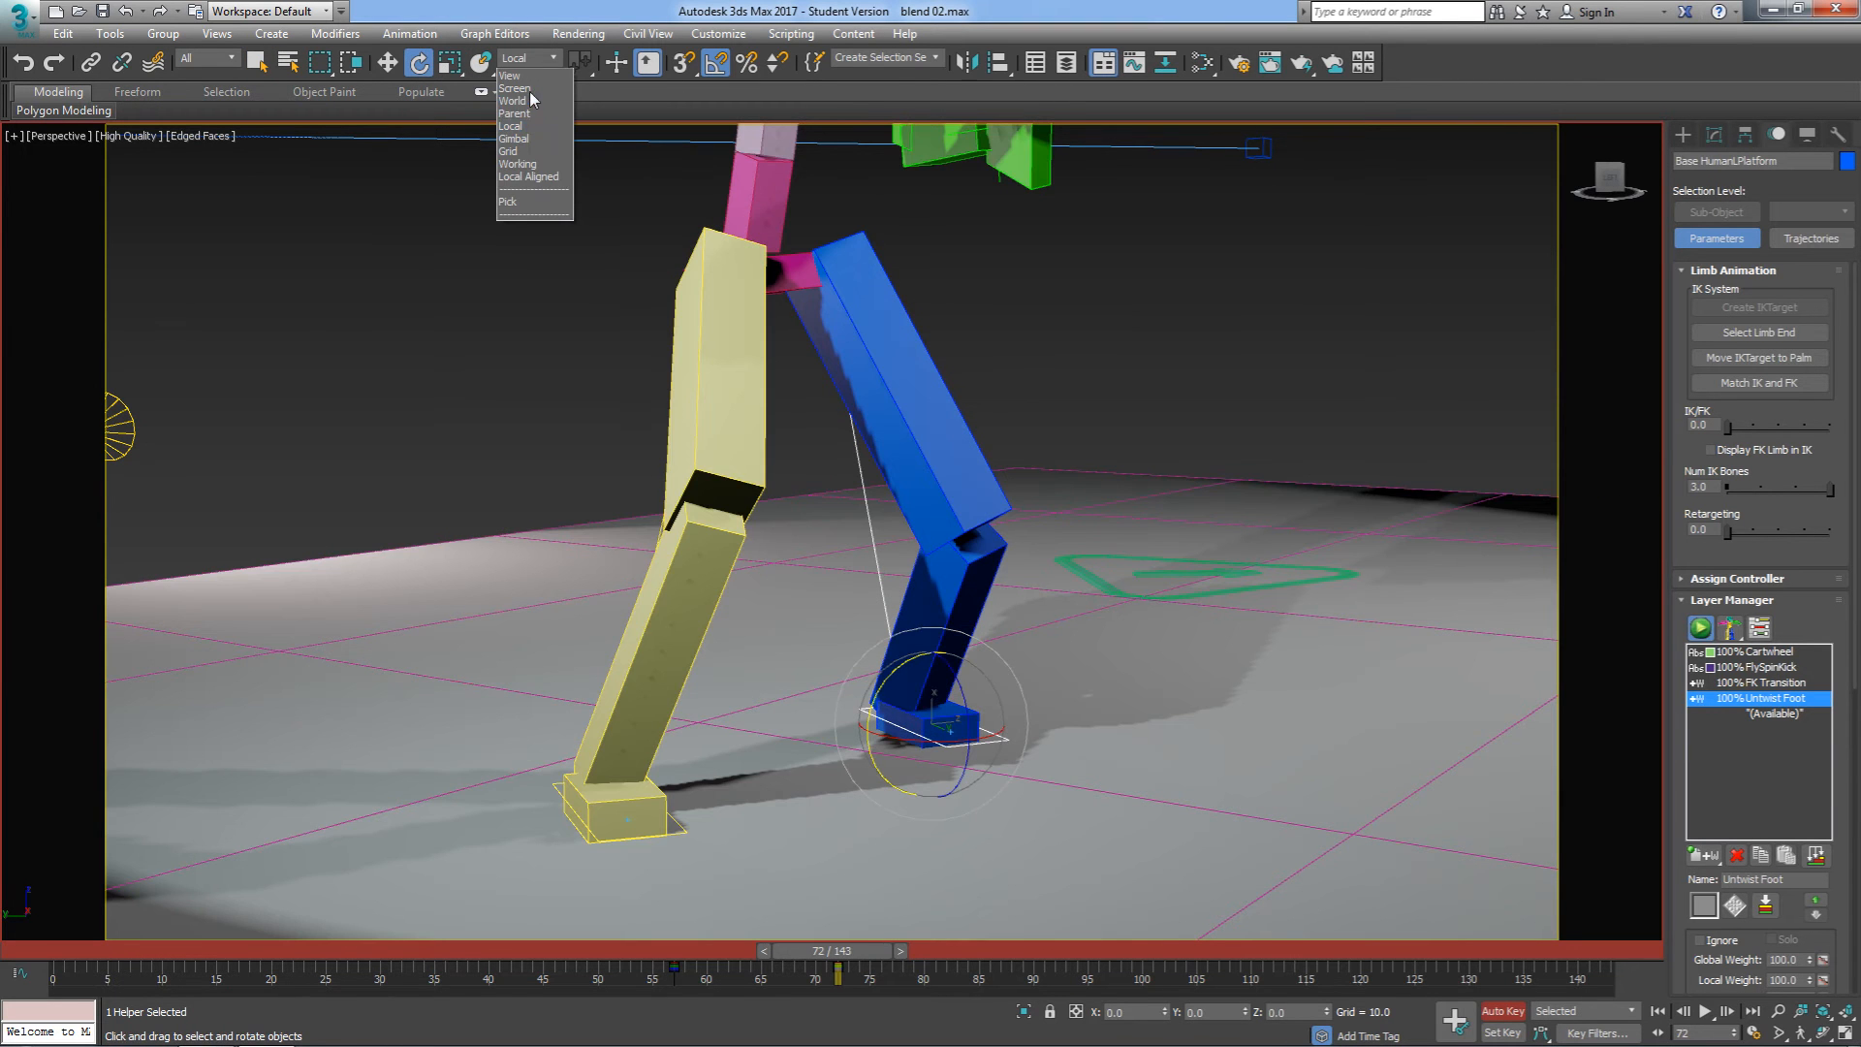
{"action": "left_click", "coordinate": [512, 101]}
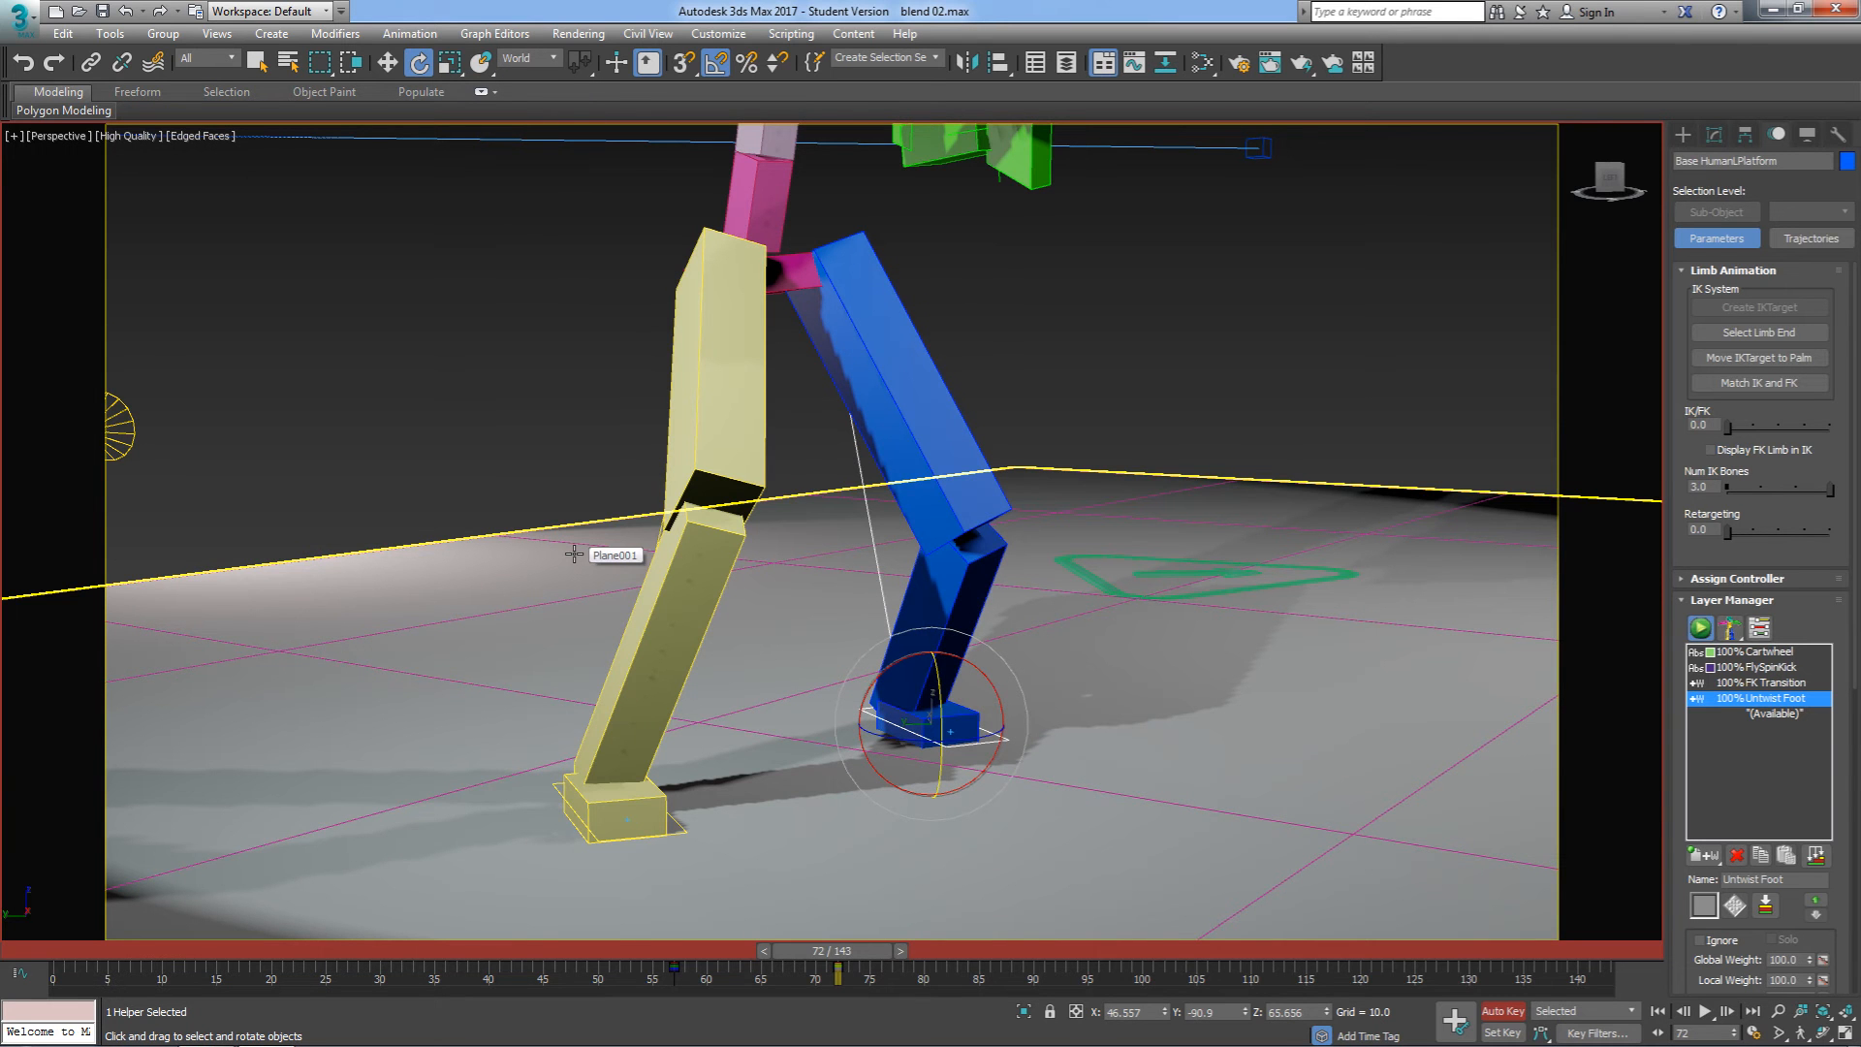
{"action": "mouse_move", "coordinate": [653, 692]}
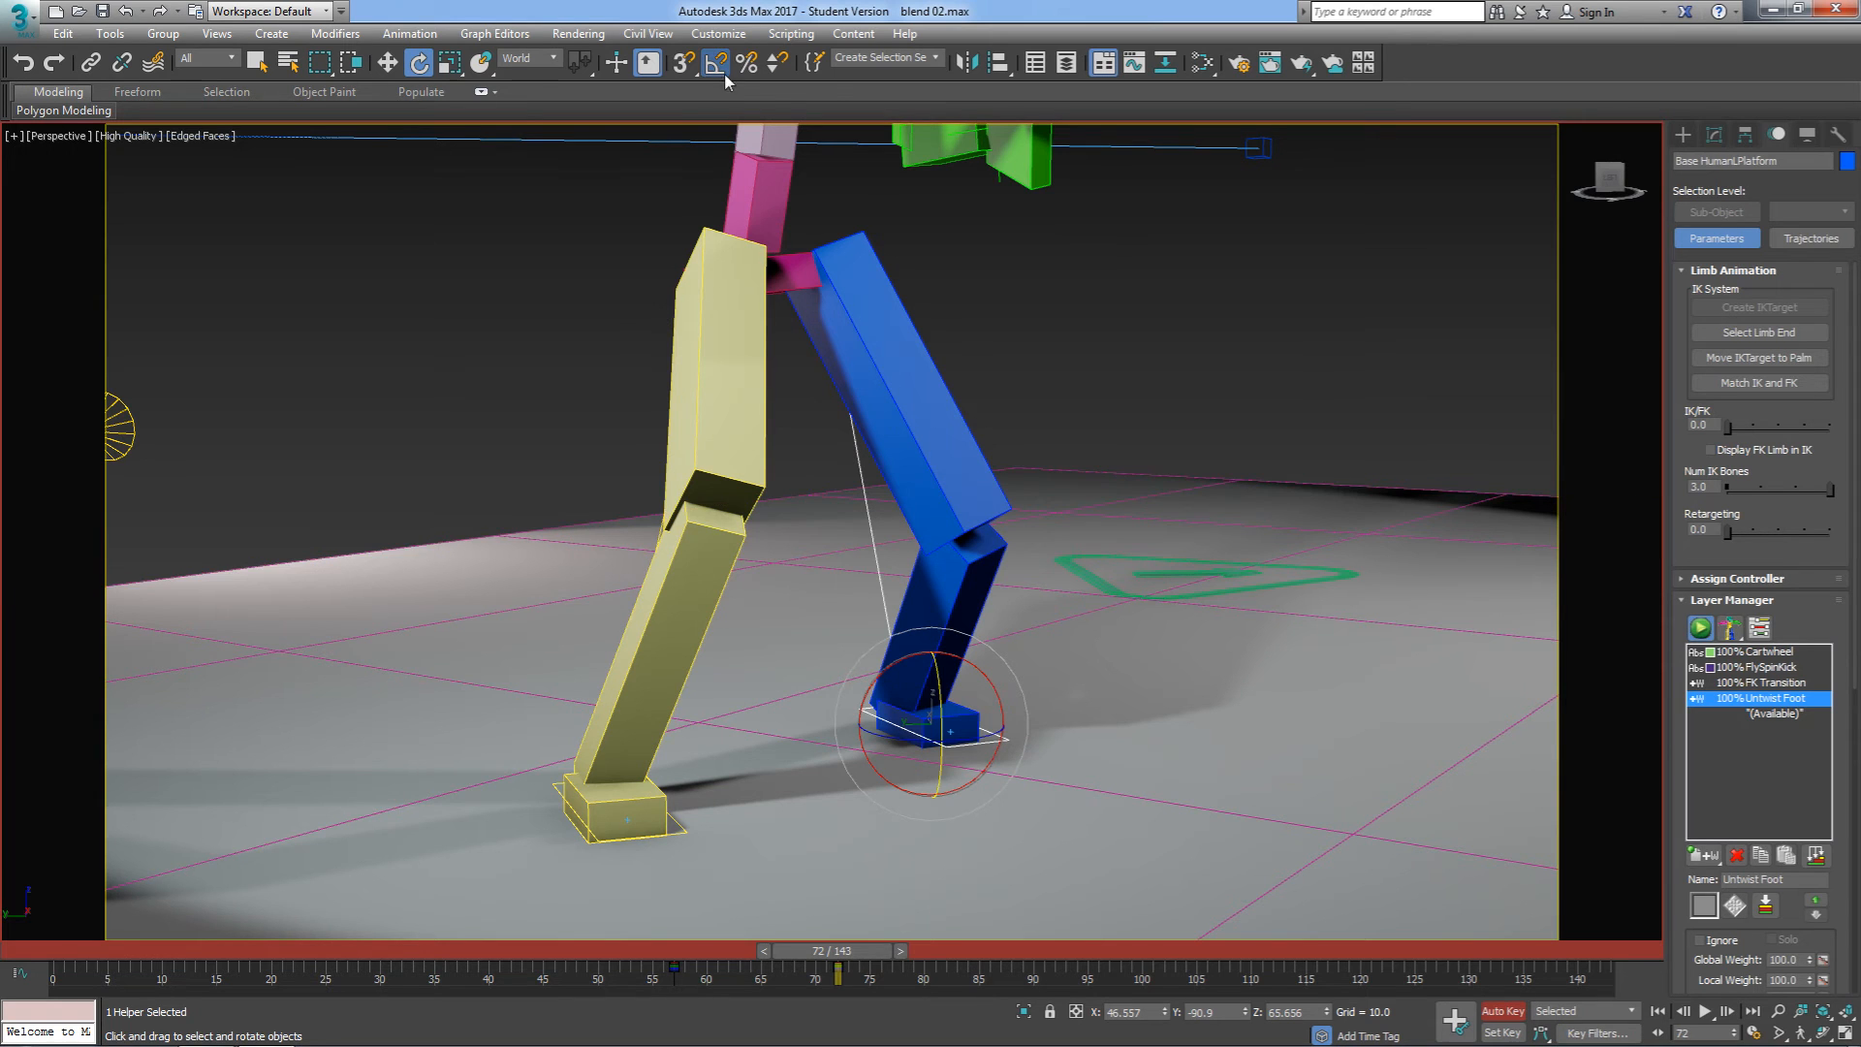
{"action": "mouse_move", "coordinate": [715, 63]}
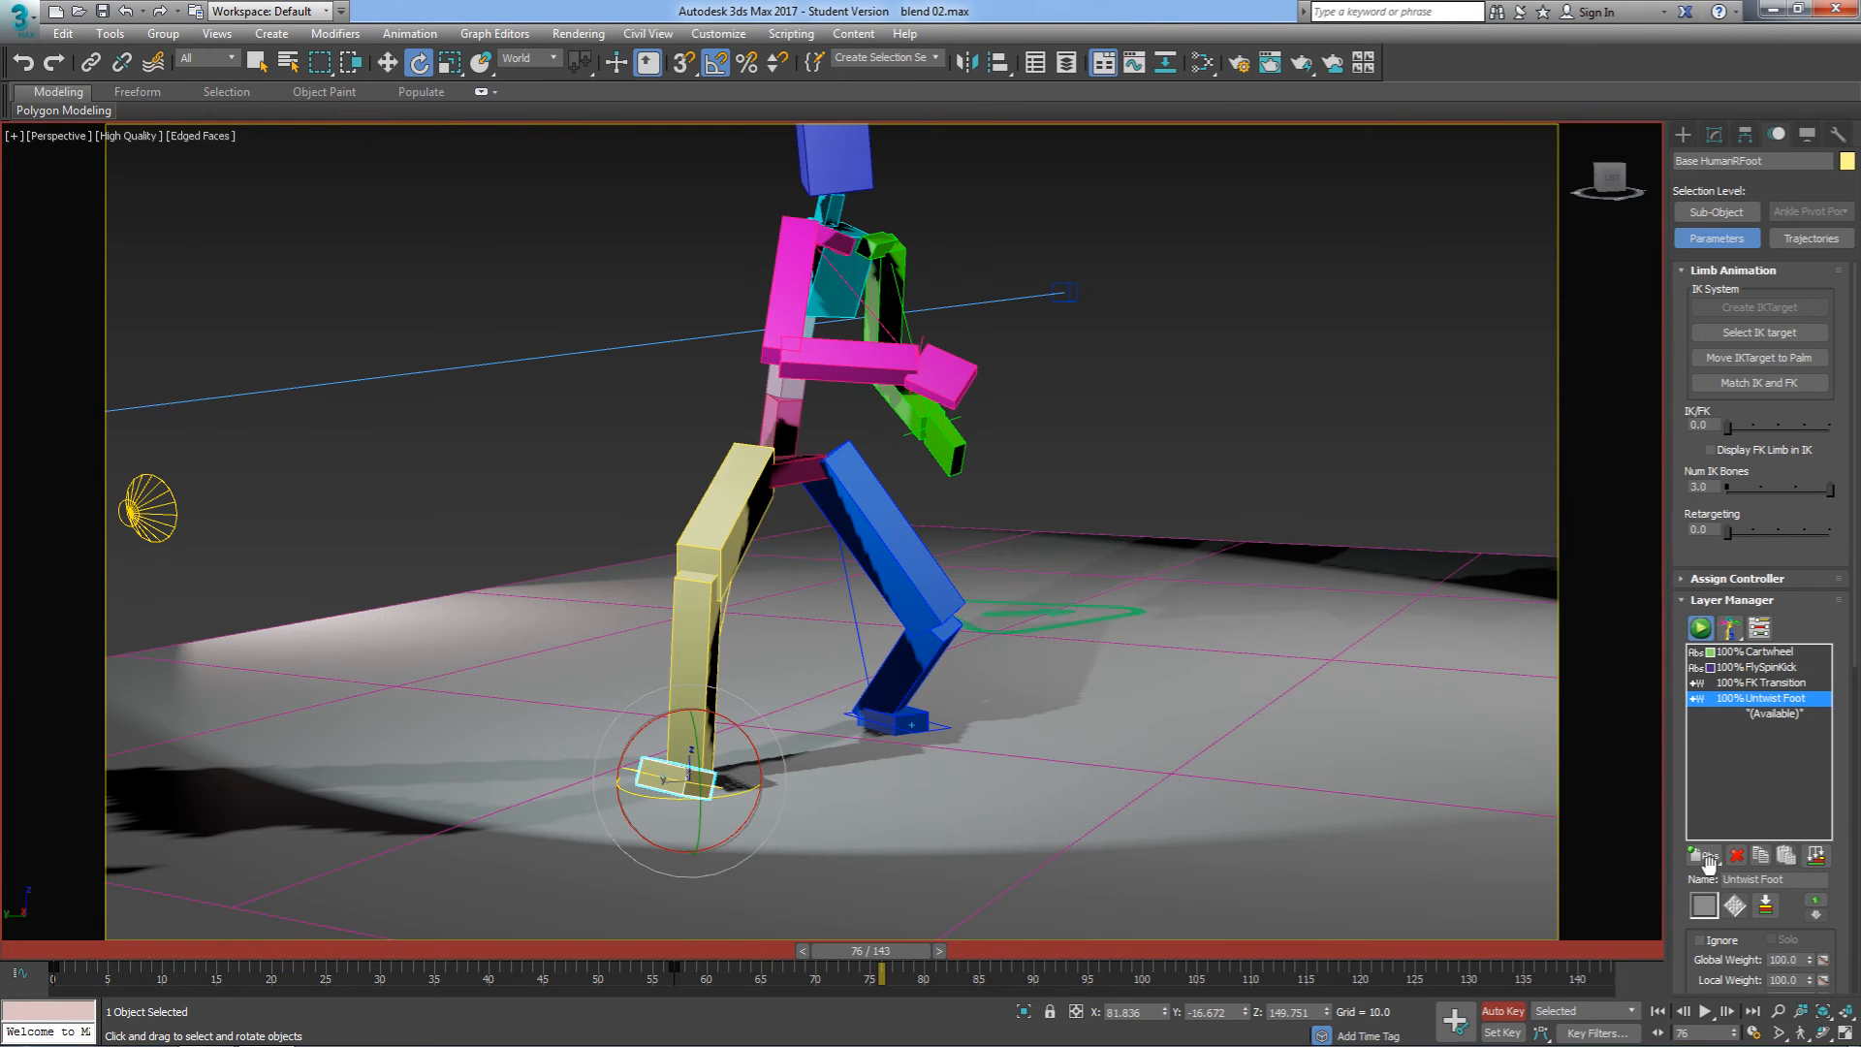
Step: Add an Adjustment Layer above Untwist Foot and prepare to move the right foot at frame 66
{"action": "left_click", "coordinate": [1698, 855]}
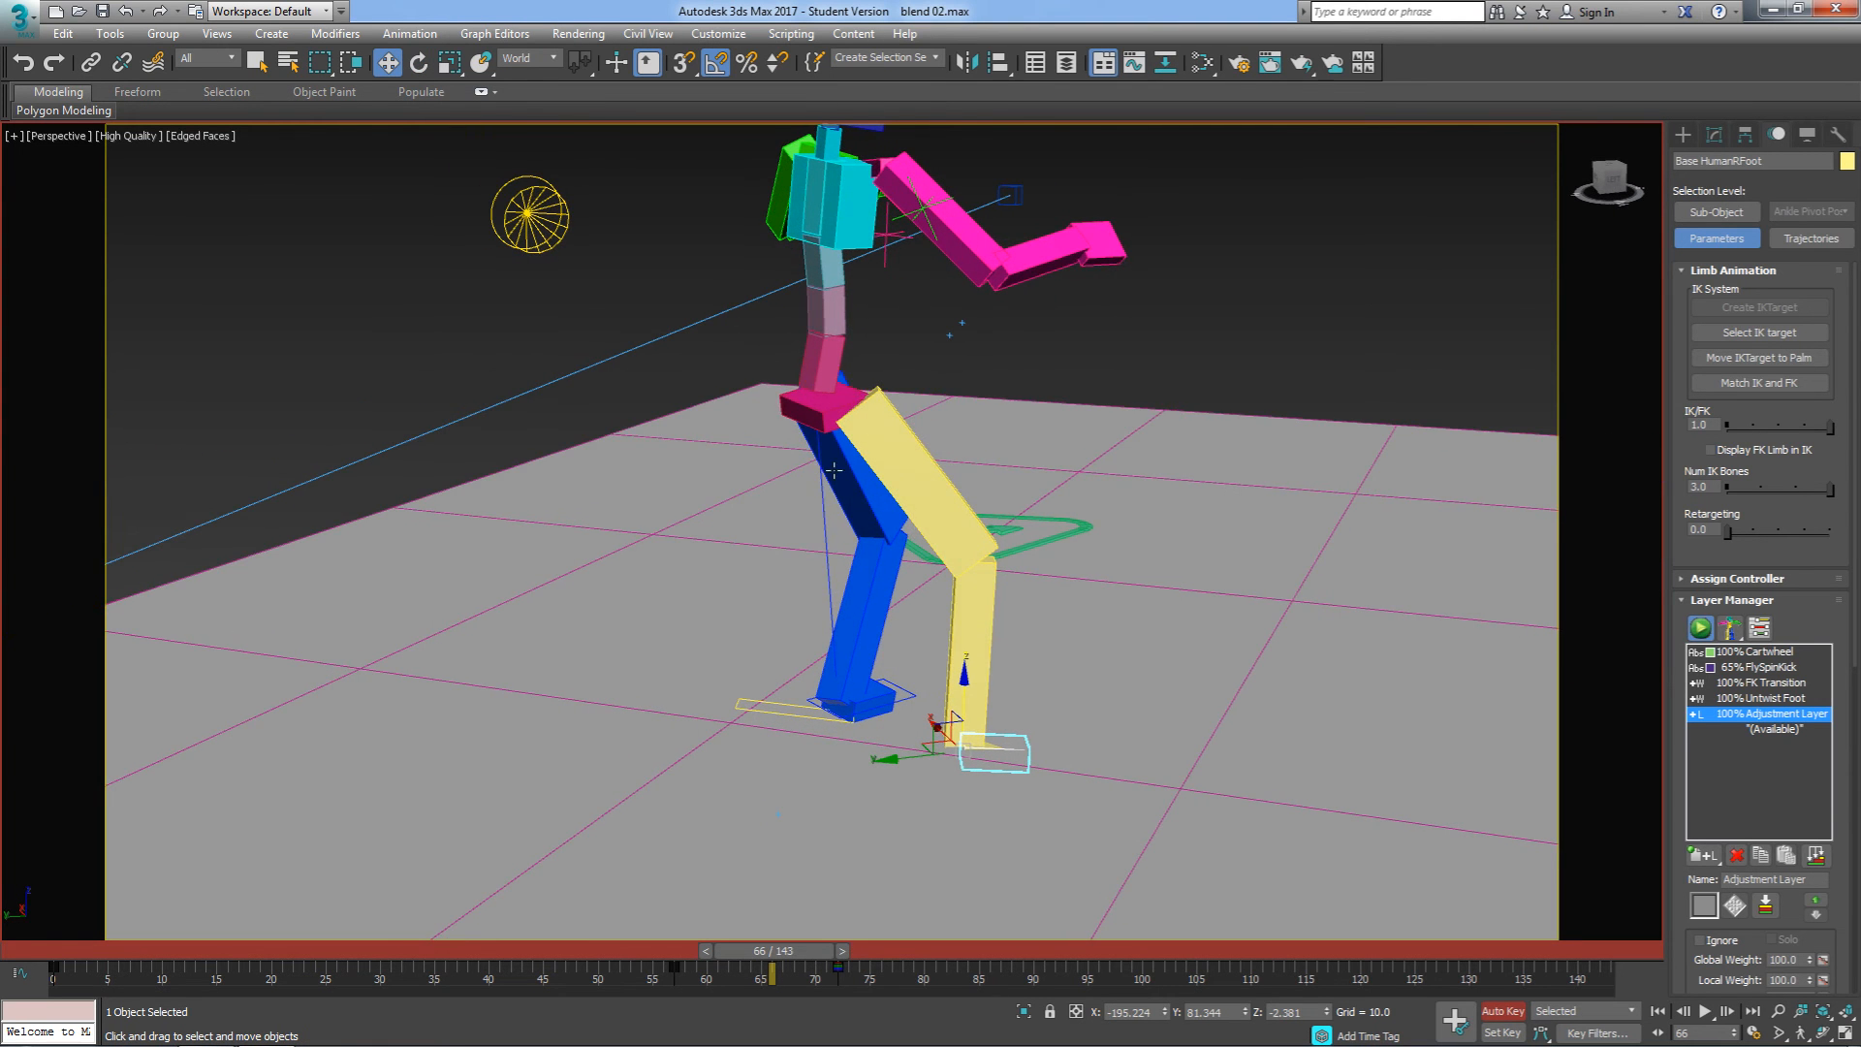
{"action": "left_click", "coordinate": [528, 58]}
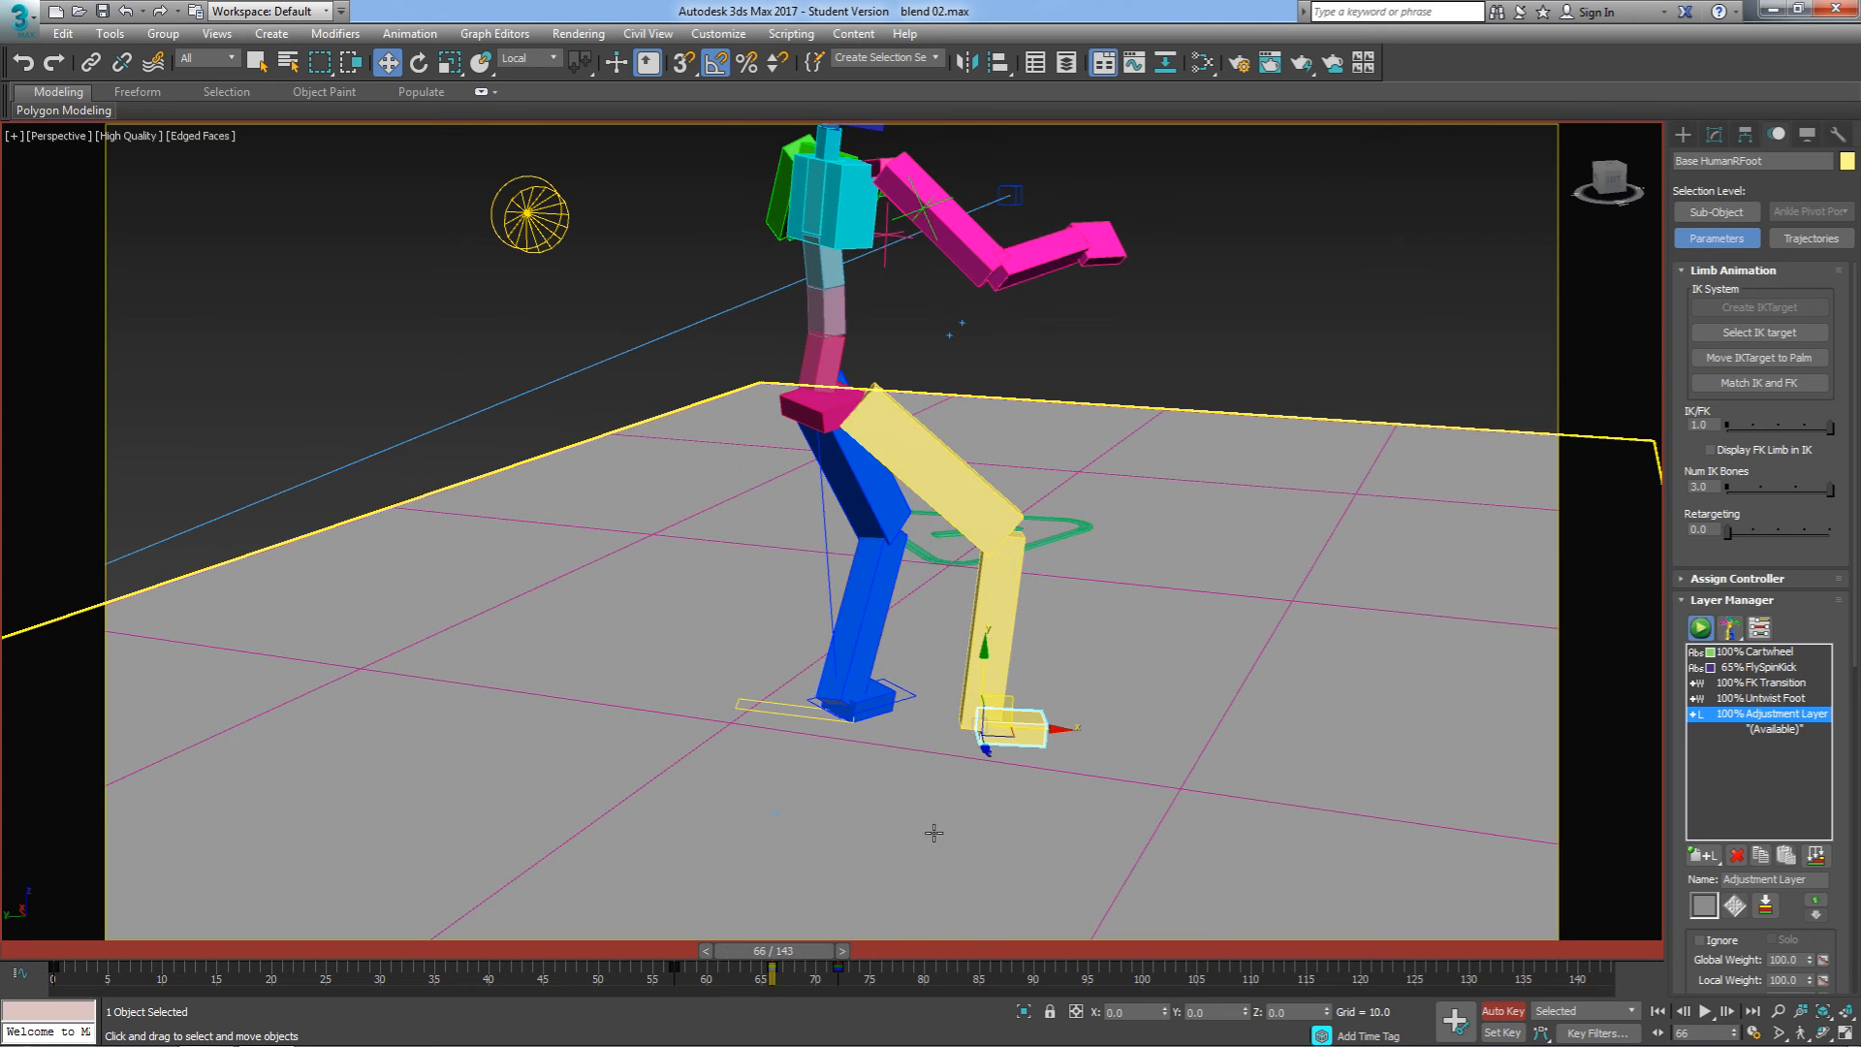
Step: Save the scene as blend 03.max and name the Adjustment Layer 'Foot Polish'
{"action": "left_click", "coordinate": [1809, 238]}
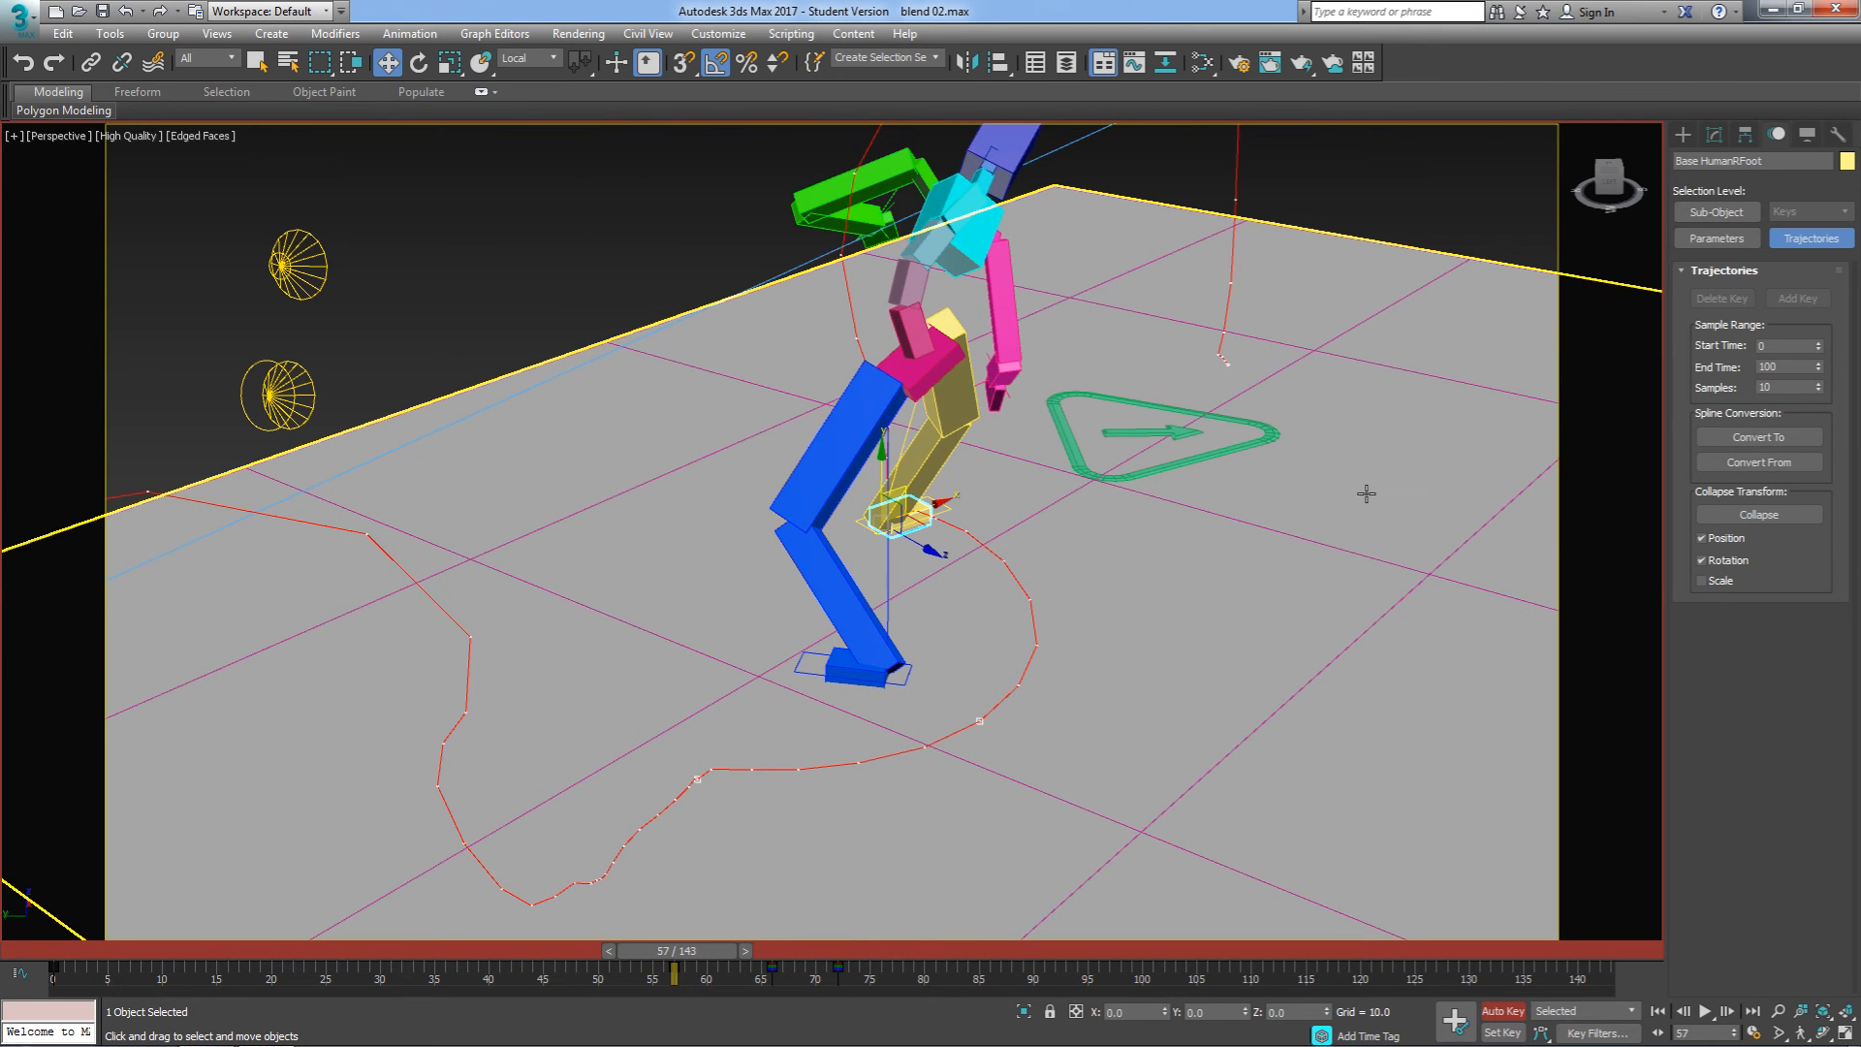
{"action": "left_click", "coordinate": [1714, 237]}
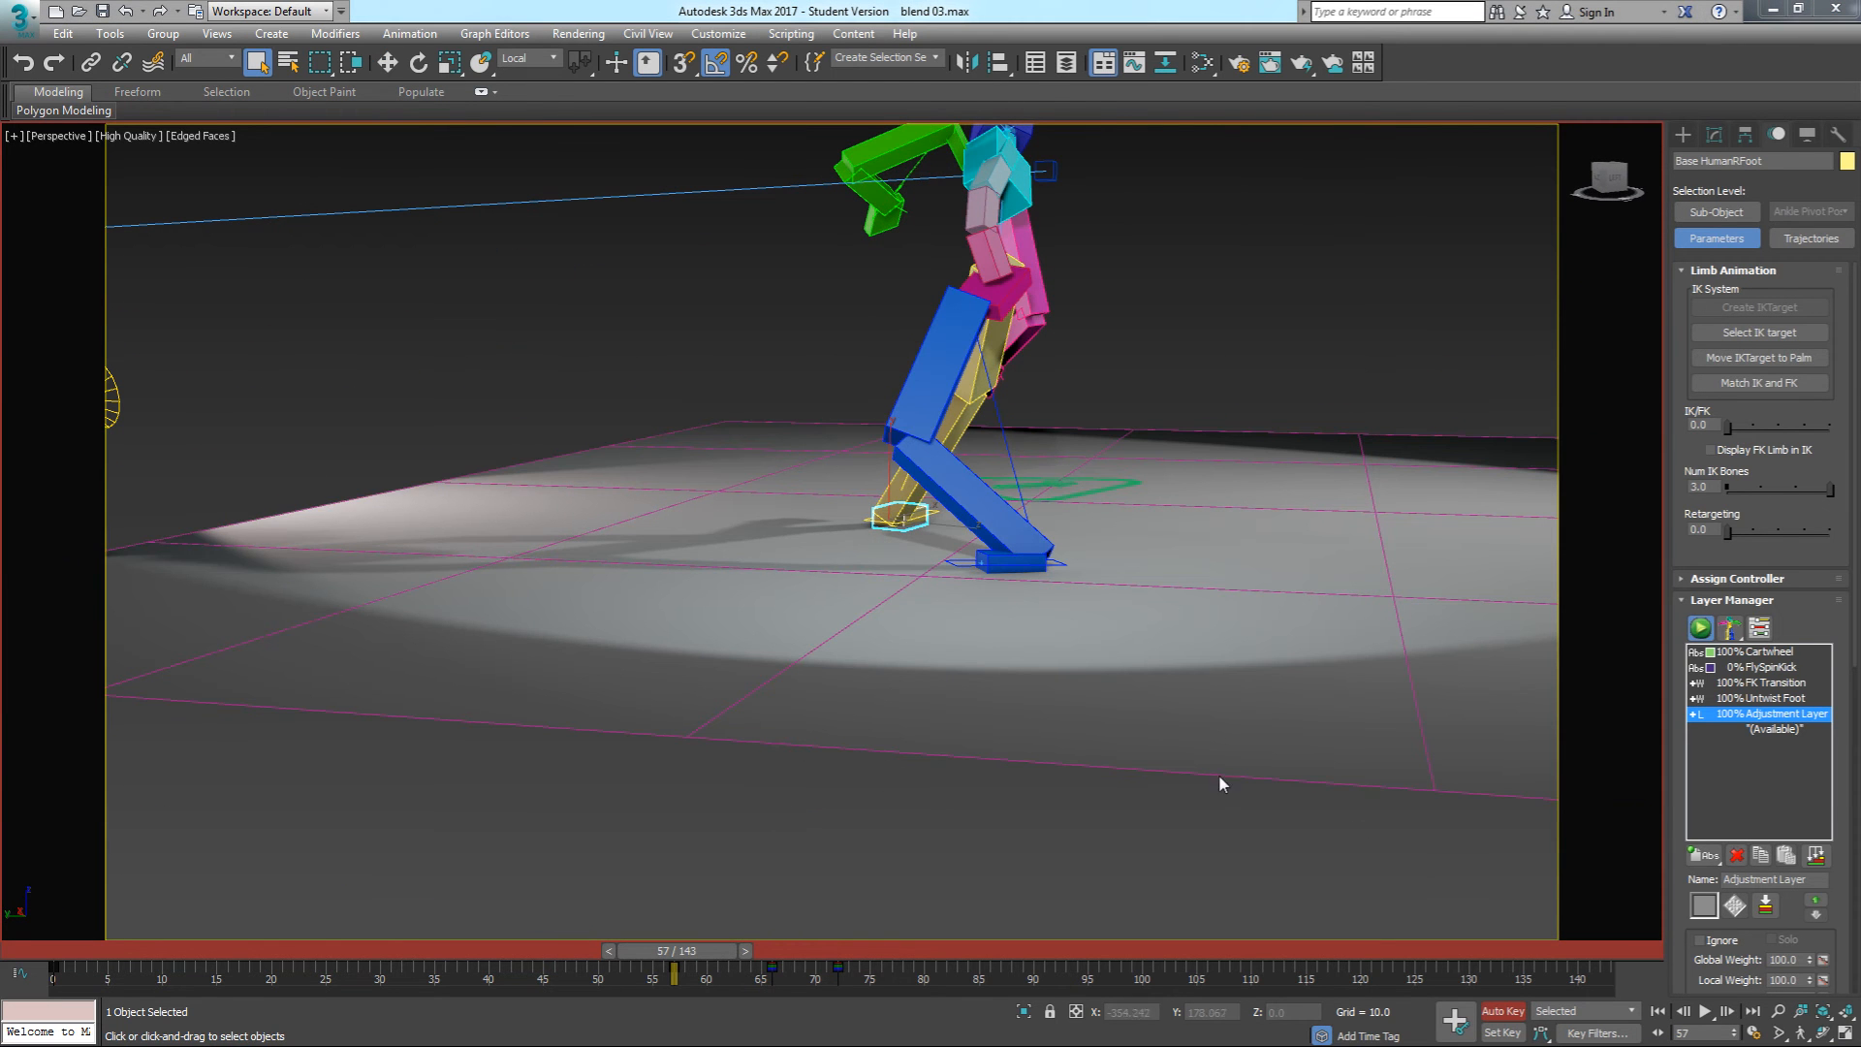
{"action": "mouse_move", "coordinate": [1768, 857]}
{"action": "type", "text": "Foot Polish"}
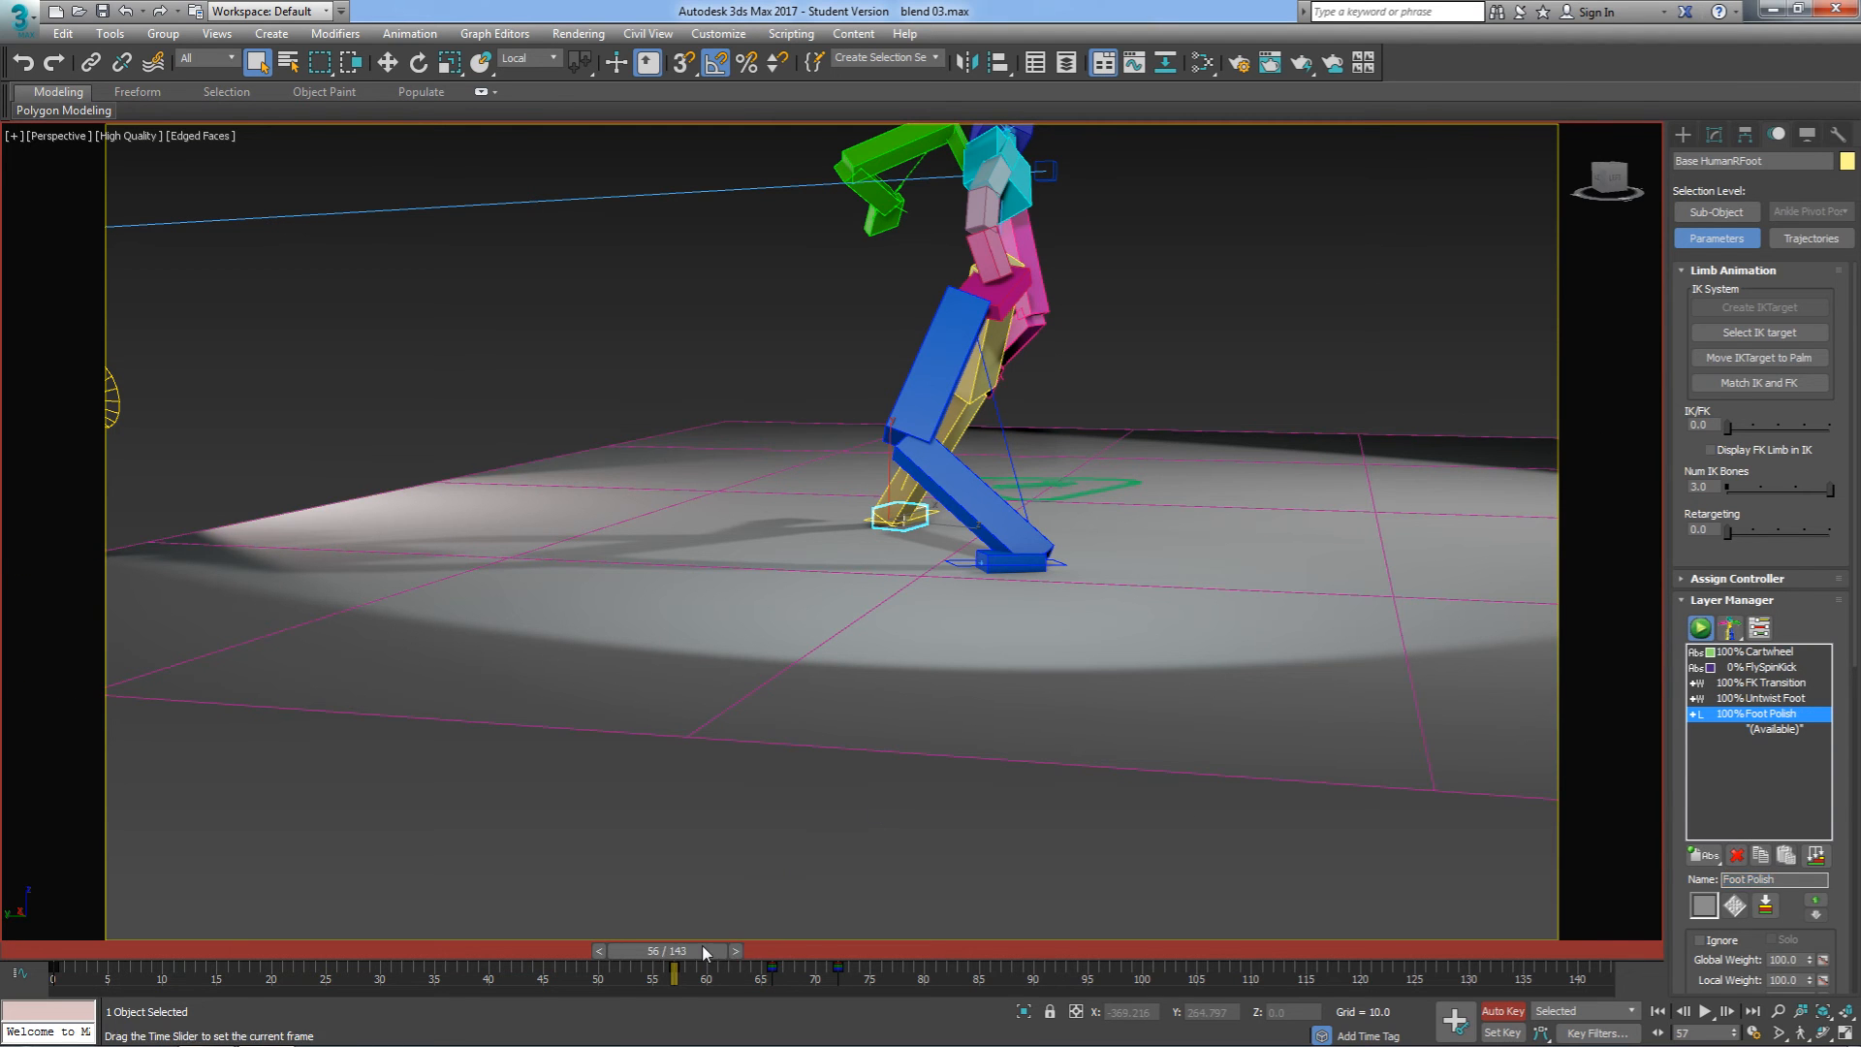
Step: Jump back to frame 48 and rename the newly created layer 'Arm Intersection'
{"action": "left_click", "coordinate": [734, 951]}
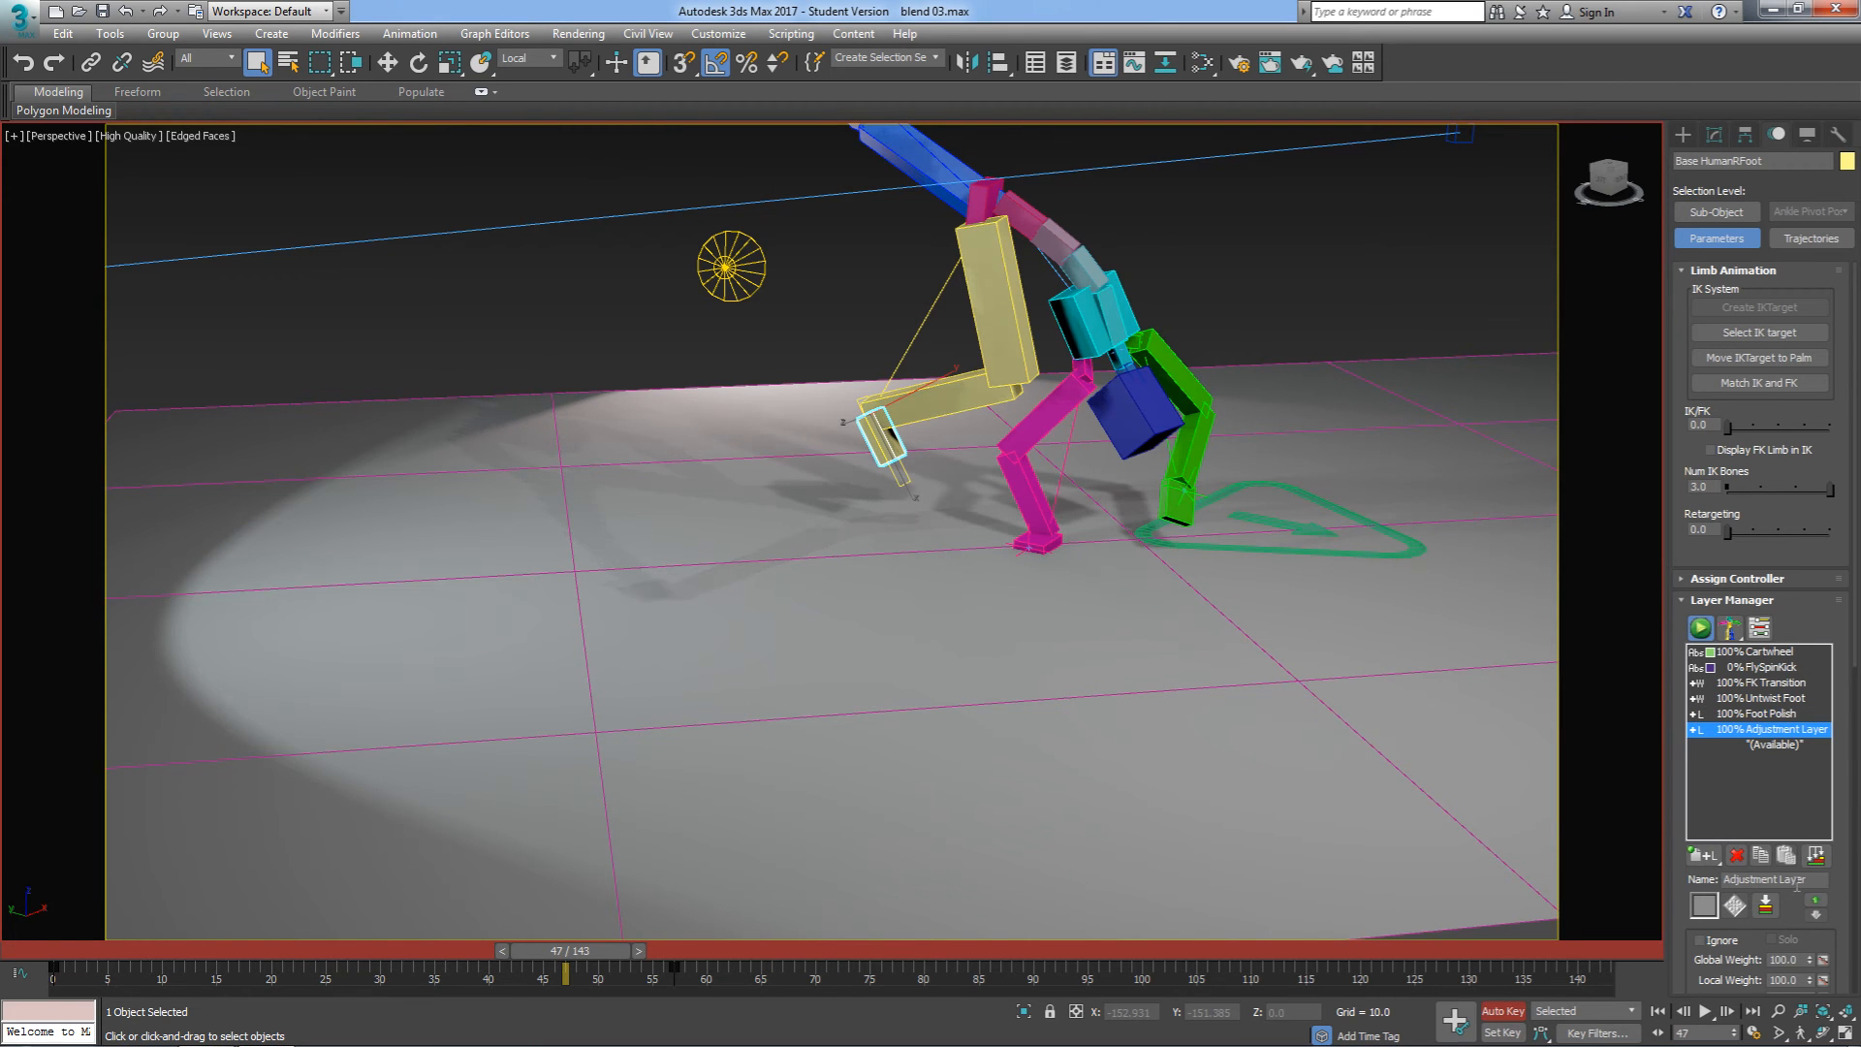
{"action": "double_click", "coordinate": [1772, 879]}
{"action": "type", "text": "Arm Intersection"}
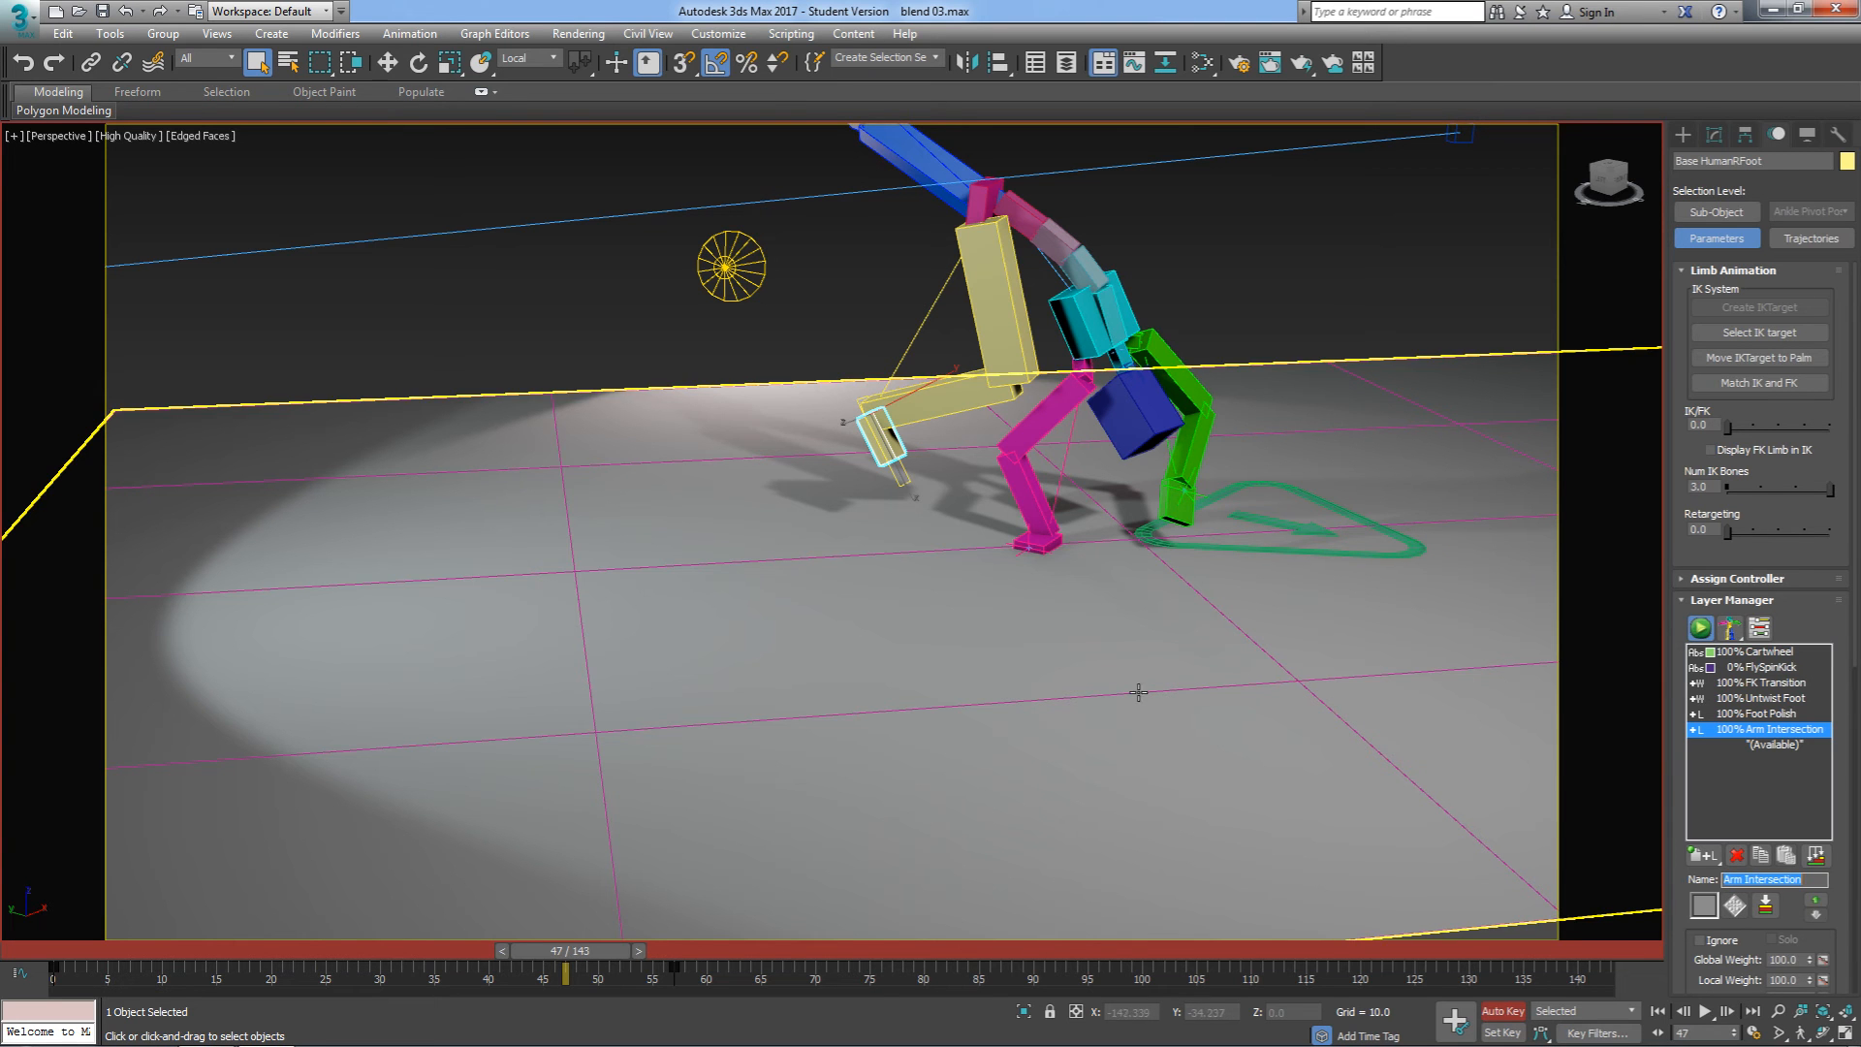
{"action": "left_click", "coordinate": [1039, 422]}
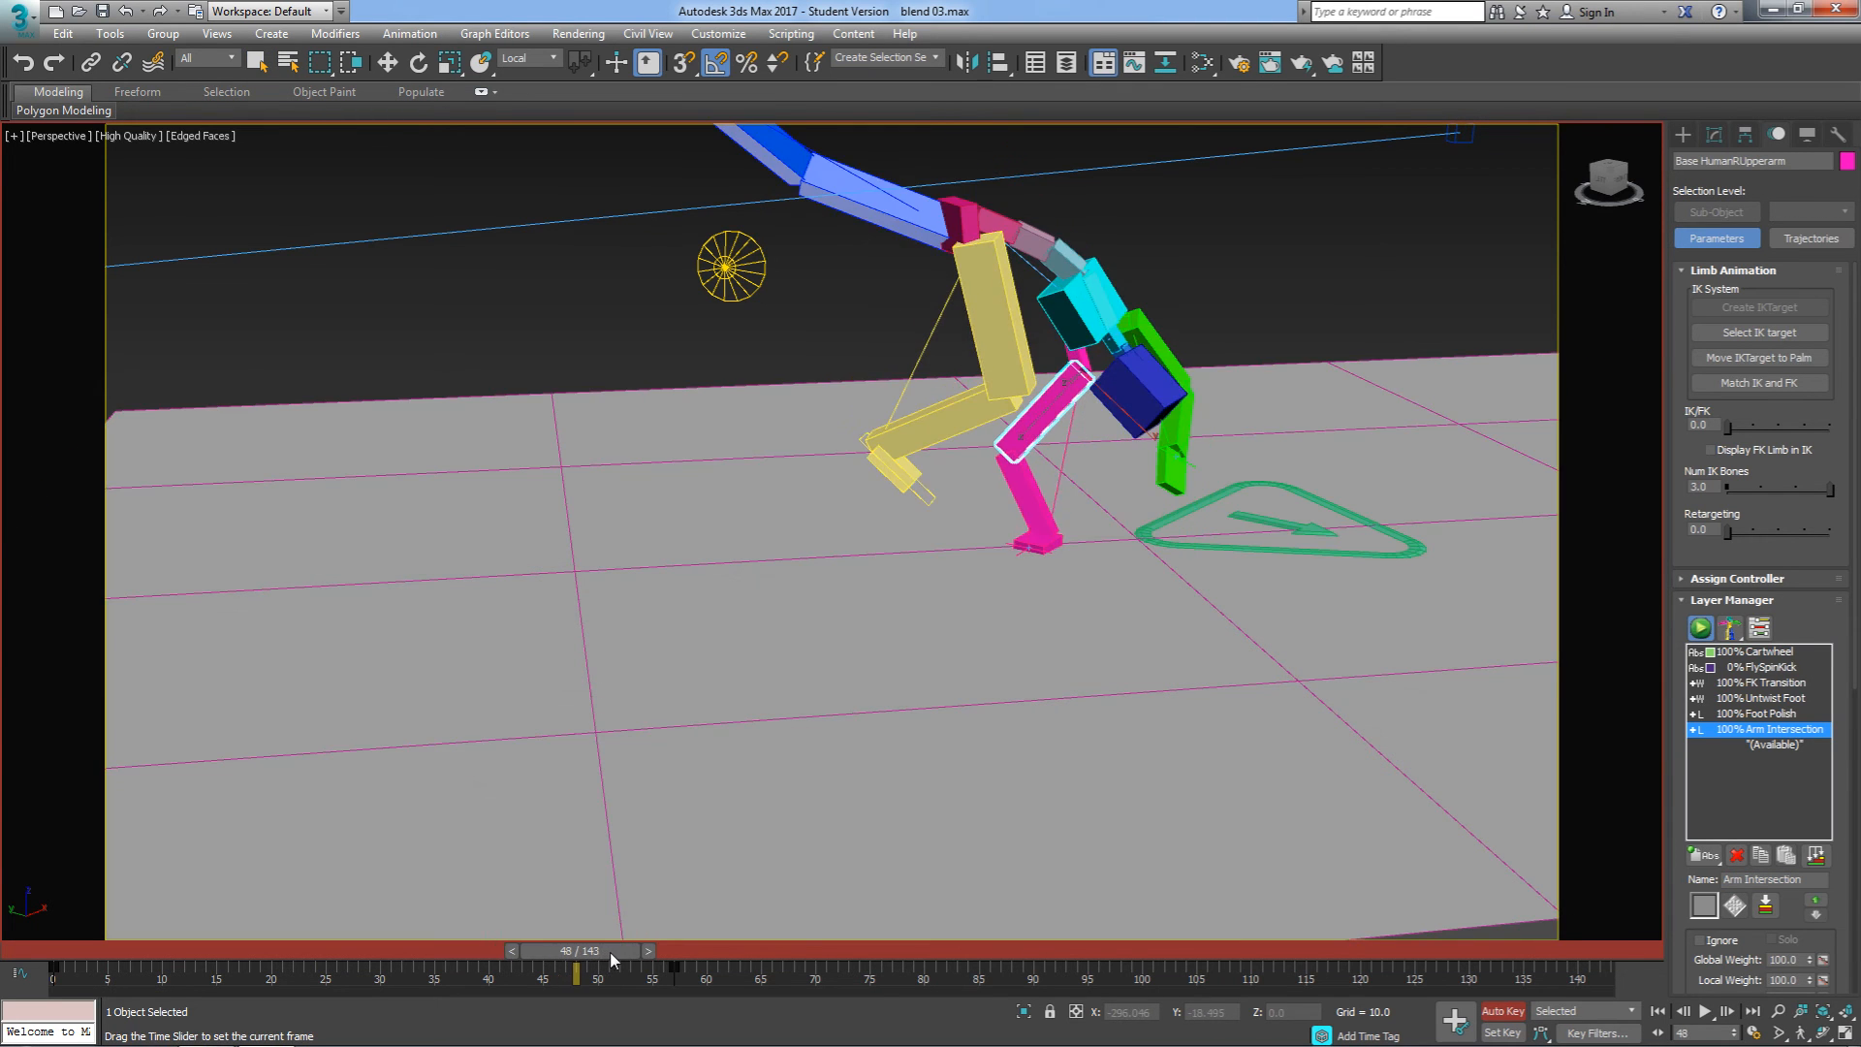
Step: Step frame by frame from frame 48 to check the right upper arm against the body
{"action": "left_click", "coordinate": [658, 950]}
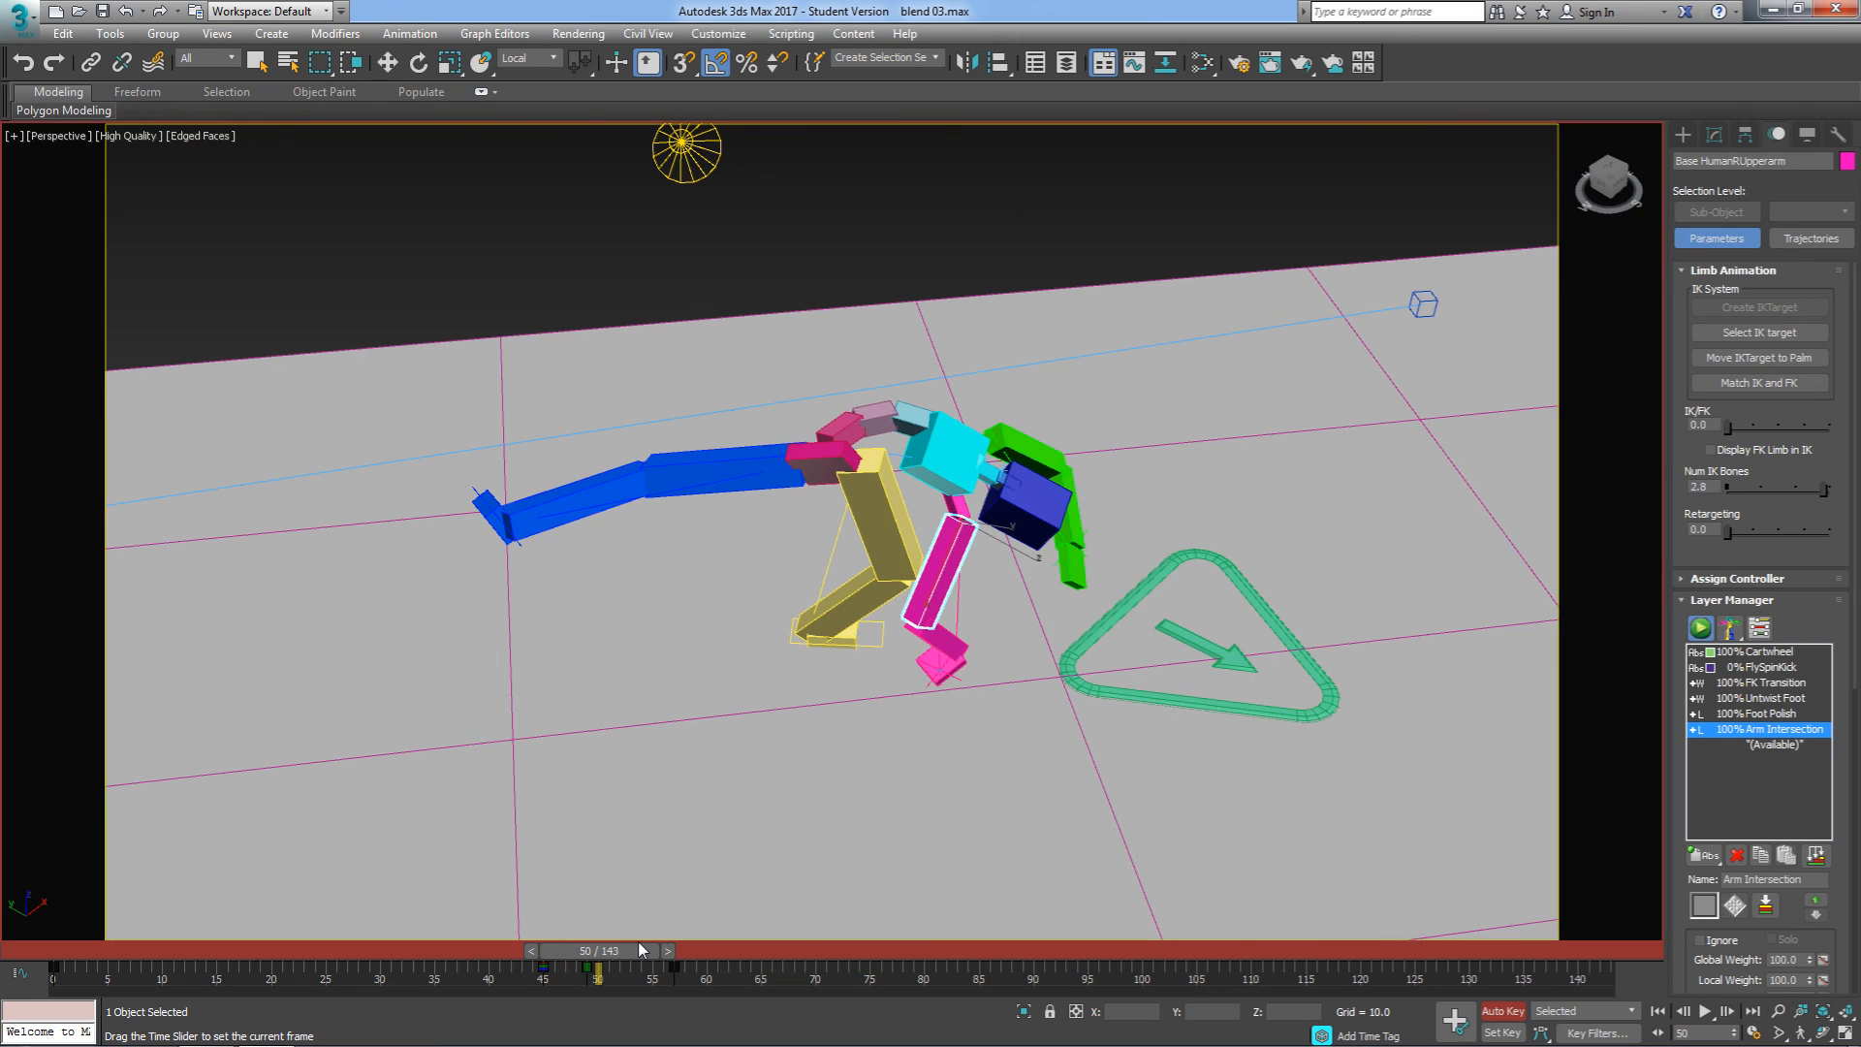
{"action": "left_click", "coordinate": [668, 950]}
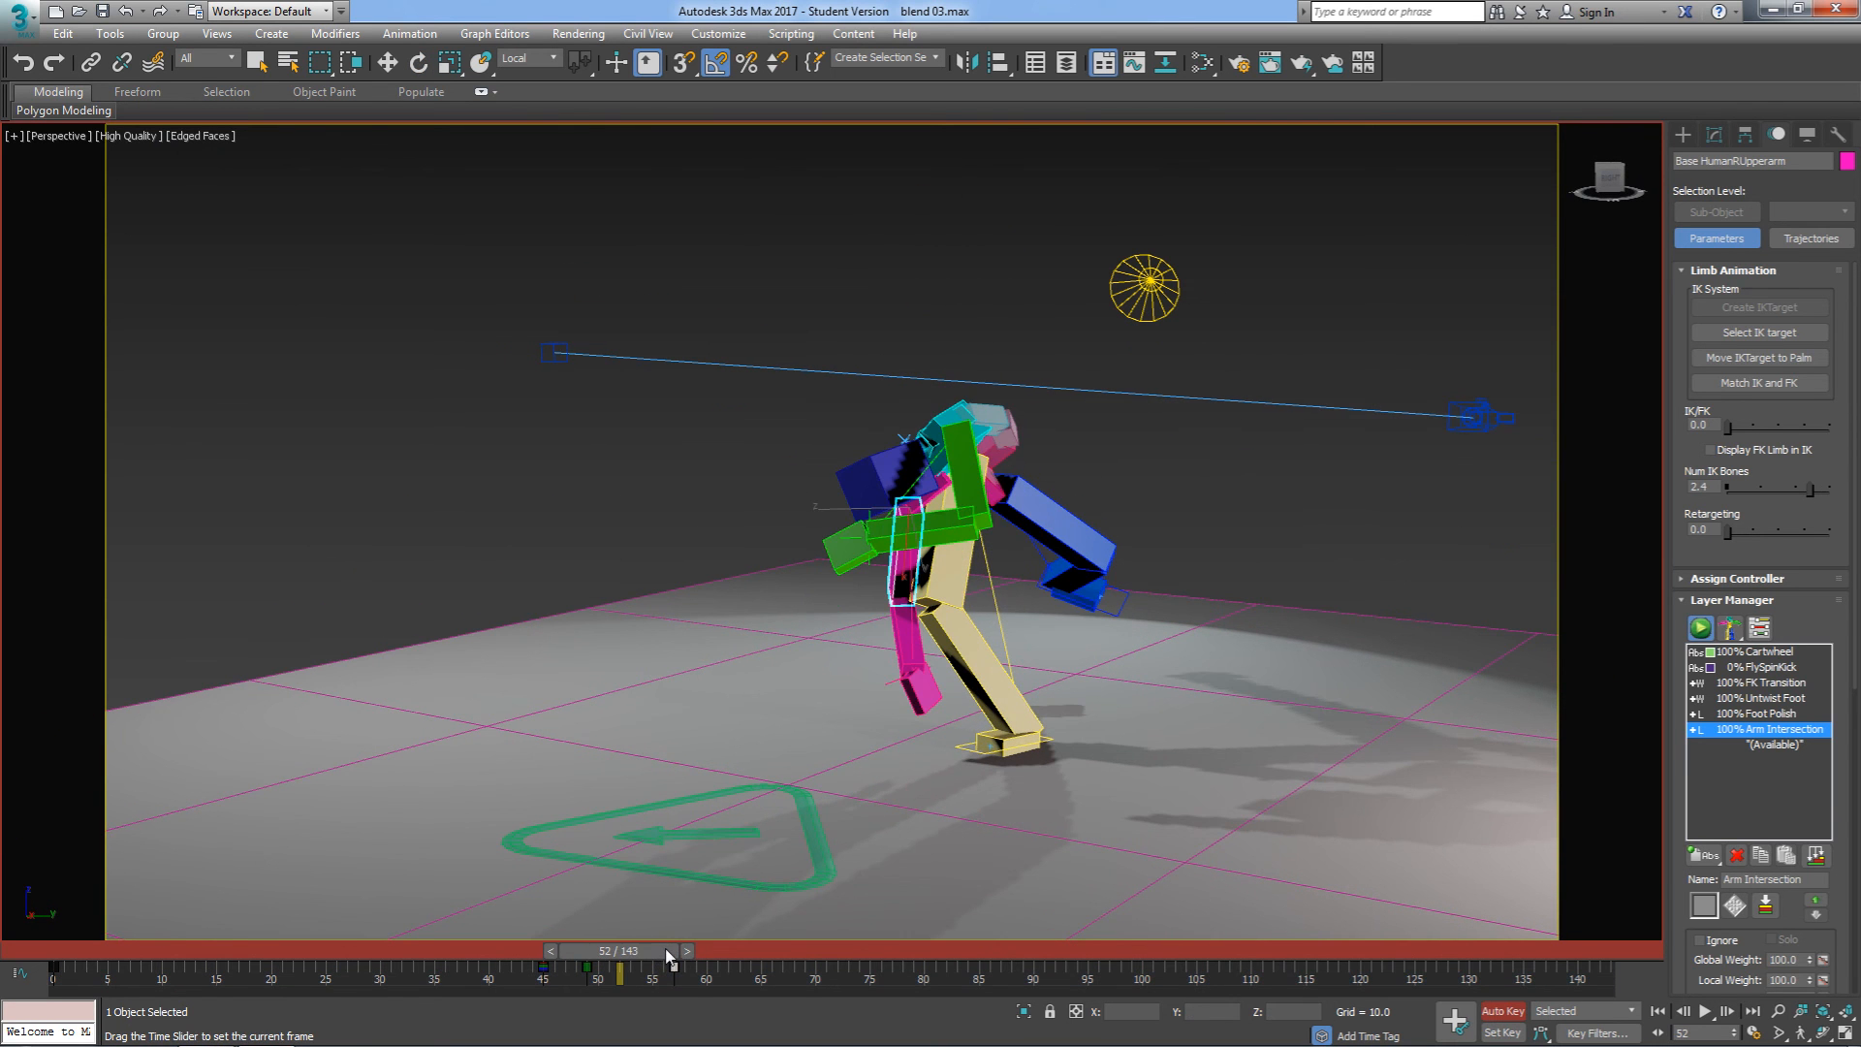
{"action": "left_click", "coordinate": [686, 950]}
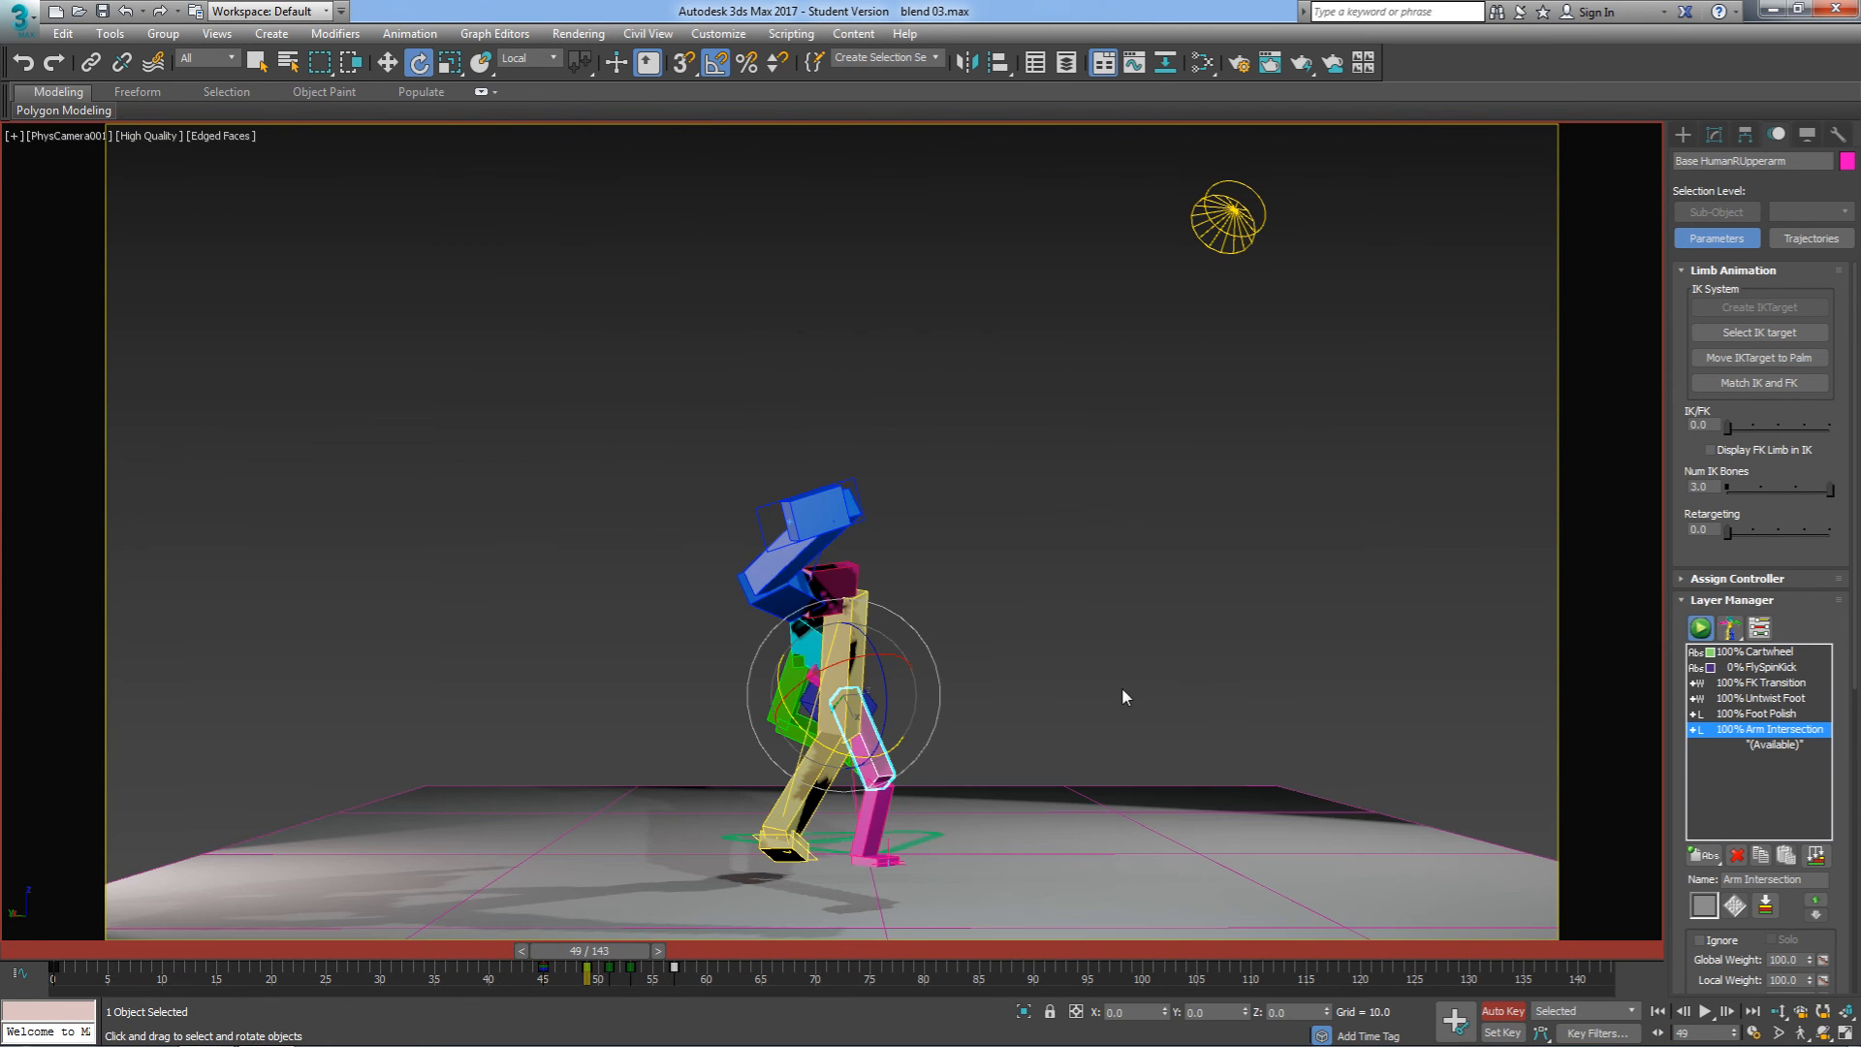
{"action": "left_click", "coordinate": [1124, 697]}
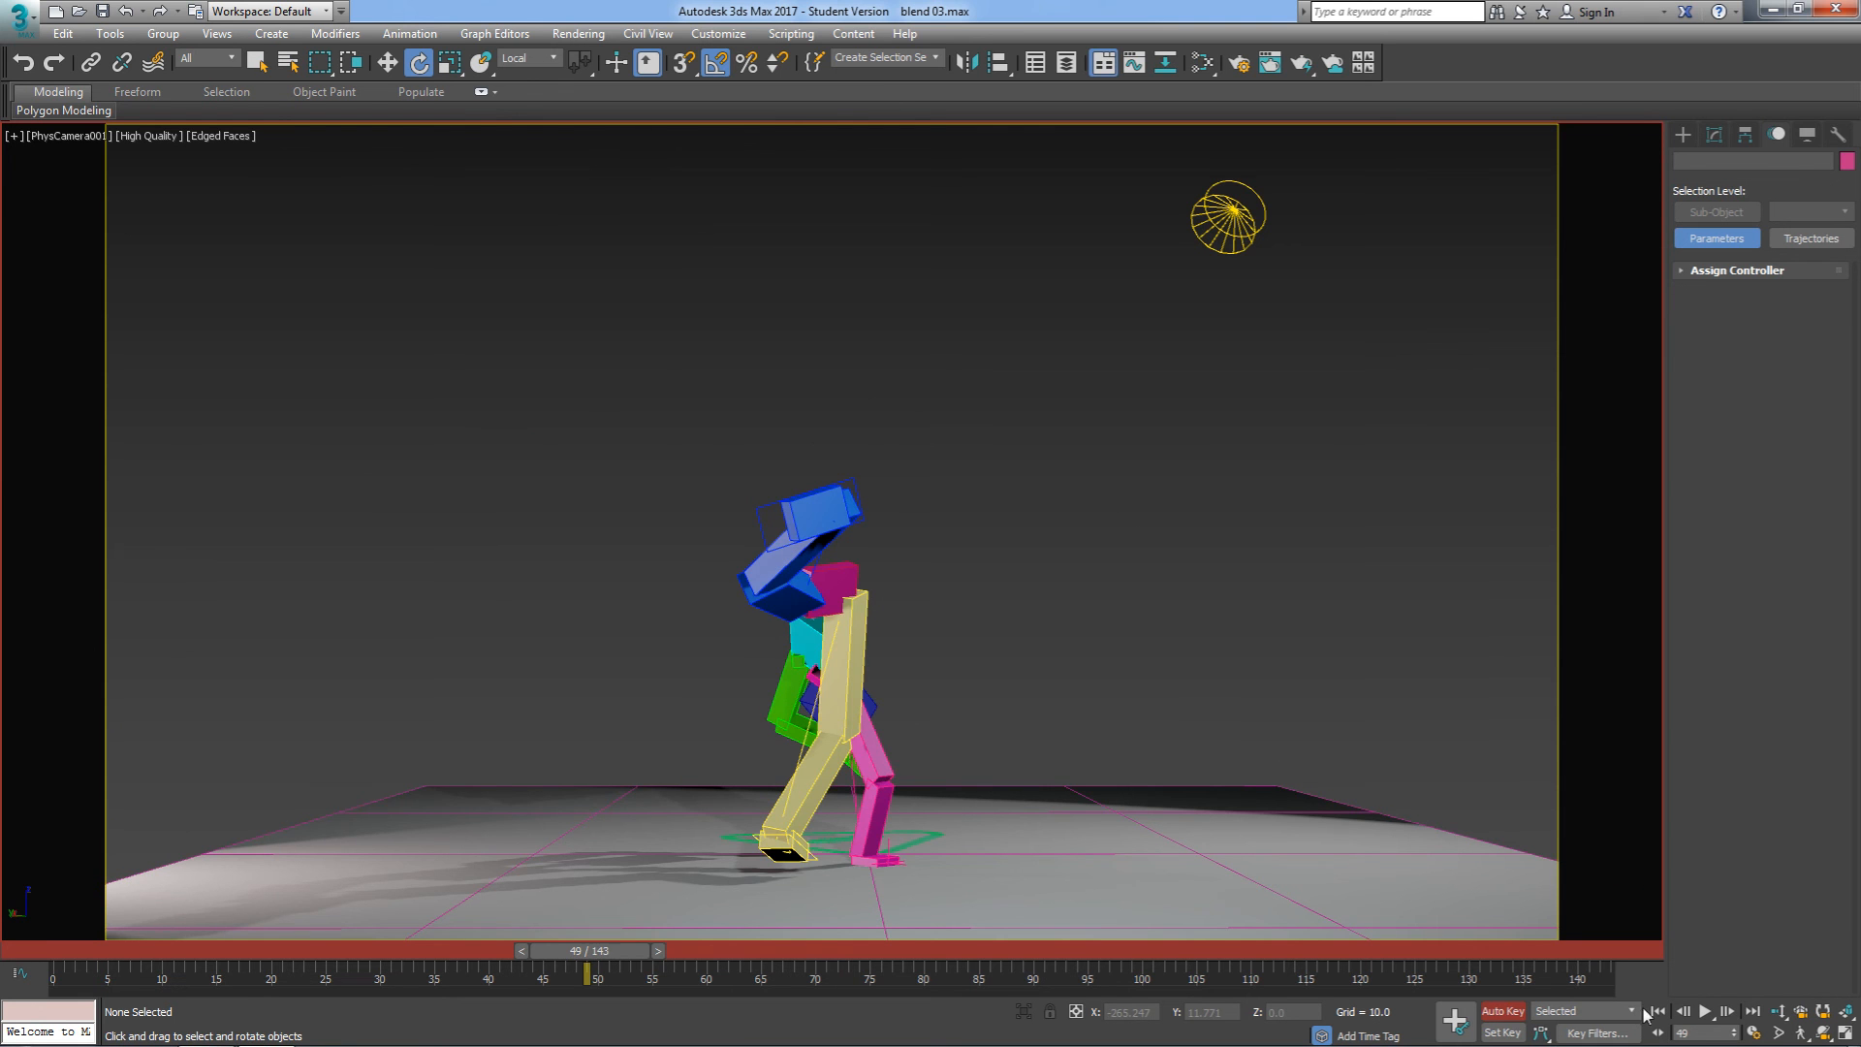
{"action": "left_click", "coordinate": [1706, 1011]}
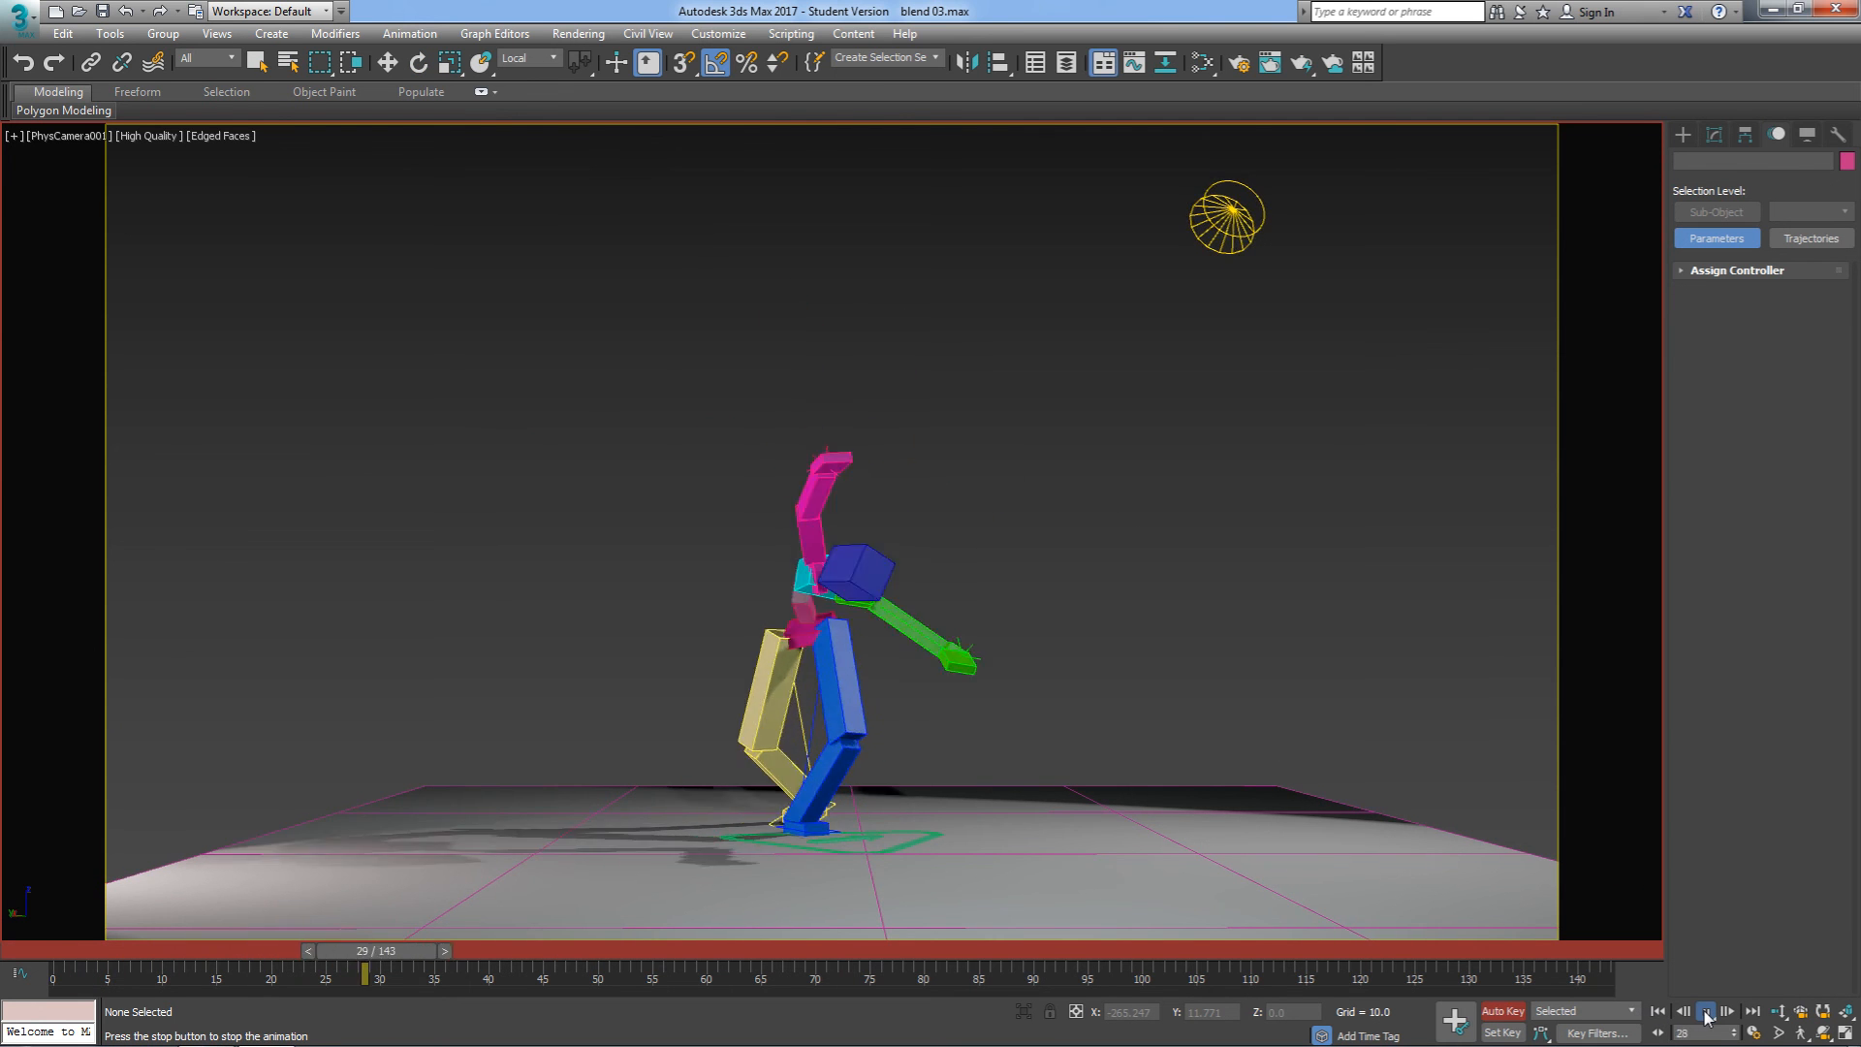
{"action": "left_click", "coordinate": [1706, 1011]}
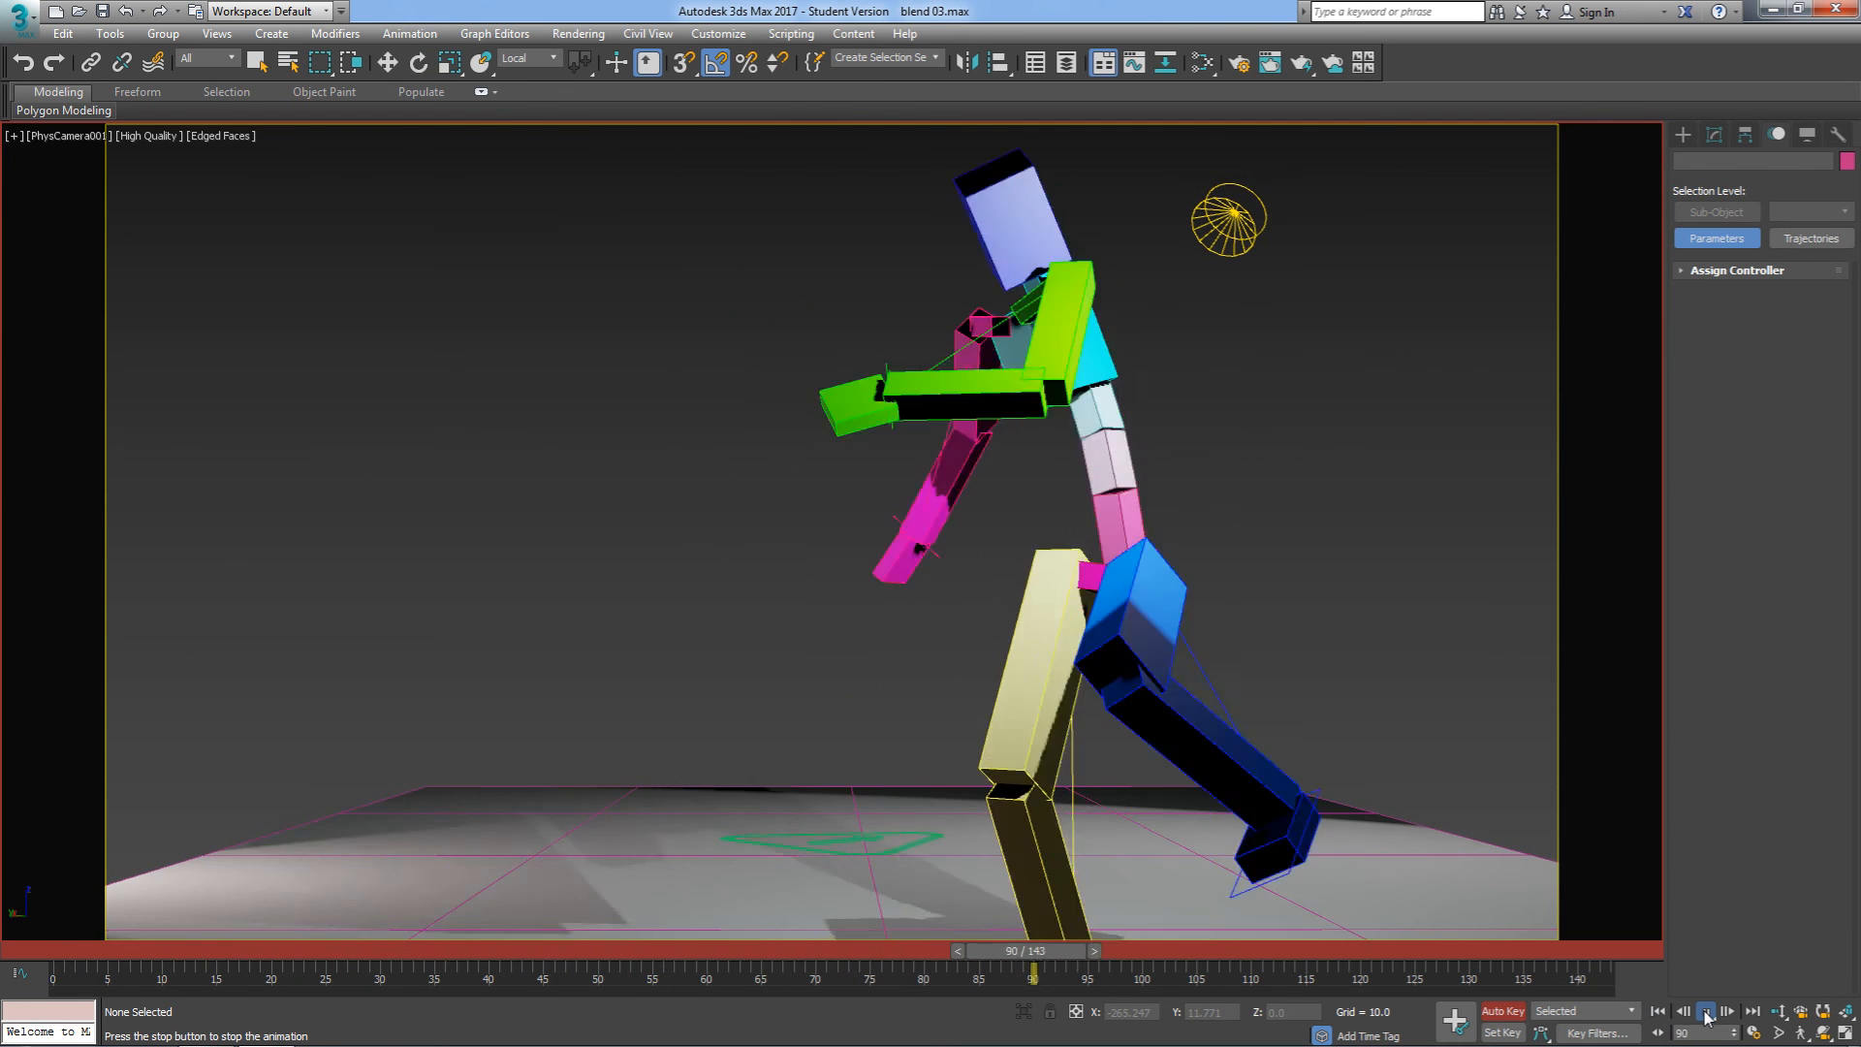
{"action": "left_click", "coordinate": [1705, 1011]}
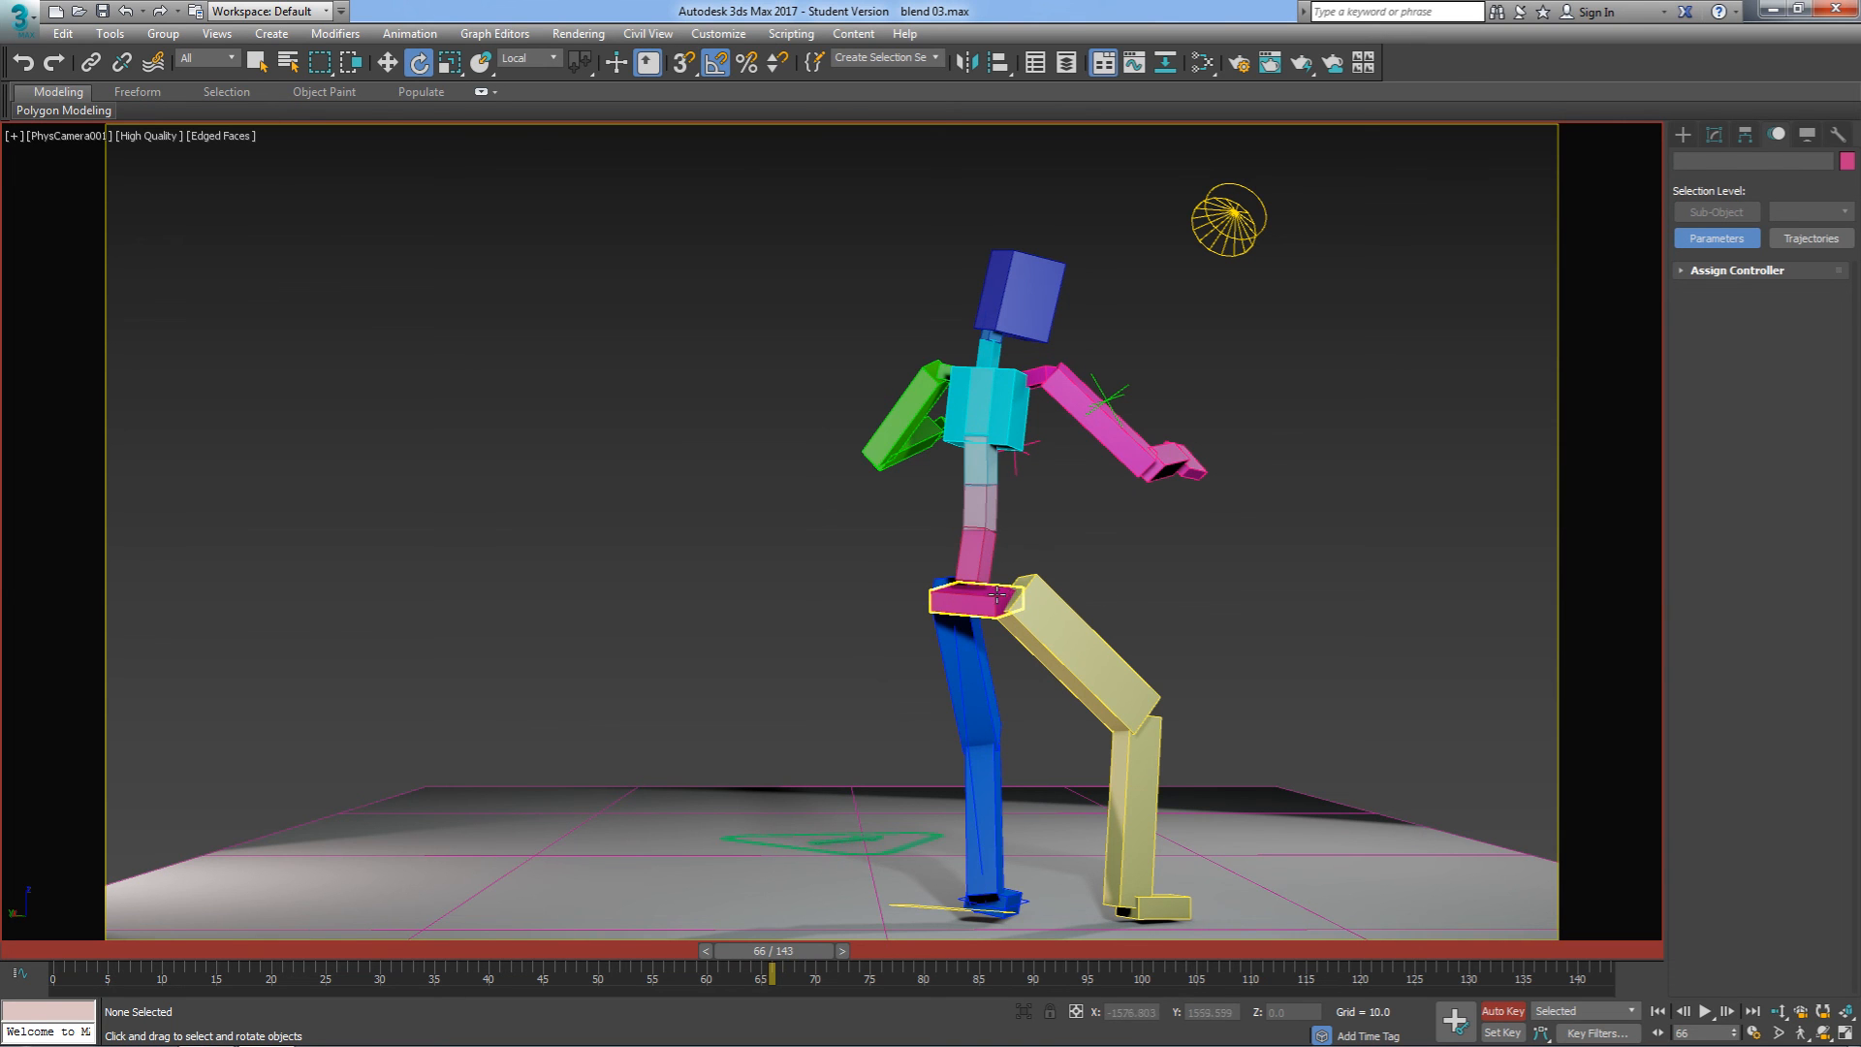
Step: Select the biped's pelvis to prepare the Pelvis Trajectory layer
{"action": "left_click", "coordinate": [872, 640]}
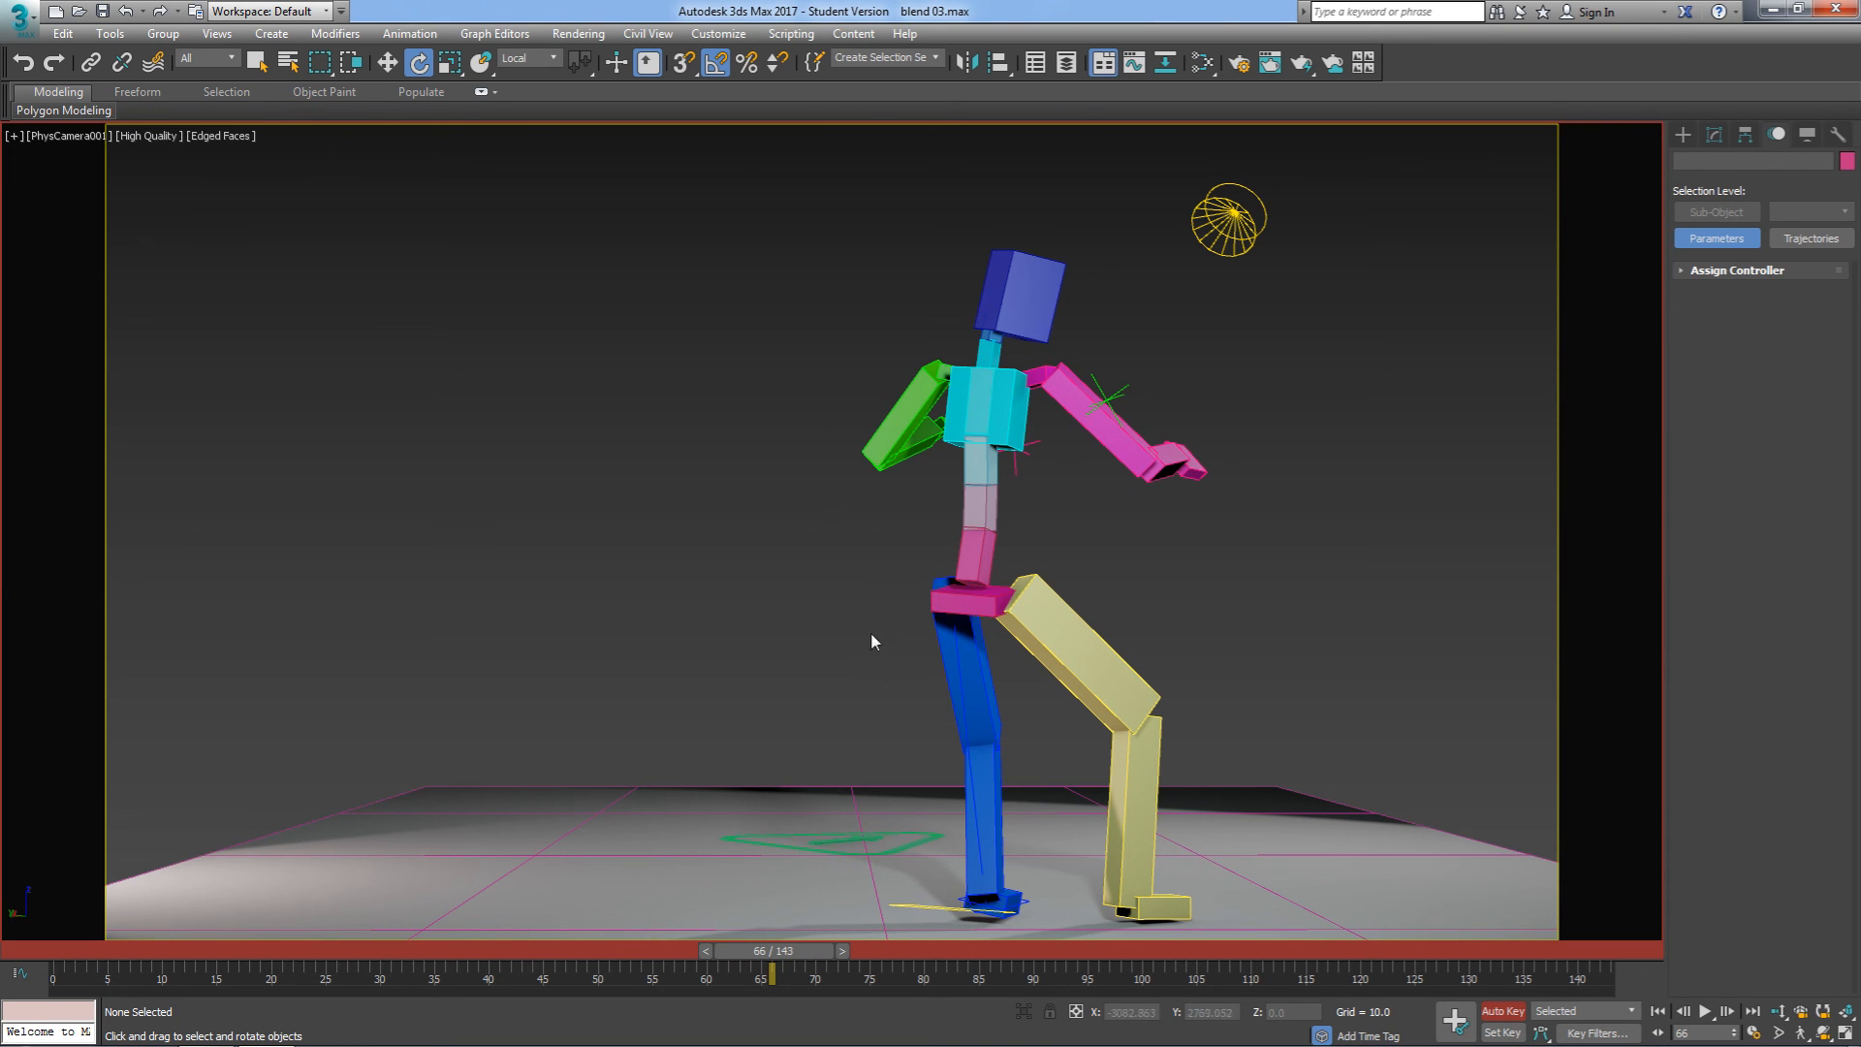
{"action": "mouse_move", "coordinate": [871, 623]}
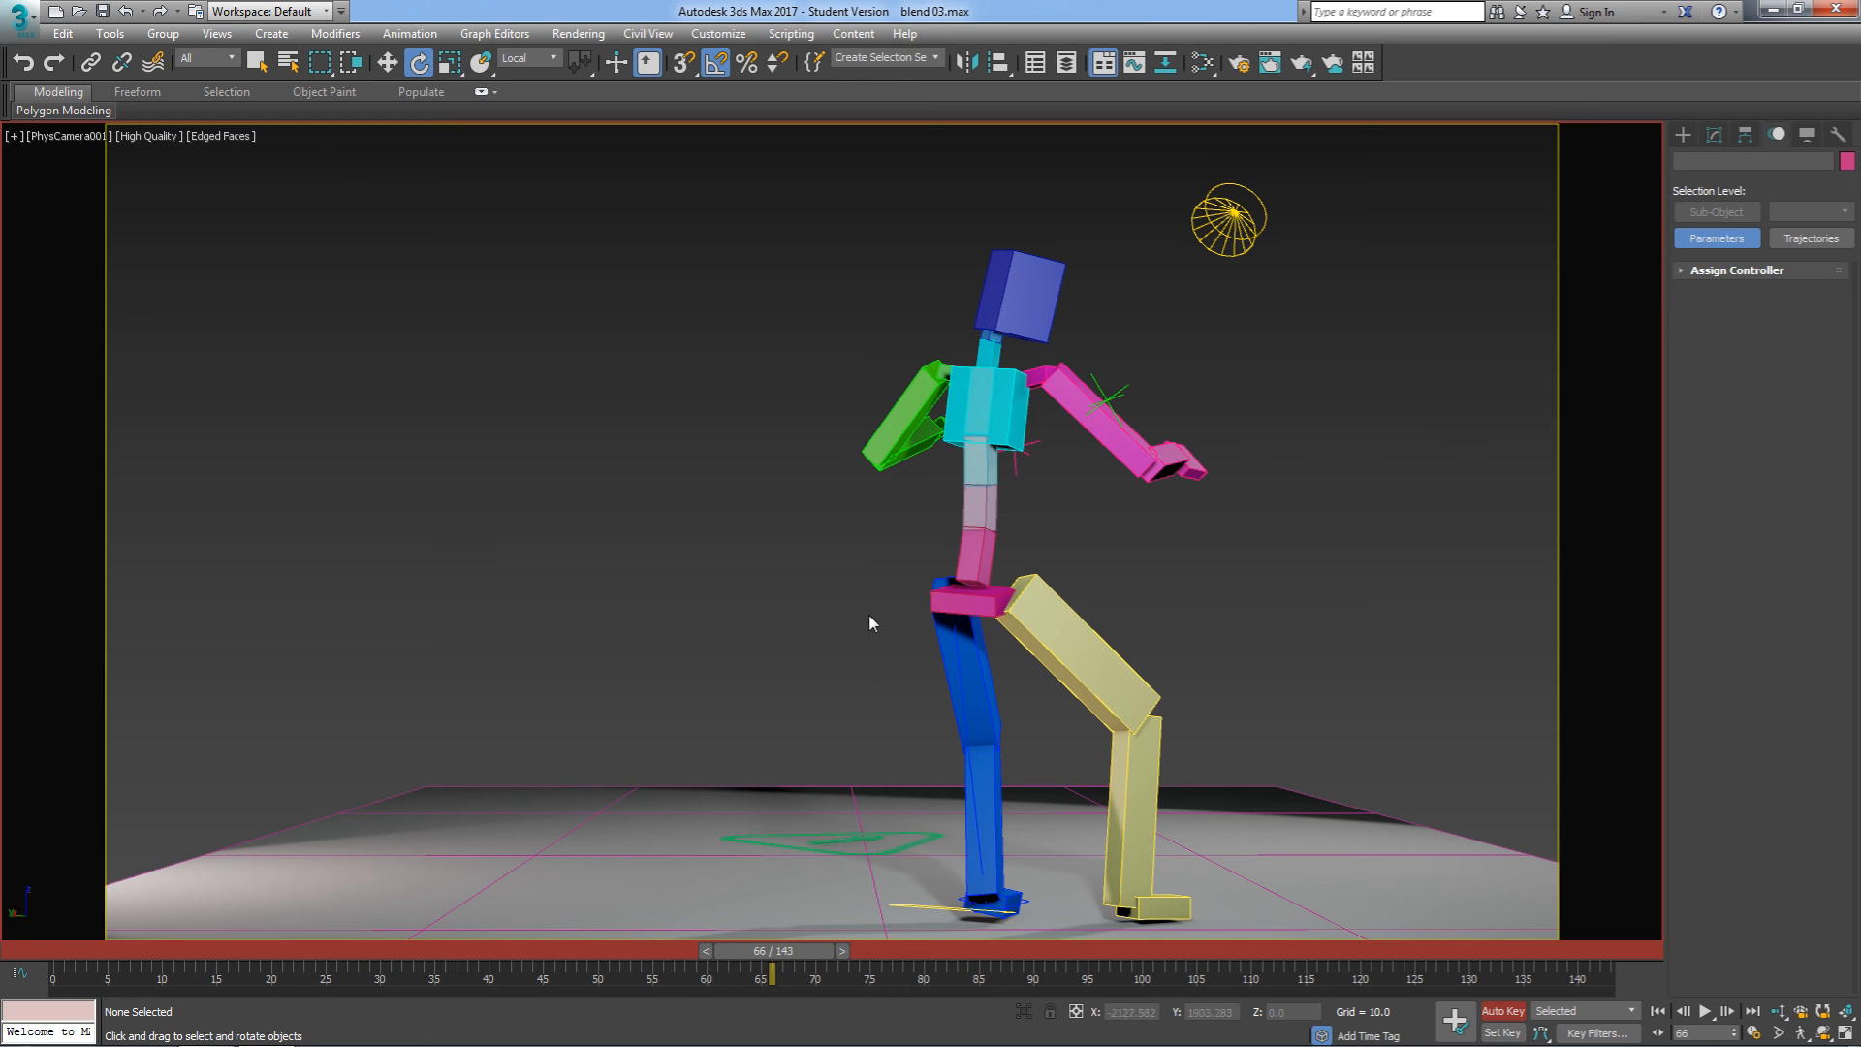
{"action": "mouse_move", "coordinate": [831, 641]}
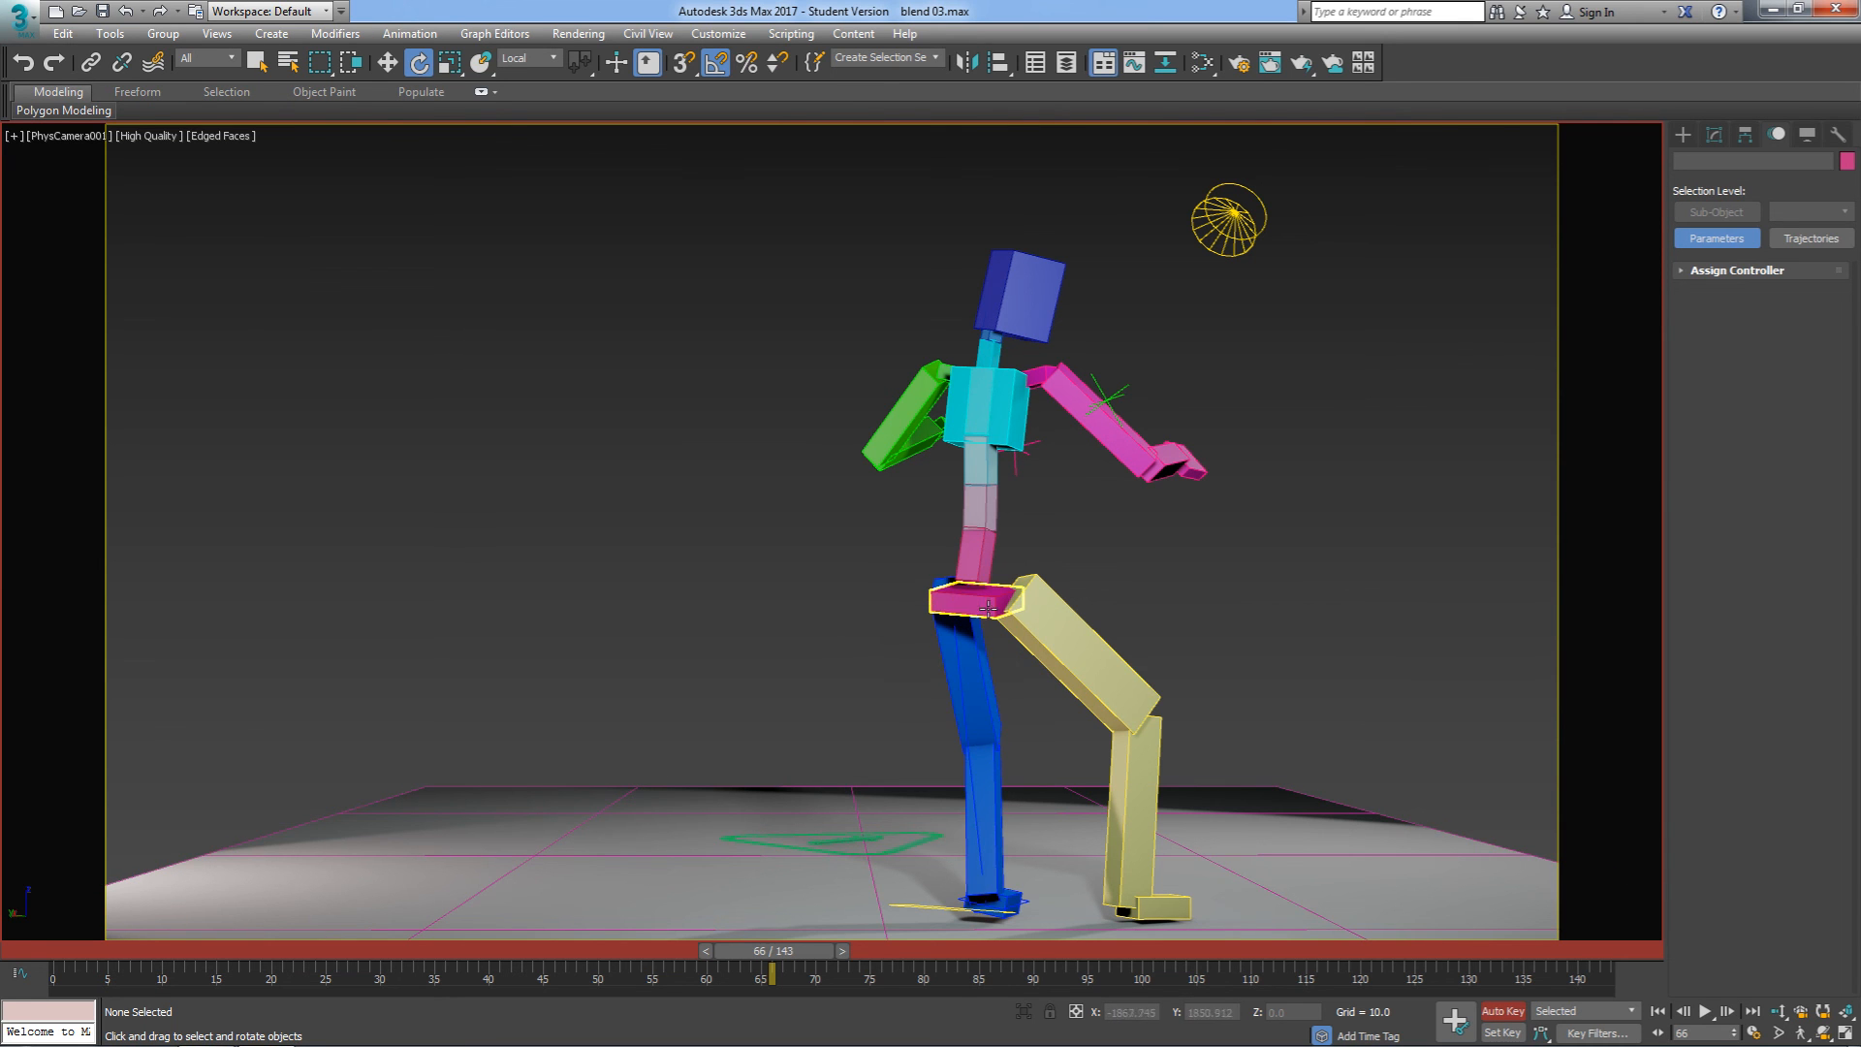
{"action": "left_click", "coordinate": [902, 641]}
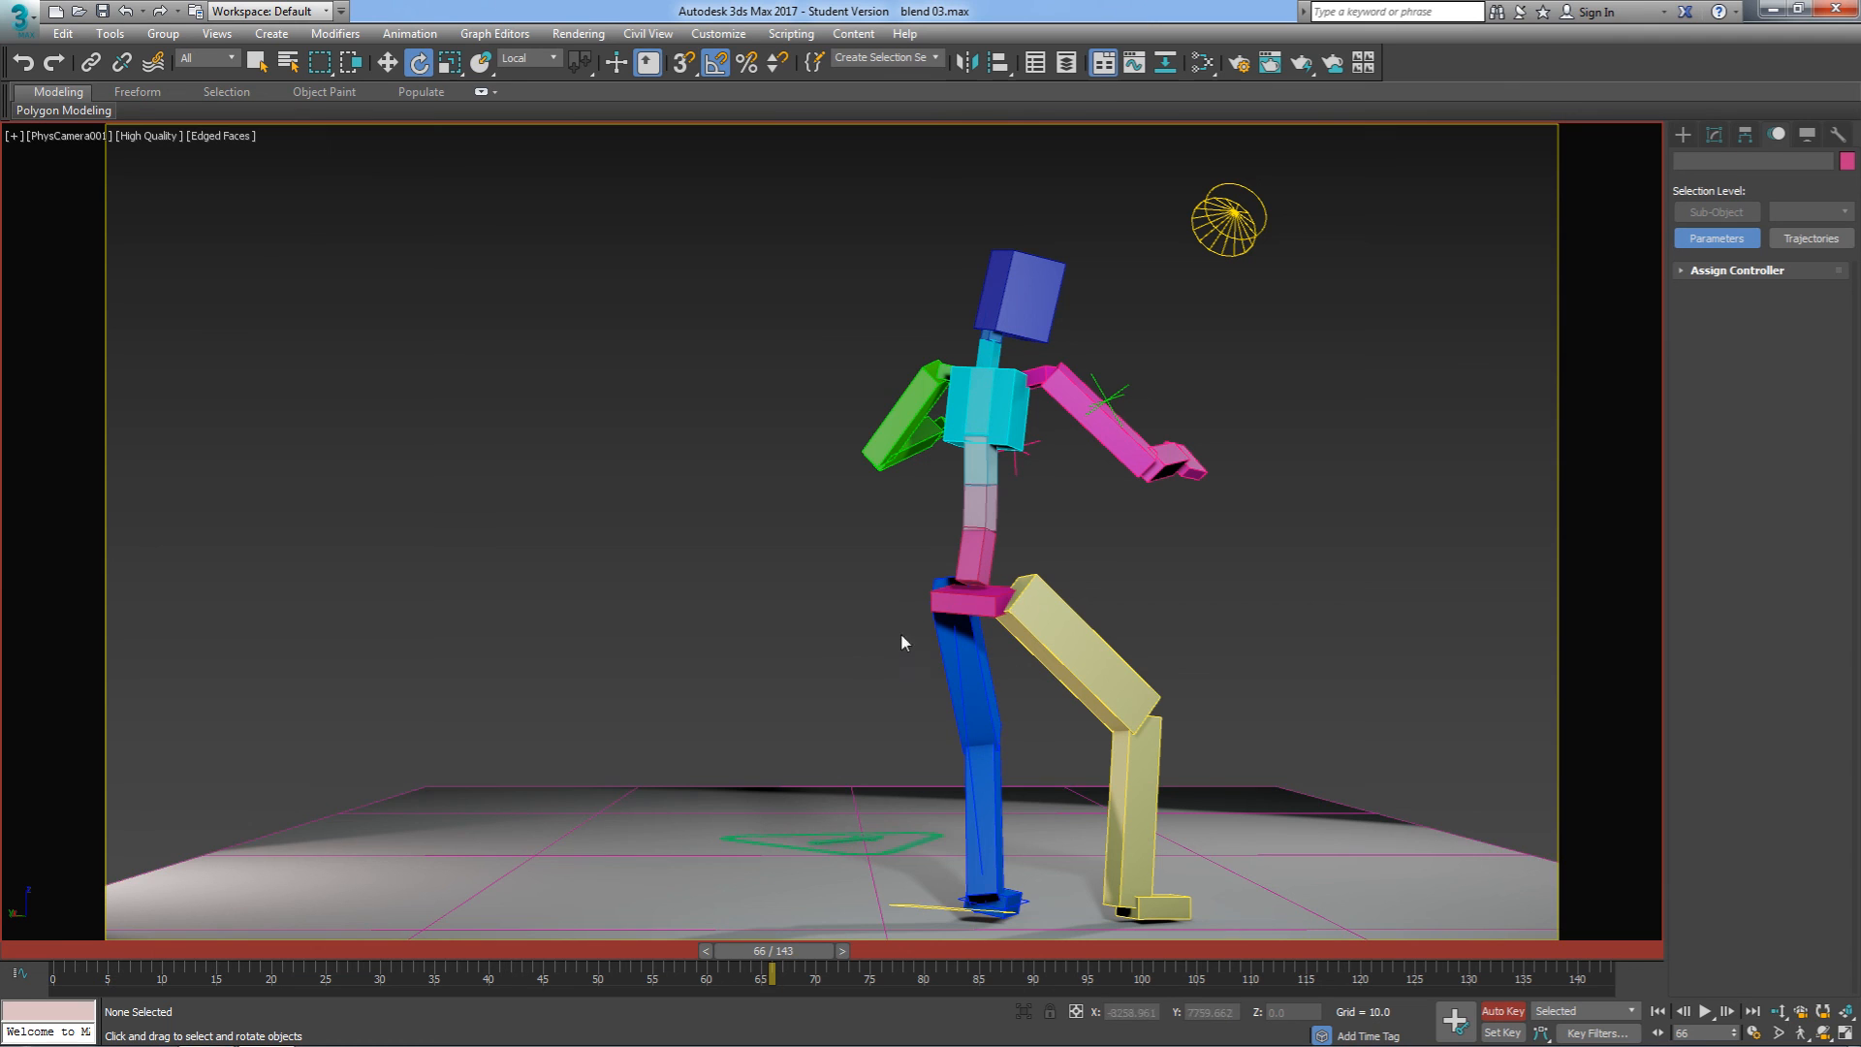
{"action": "mouse_move", "coordinate": [1048, 597]}
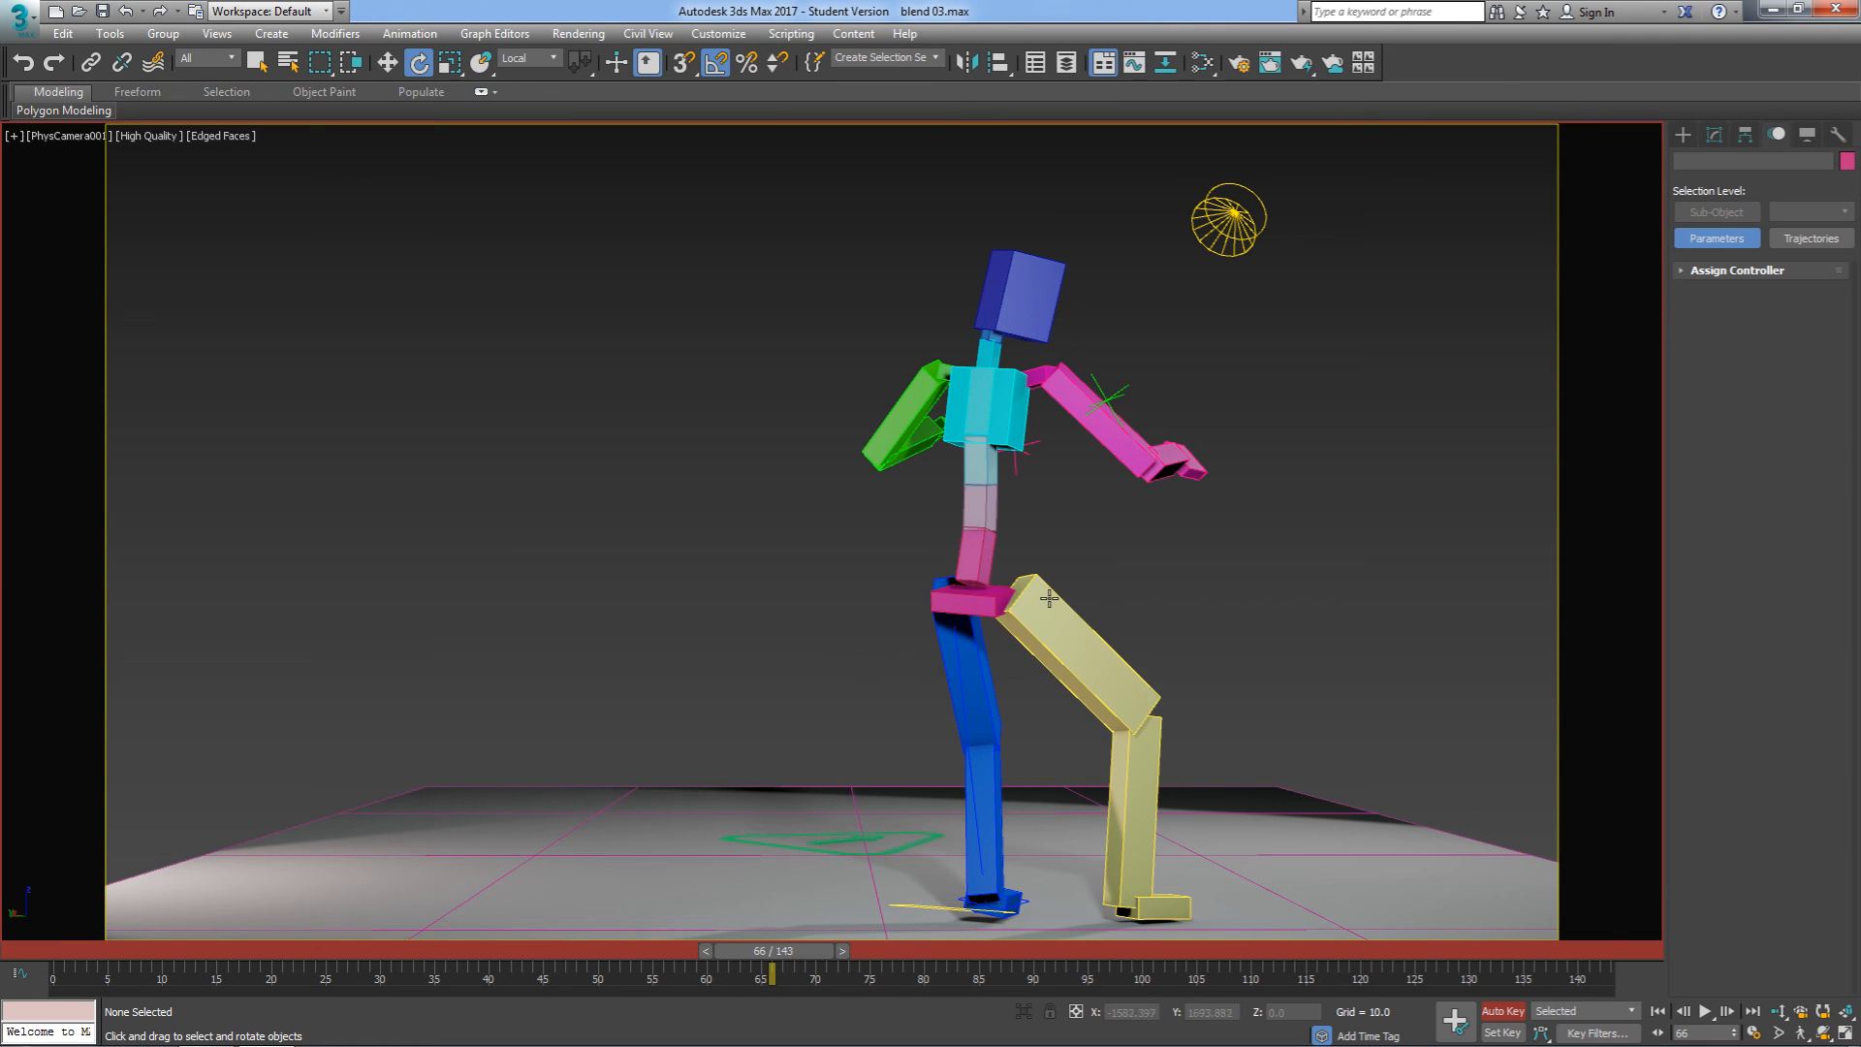
{"action": "mouse_move", "coordinate": [1154, 620]}
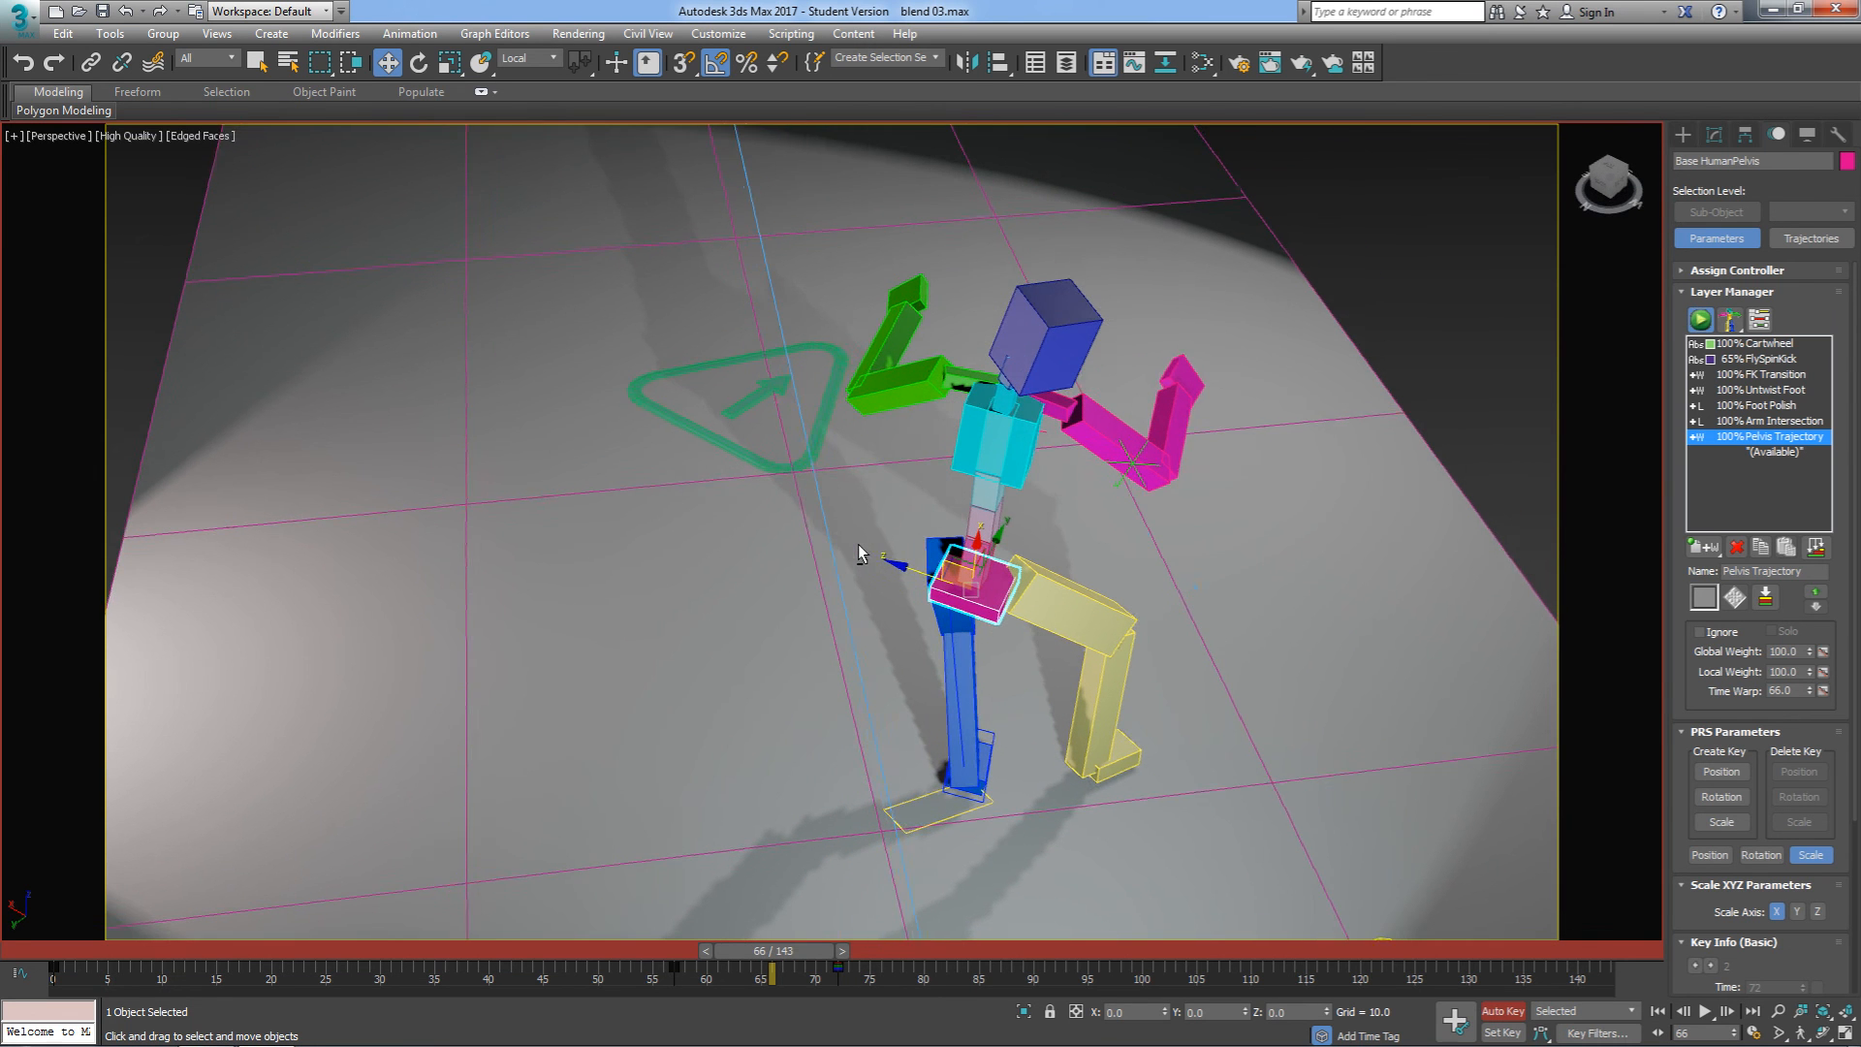
Step: Switch the reference coordinate system to World for moving the pelvis
{"action": "left_click", "coordinate": [526, 59]}
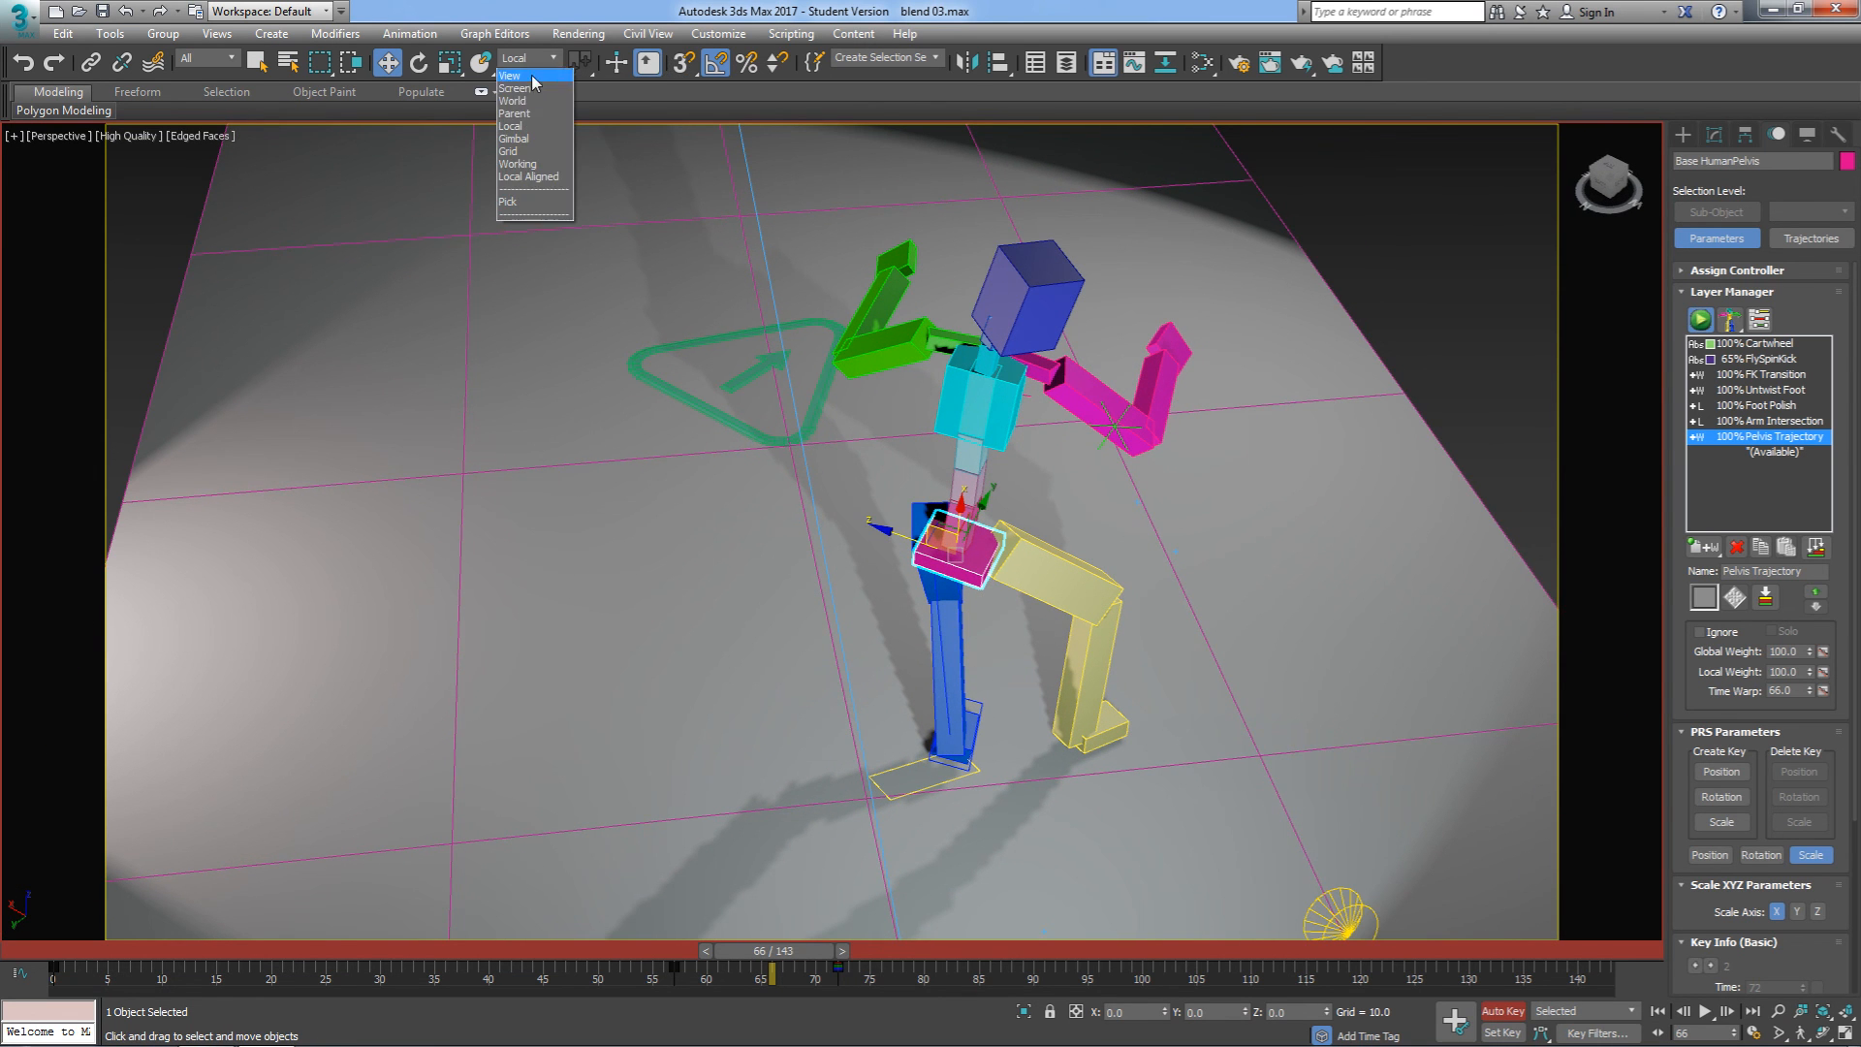
{"action": "left_click", "coordinate": [513, 101]}
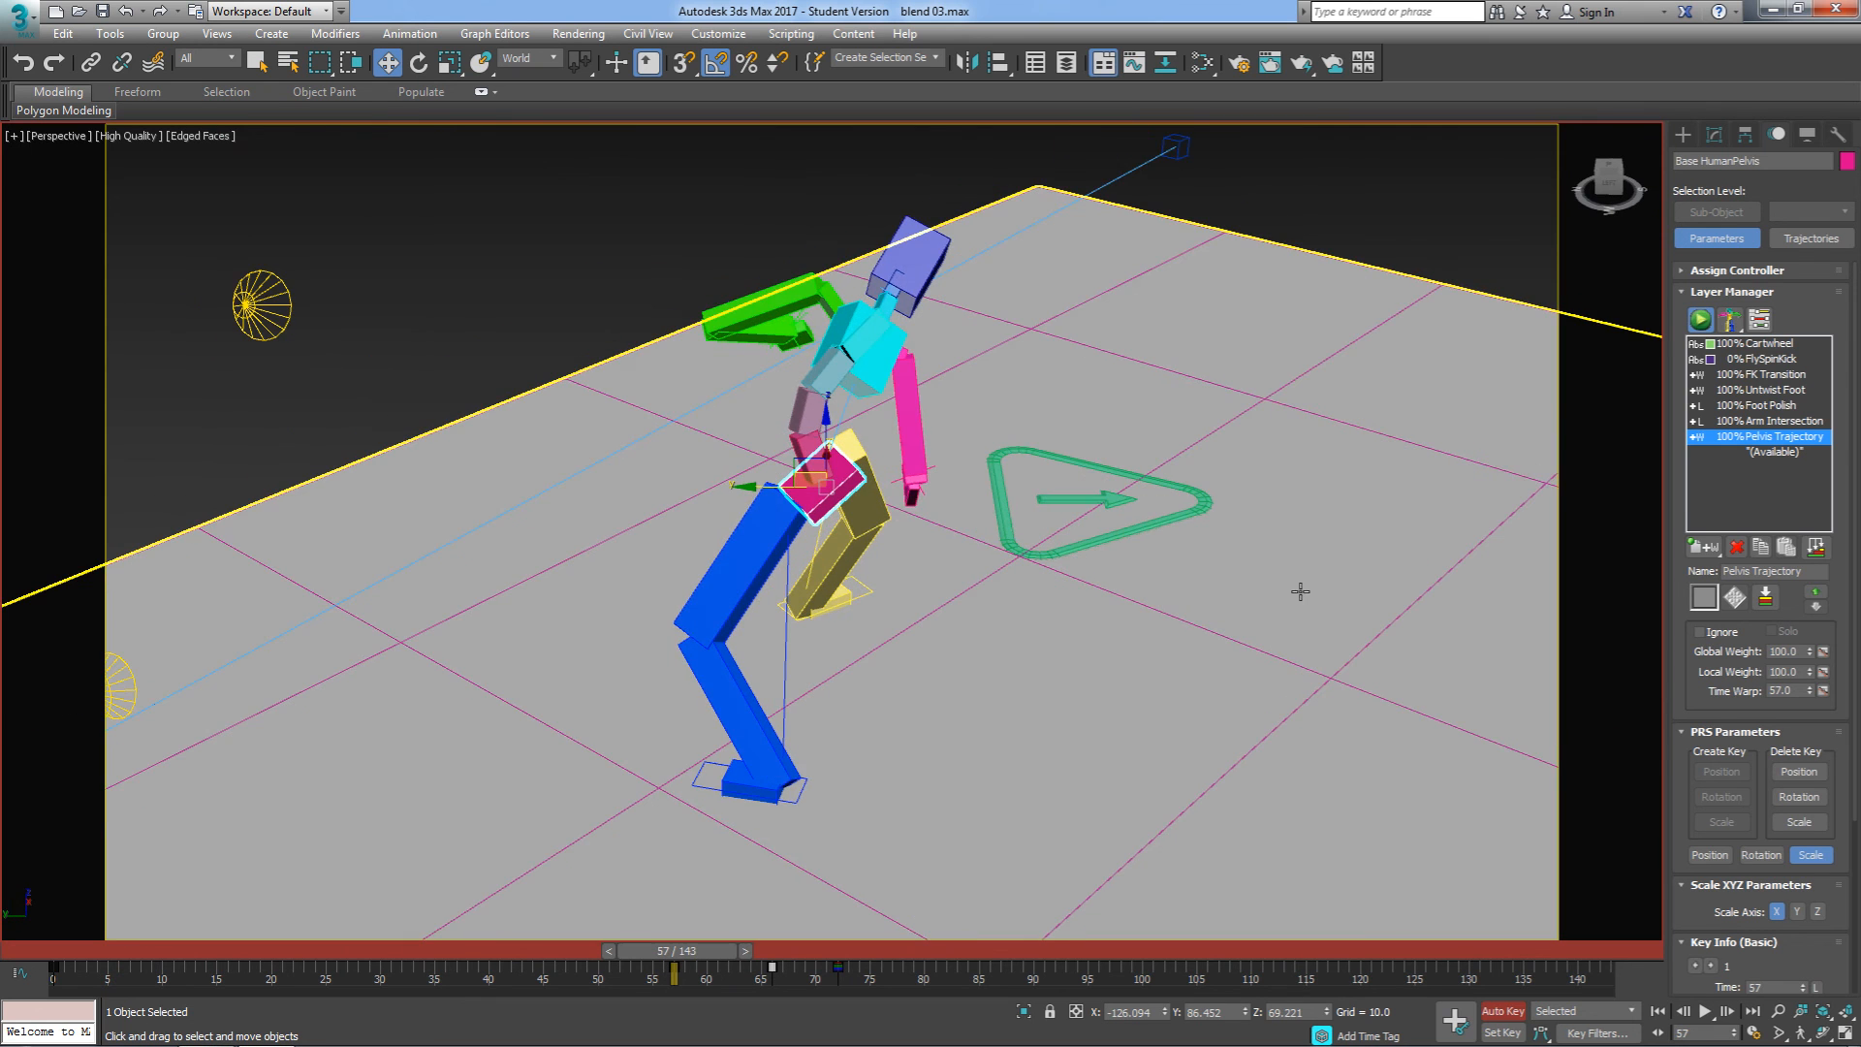
Step: Show the pelvis trajectory in the Motion panel and jump to frame 66
{"action": "left_click", "coordinate": [1809, 237]}
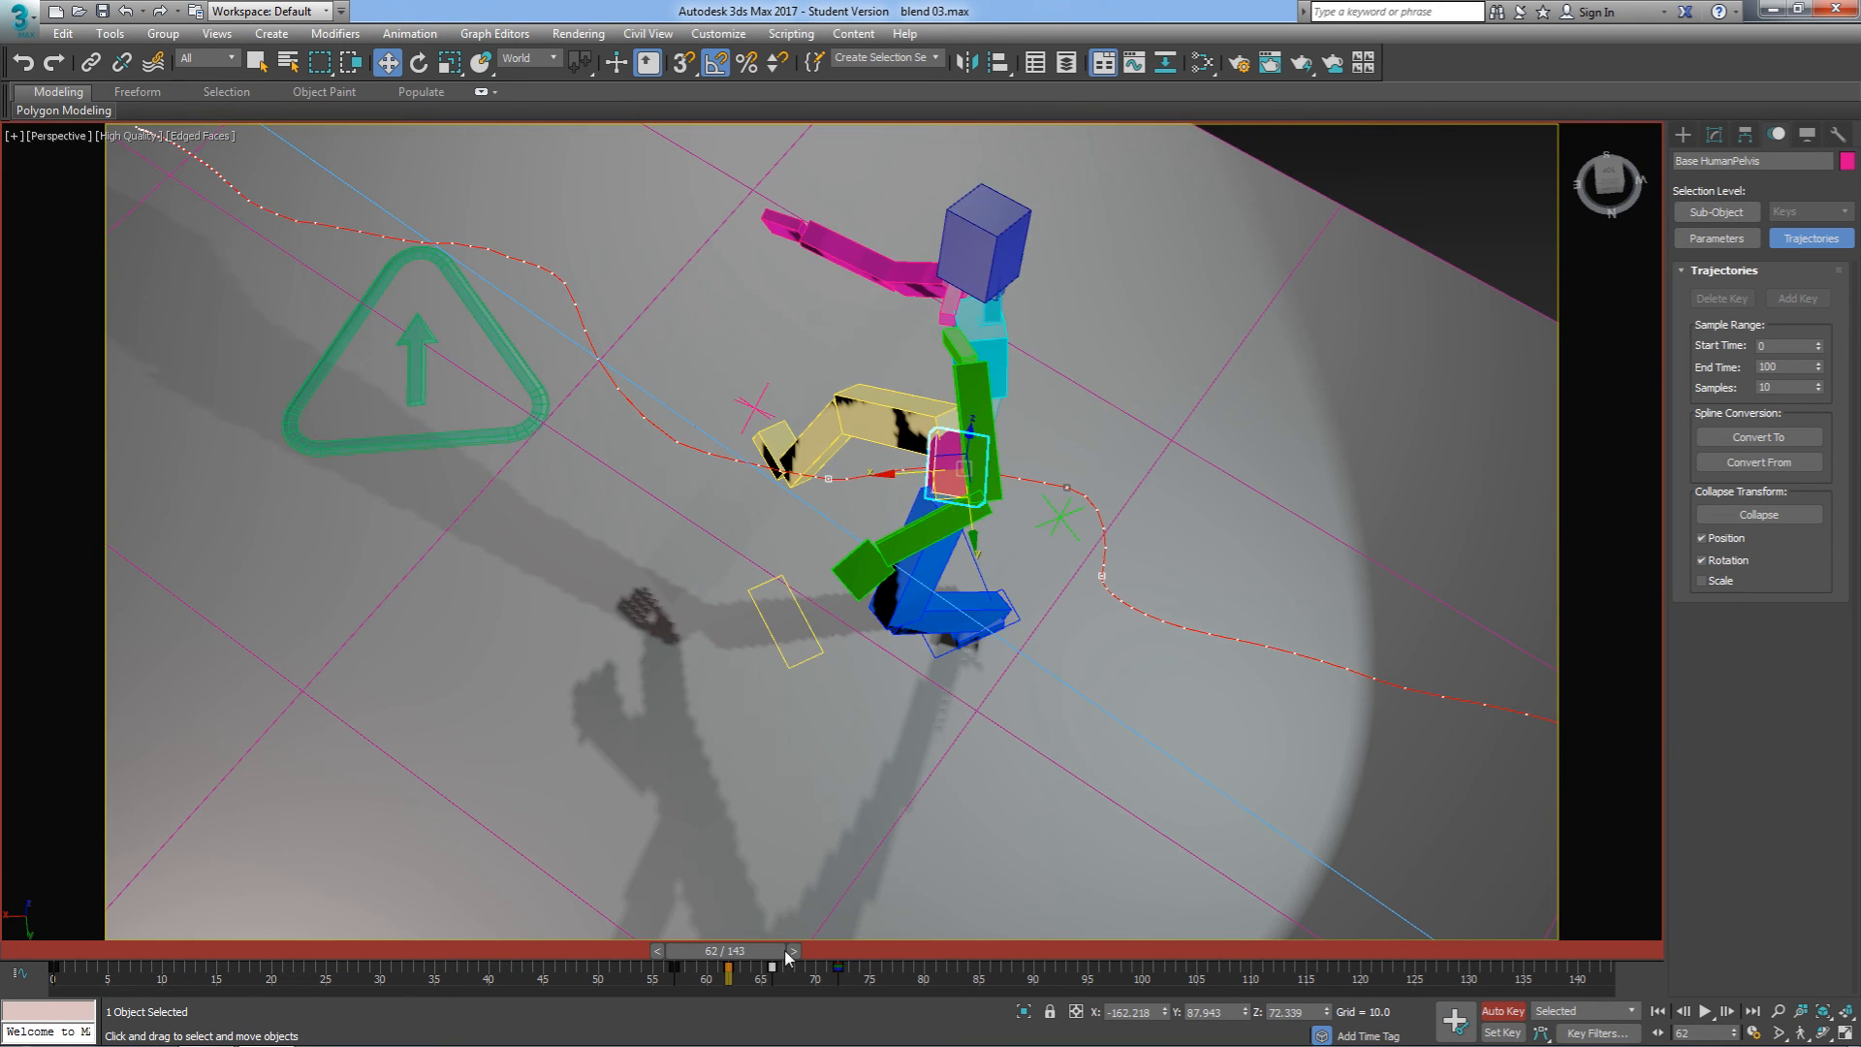
{"action": "left_click", "coordinate": [793, 951]}
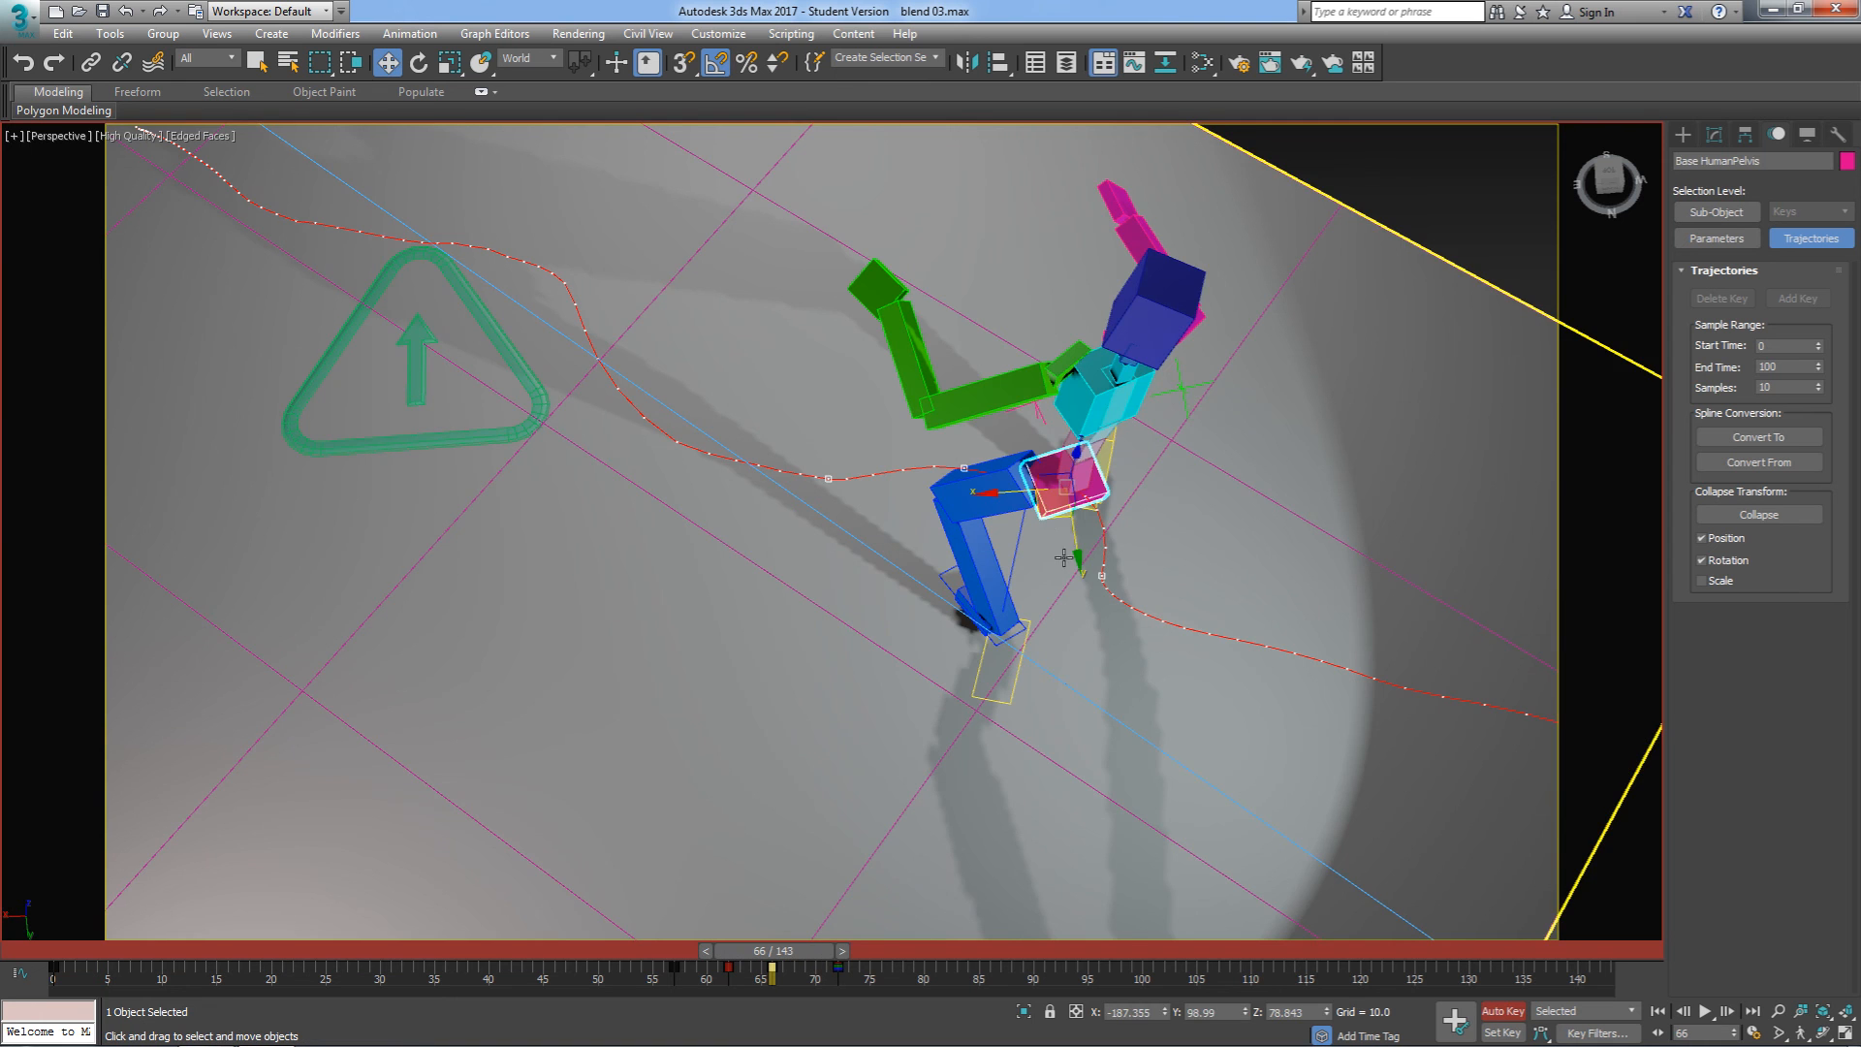